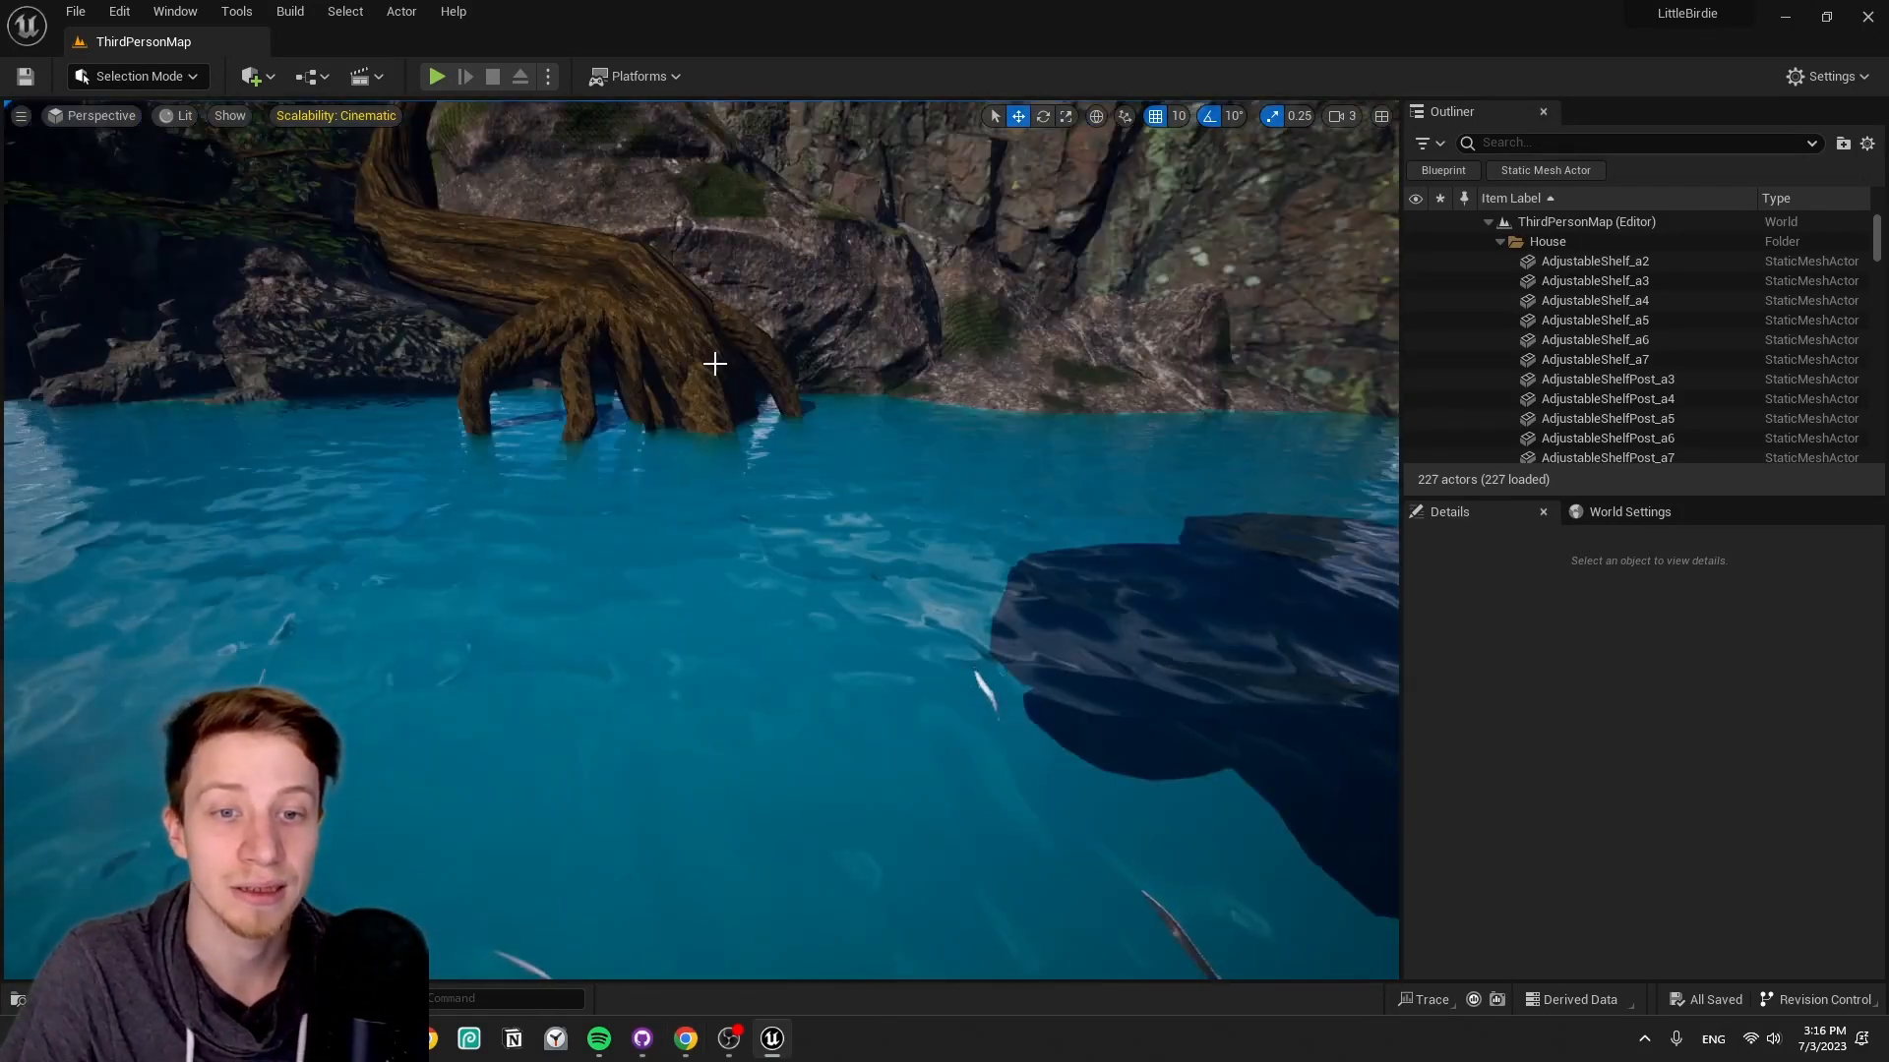
# - Play-test the level, flying the bird over the lake, then stop the session
pyautogui.click(436, 75)
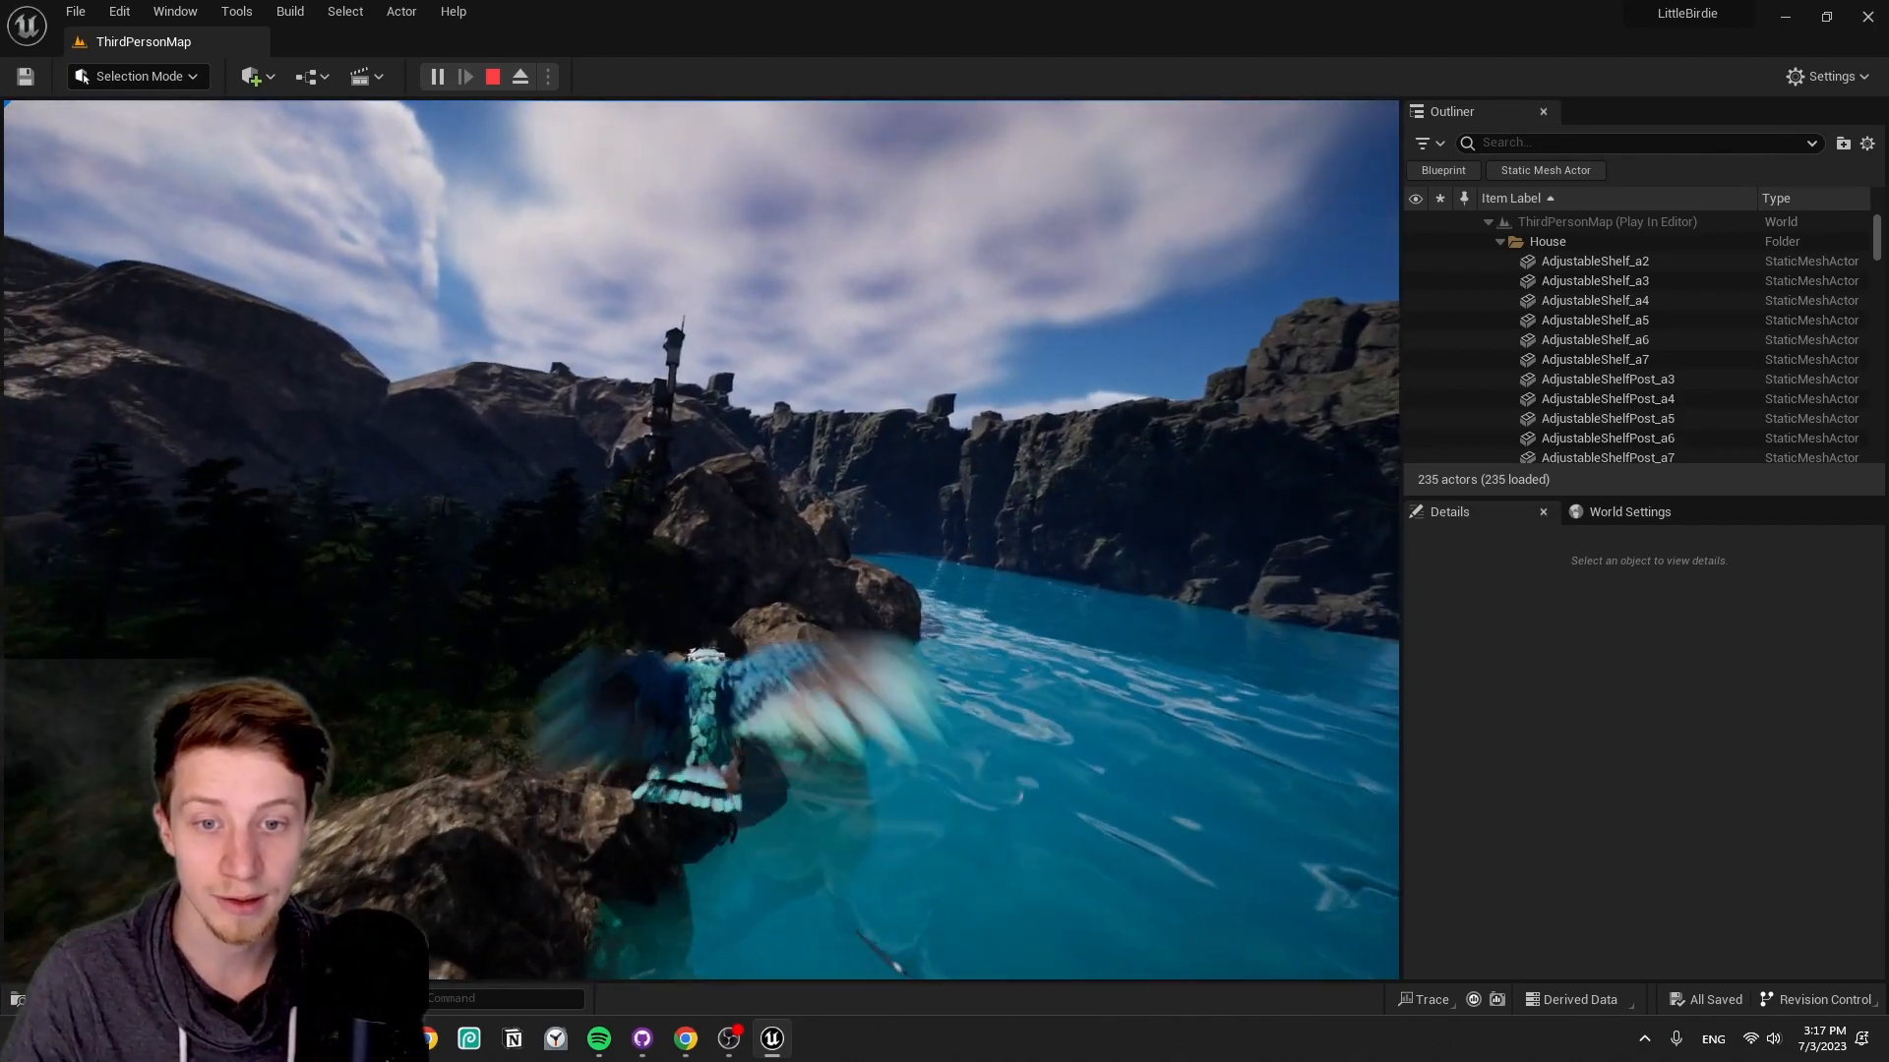
pyautogui.click(492, 76)
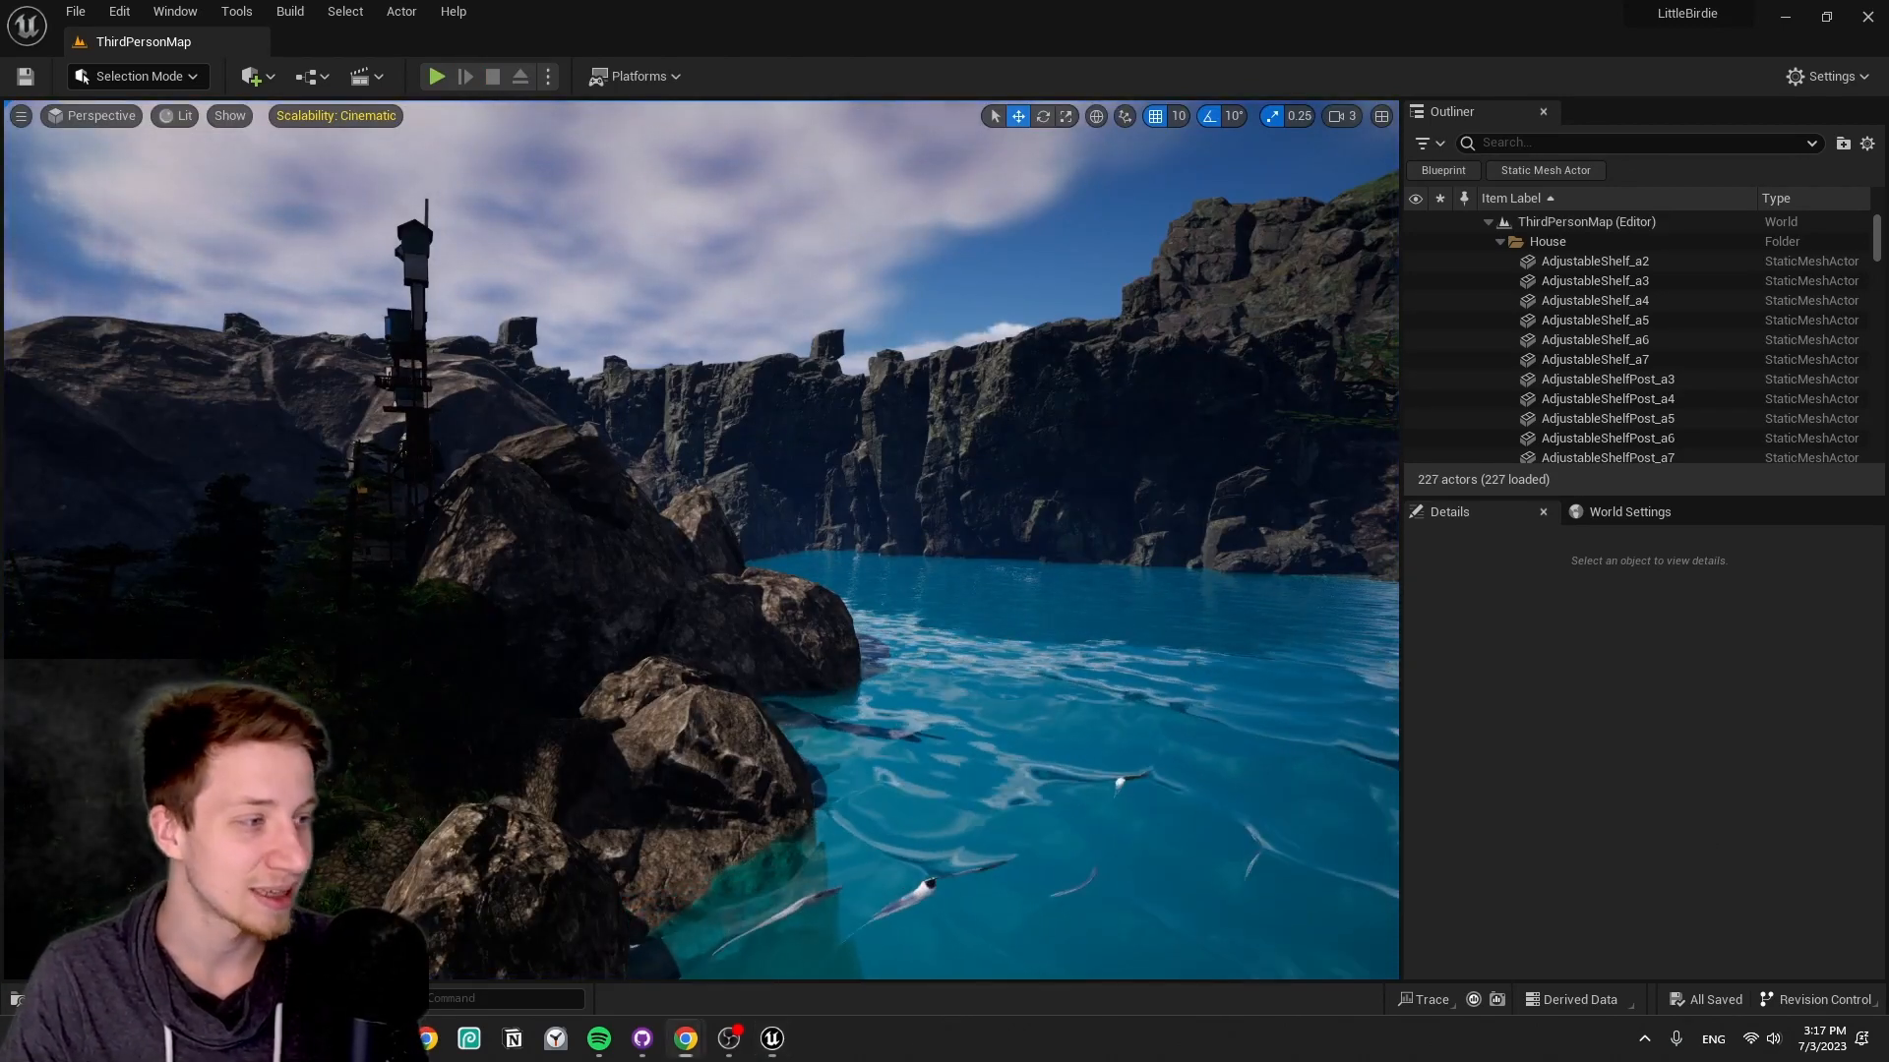
# - Review the Bird-UnrealEngine README: gameplay images, required asset packs, license and credits
pyautogui.click(683, 1037)
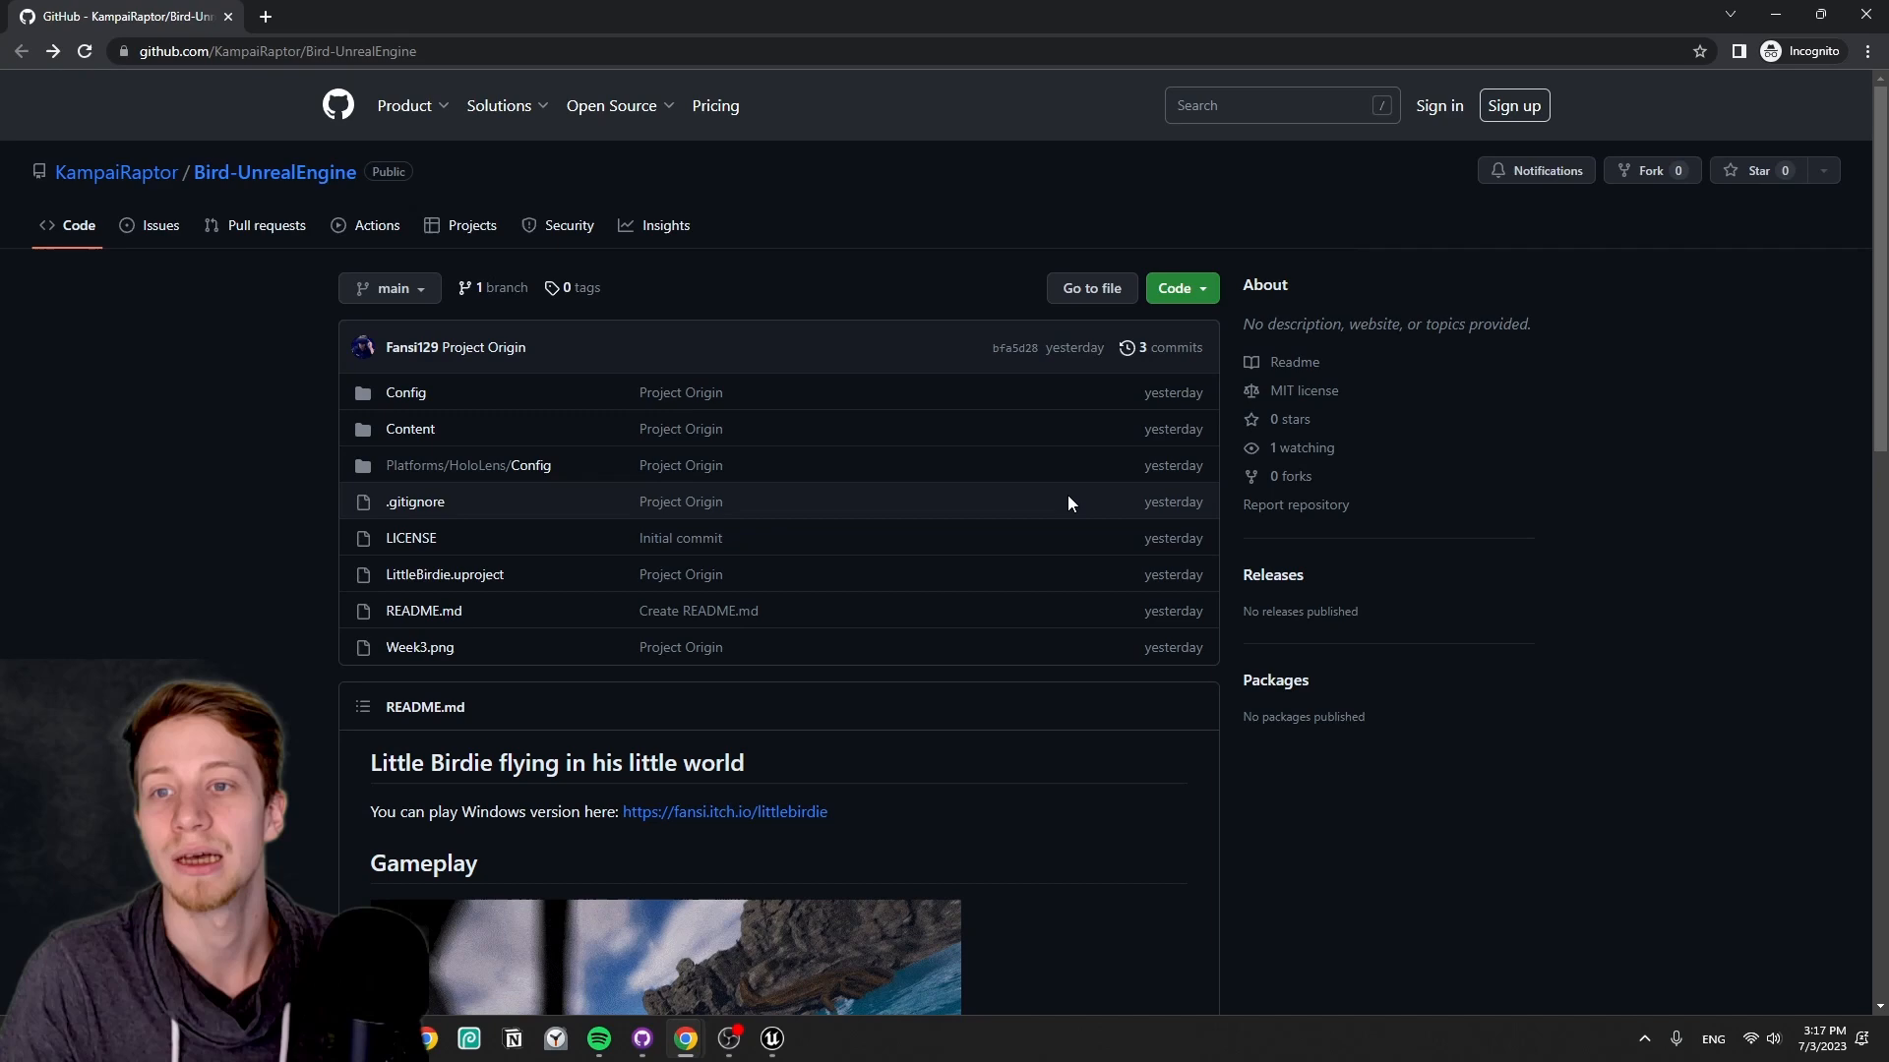
pyautogui.scroll(-3)
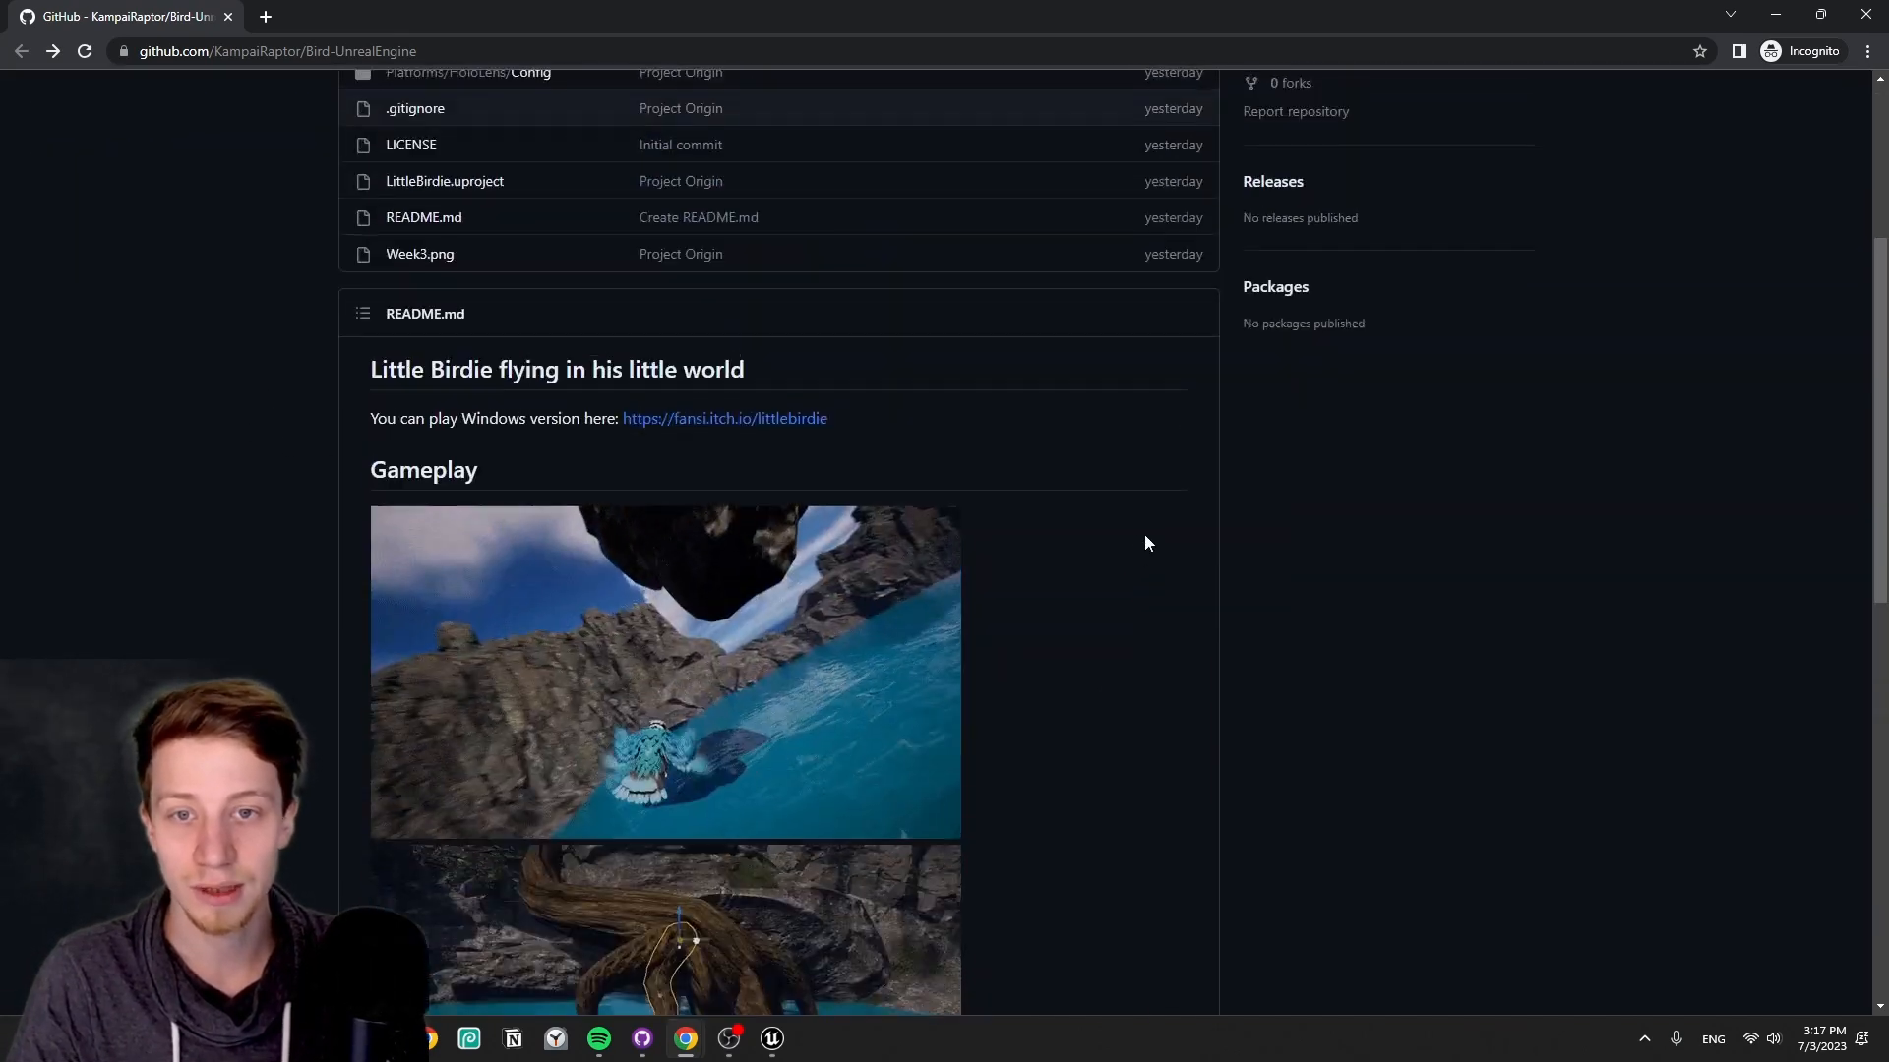
pyautogui.scroll(3)
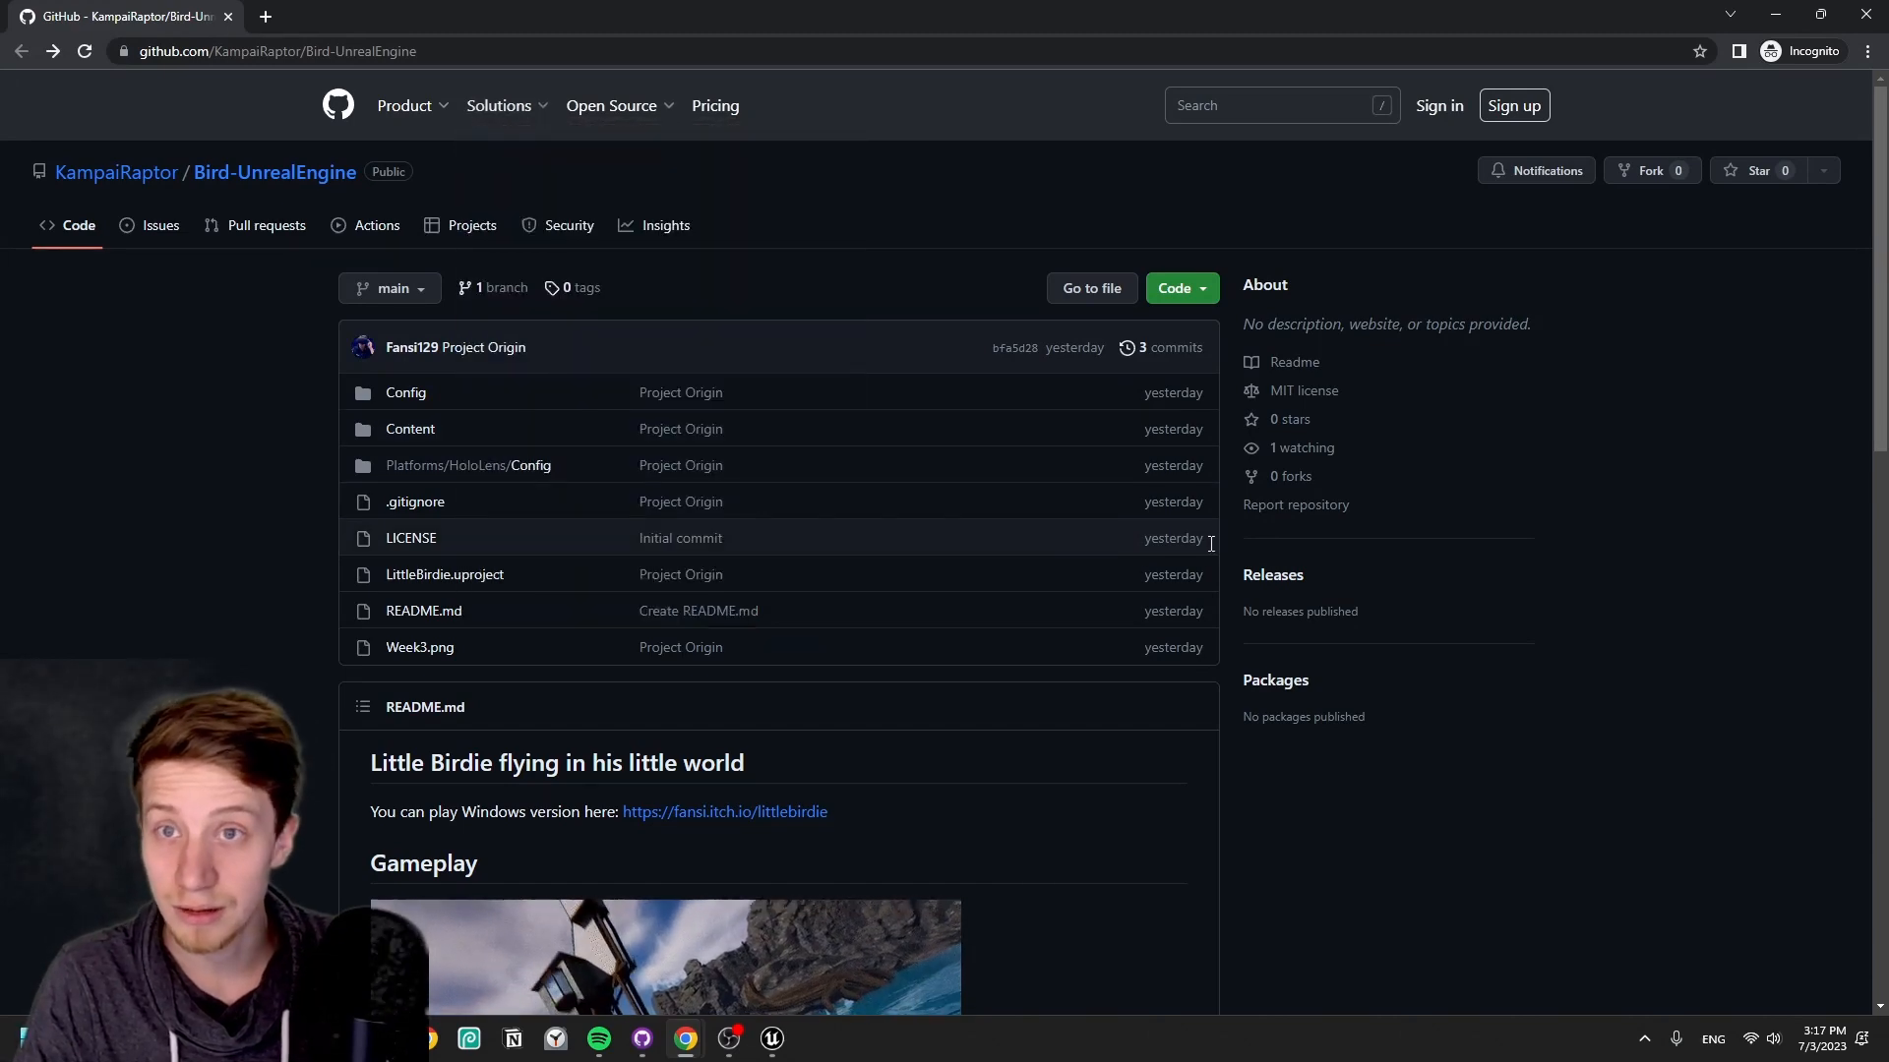
pyautogui.scroll(-3)
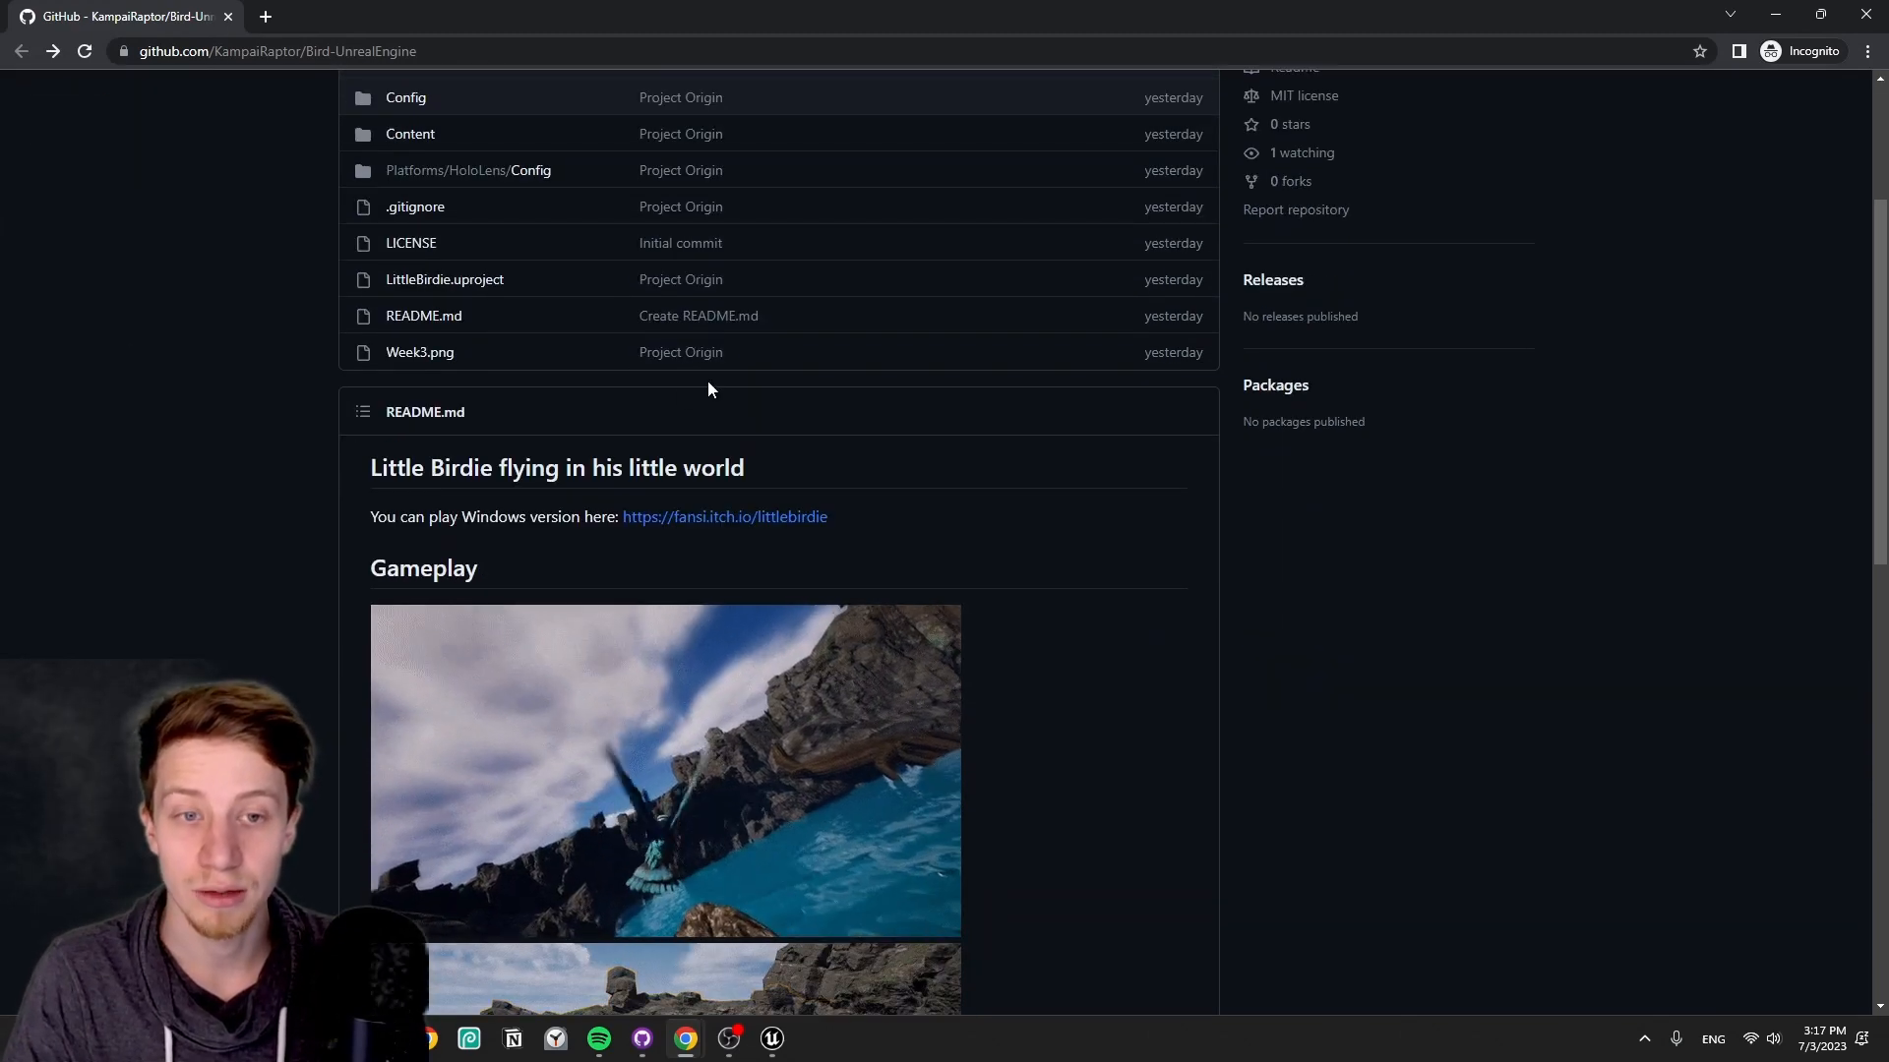
pyautogui.scroll(-3)
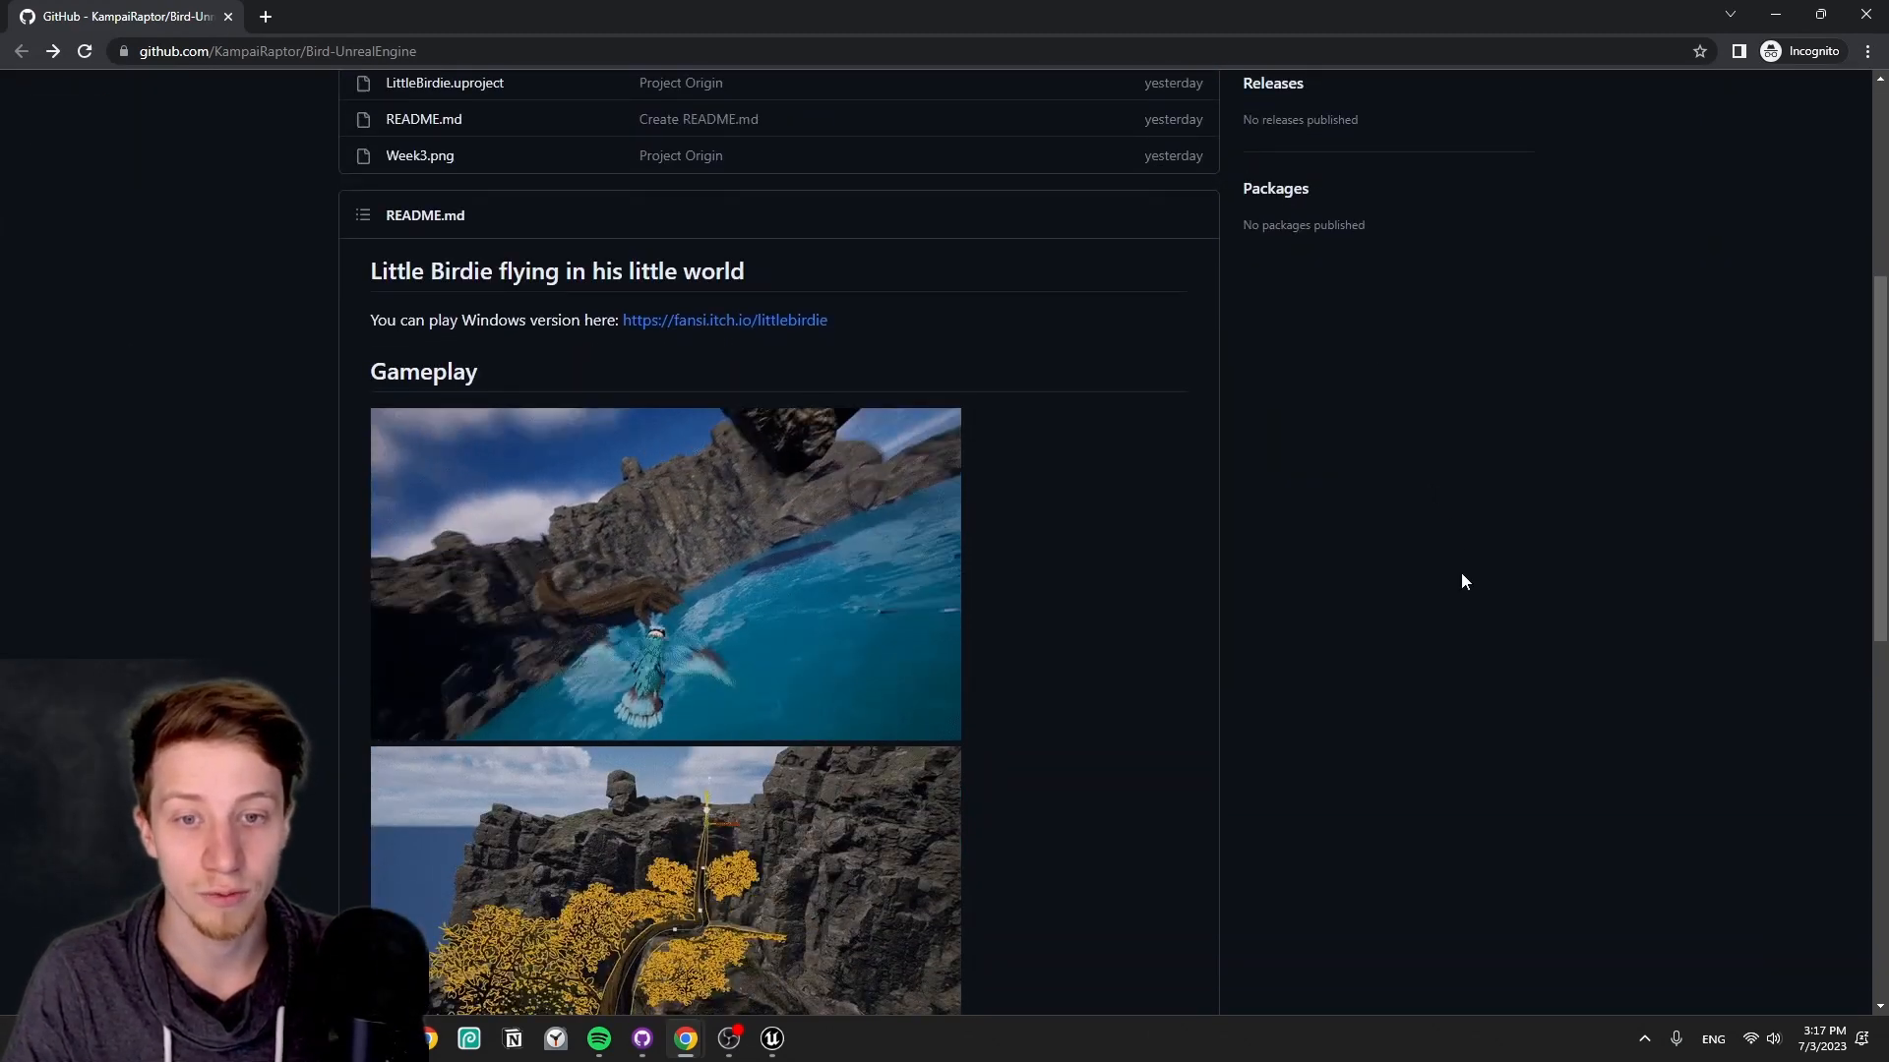
pyautogui.scroll(-3)
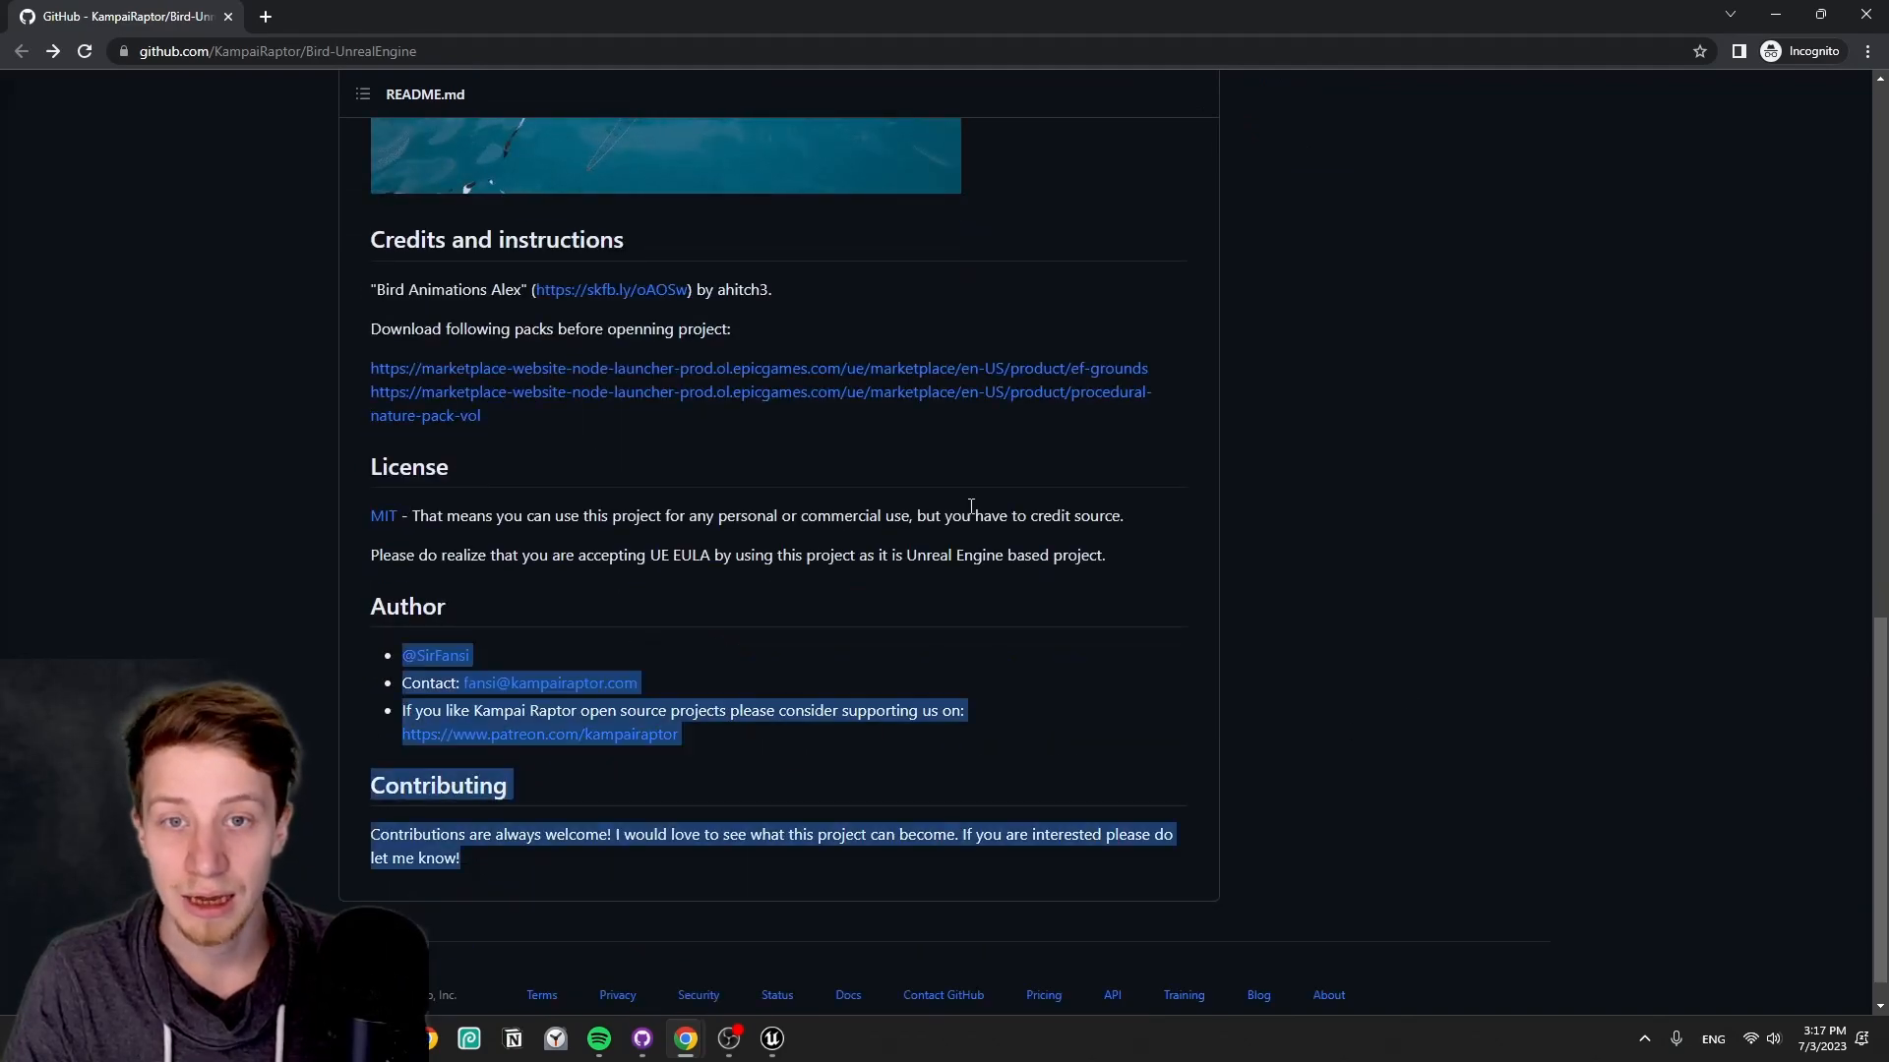
pyautogui.scroll(3)
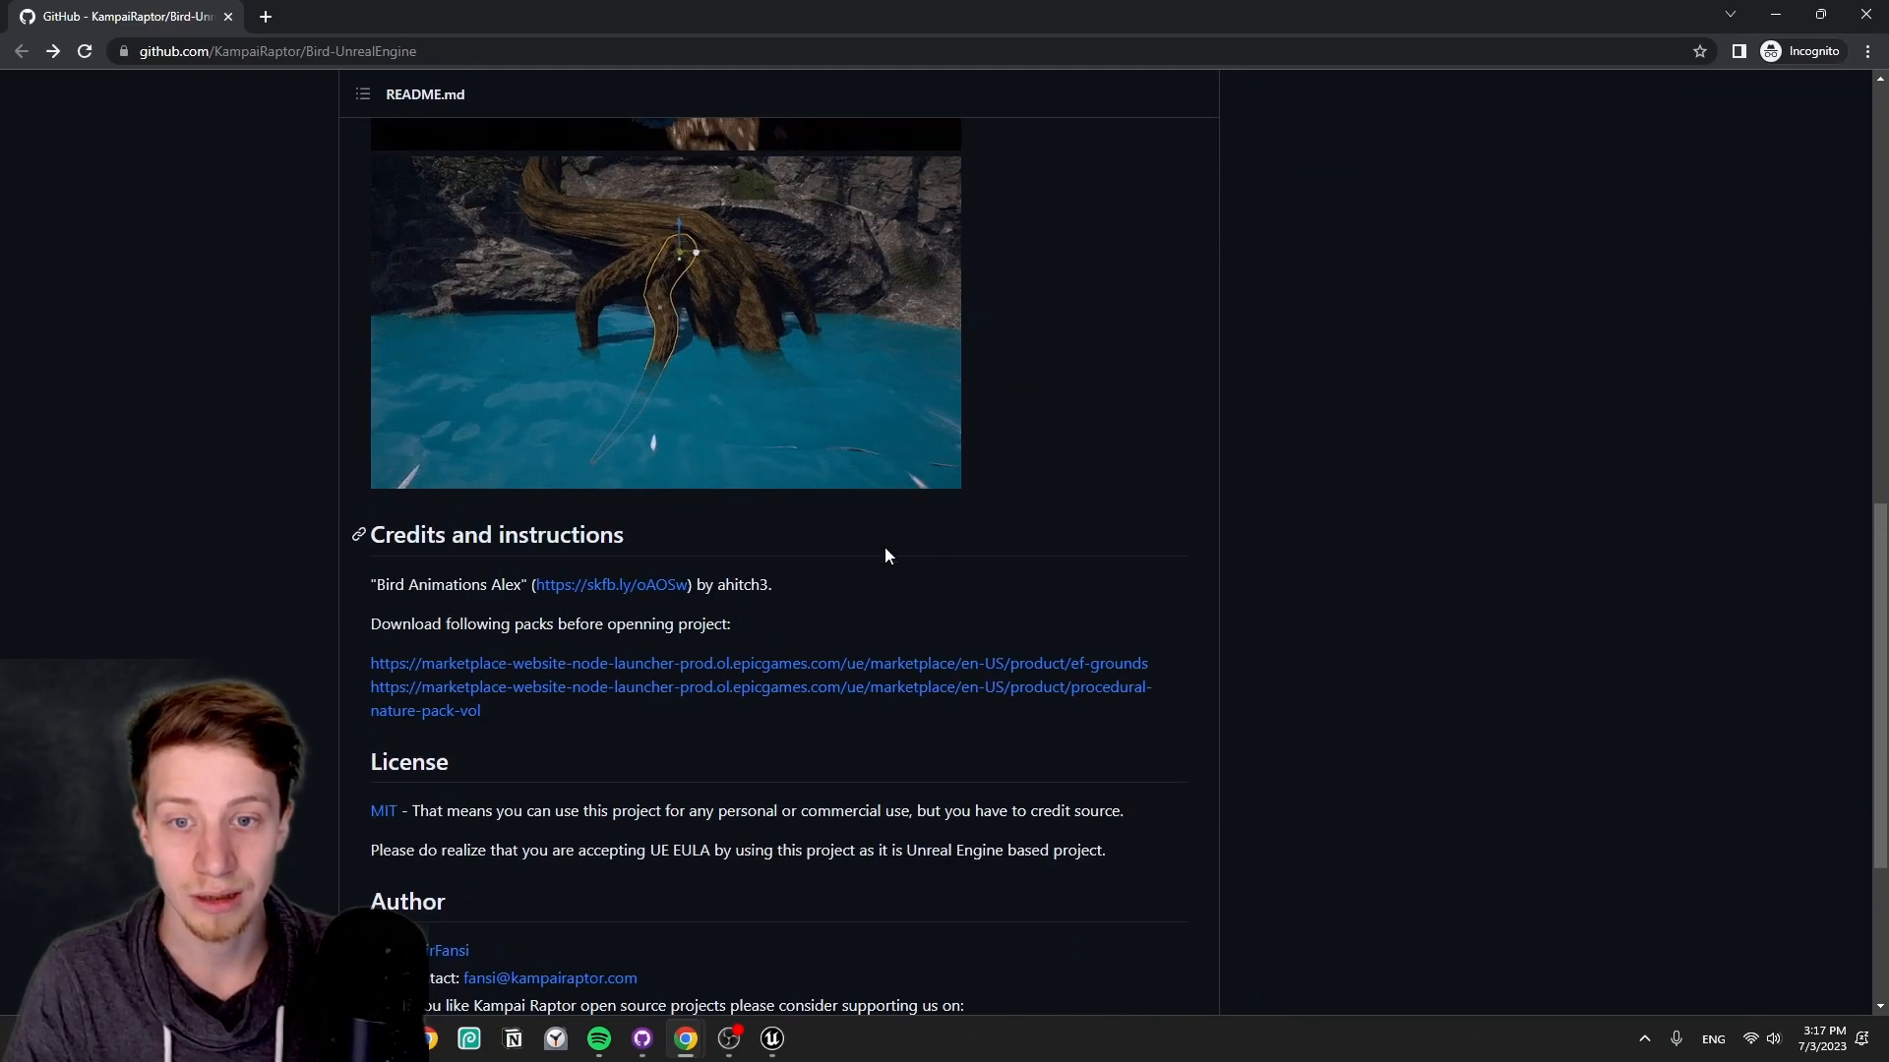
pyautogui.scroll(3)
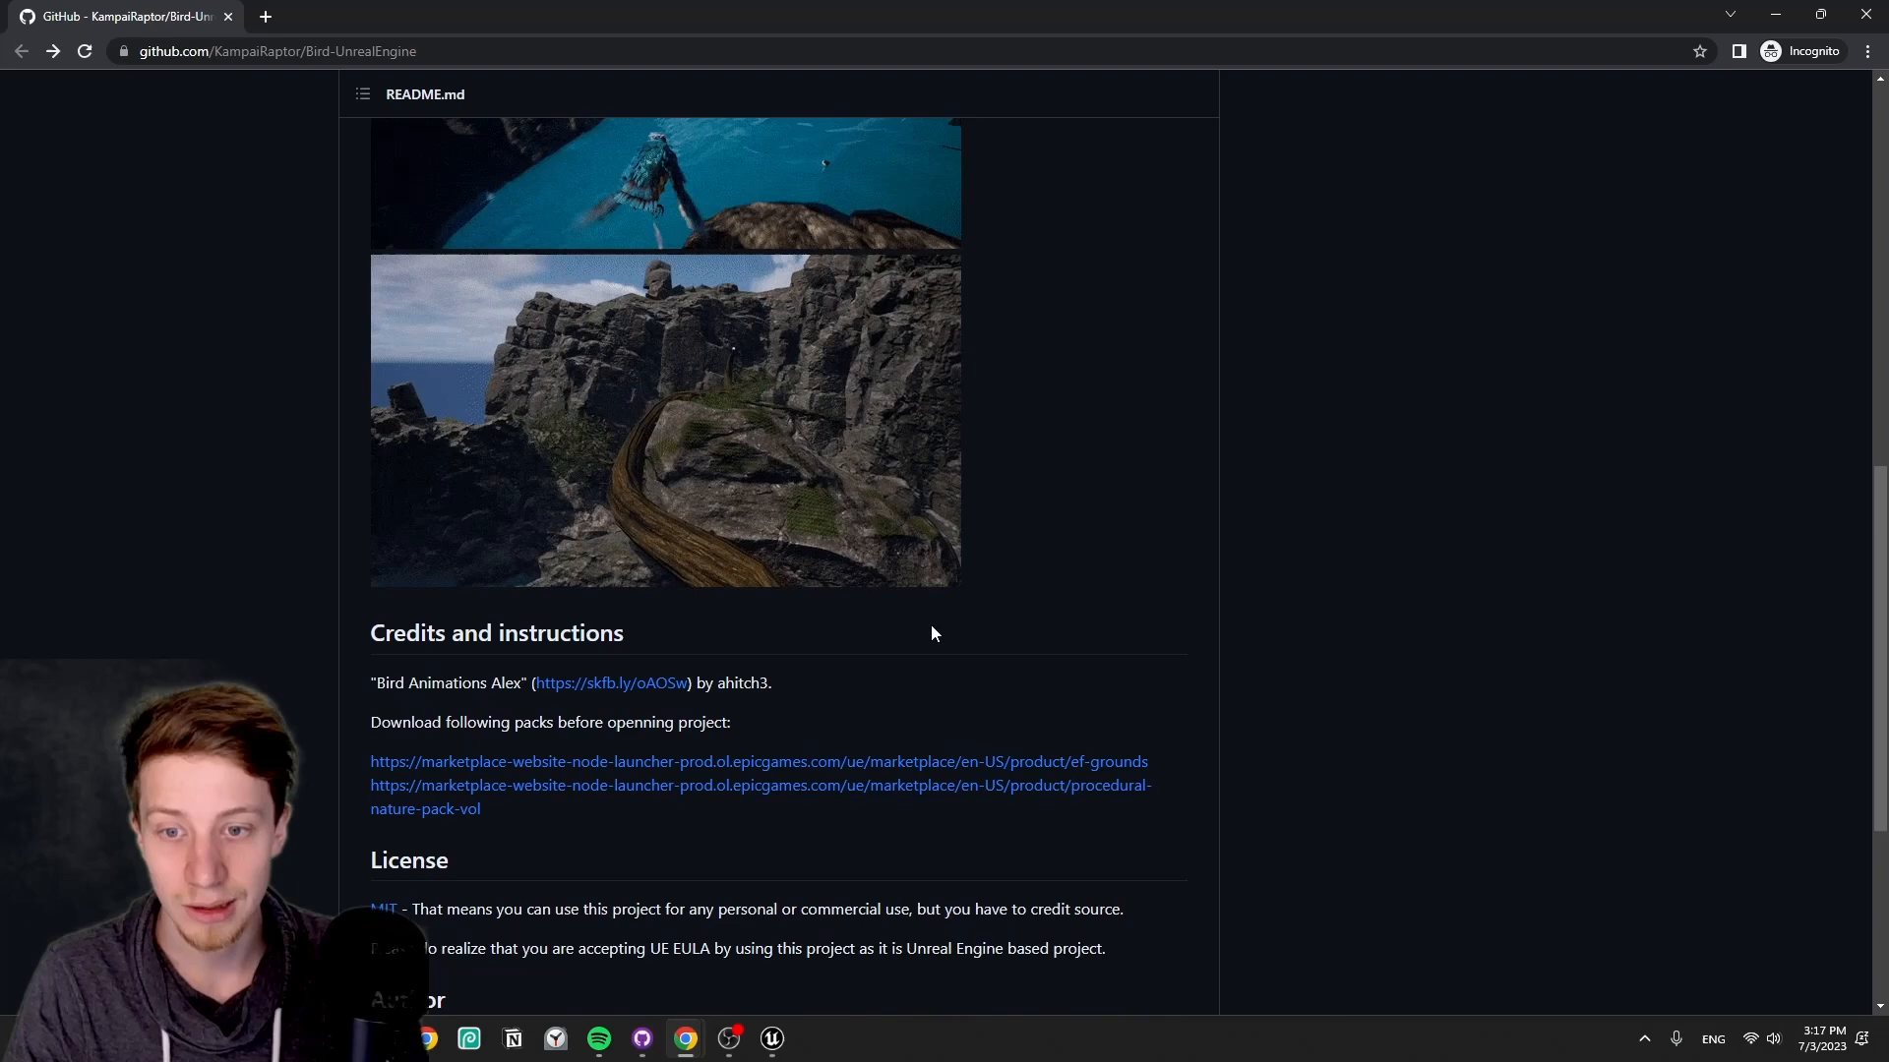
pyautogui.scroll(3)
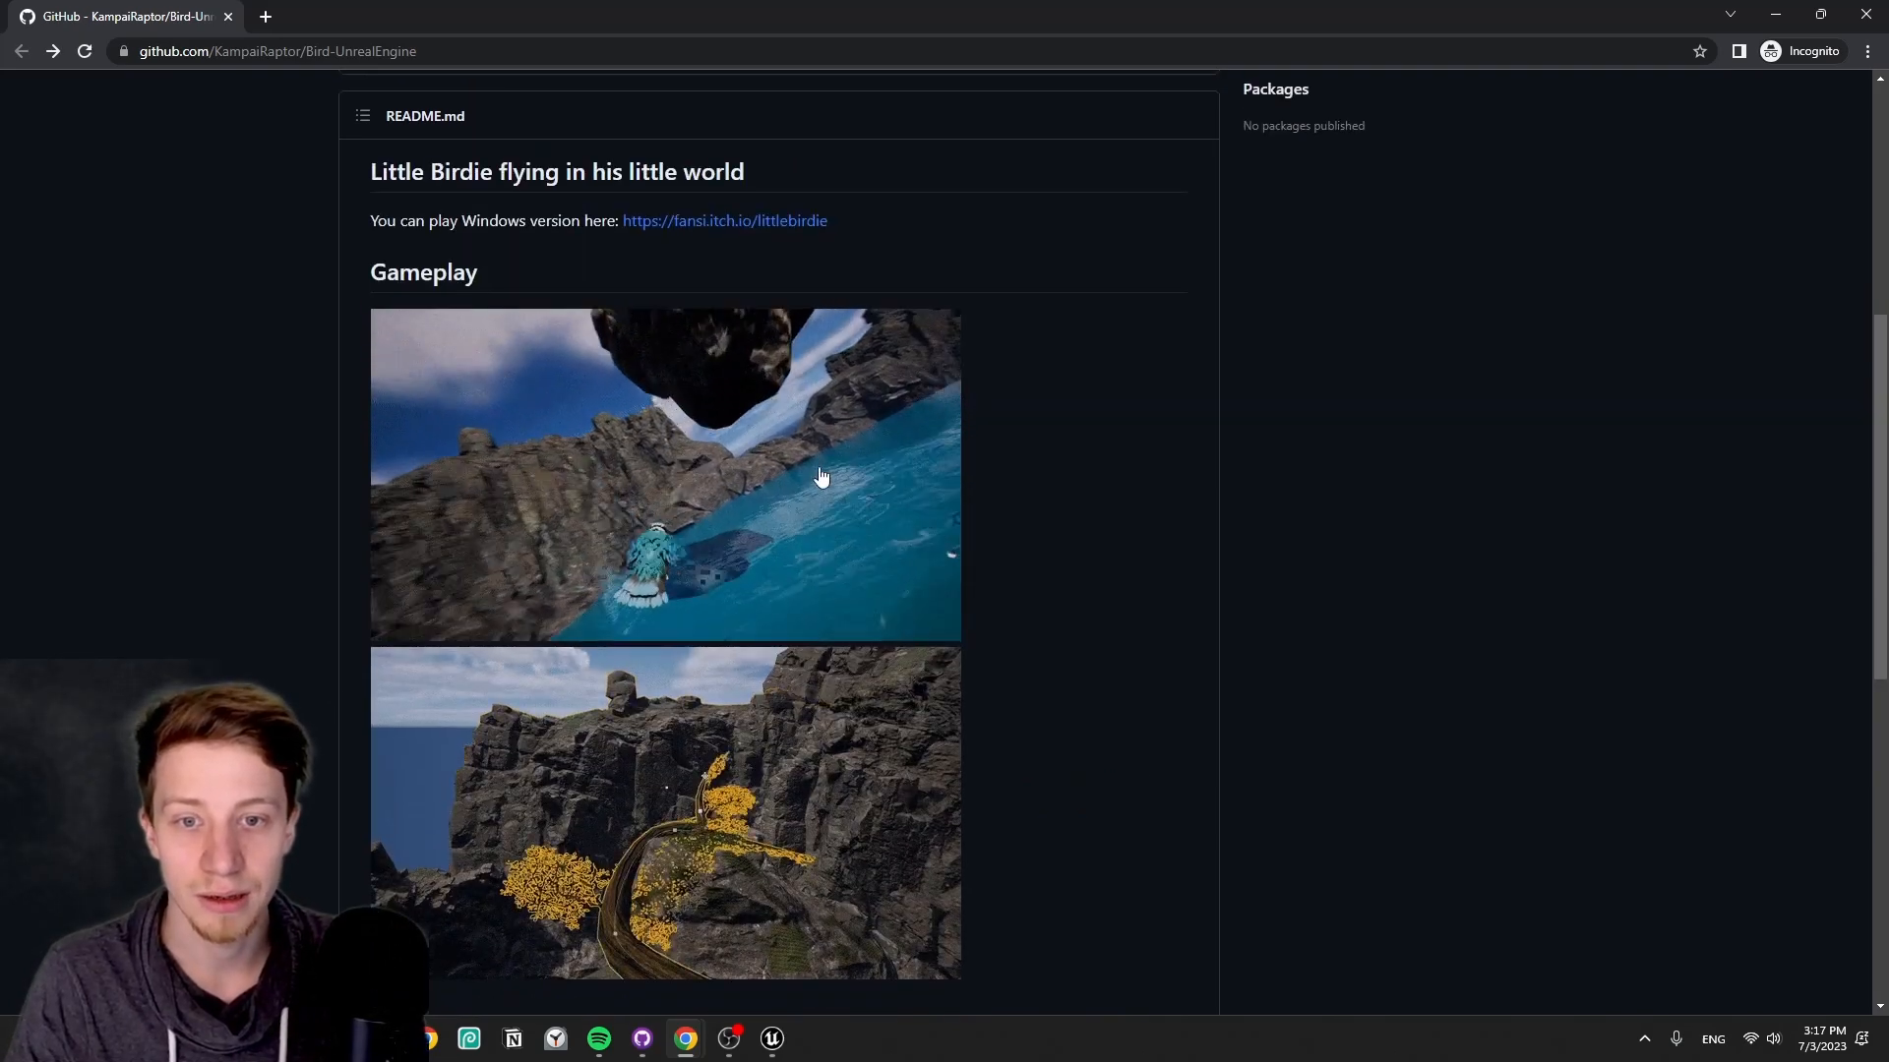
pyautogui.scroll(-3)
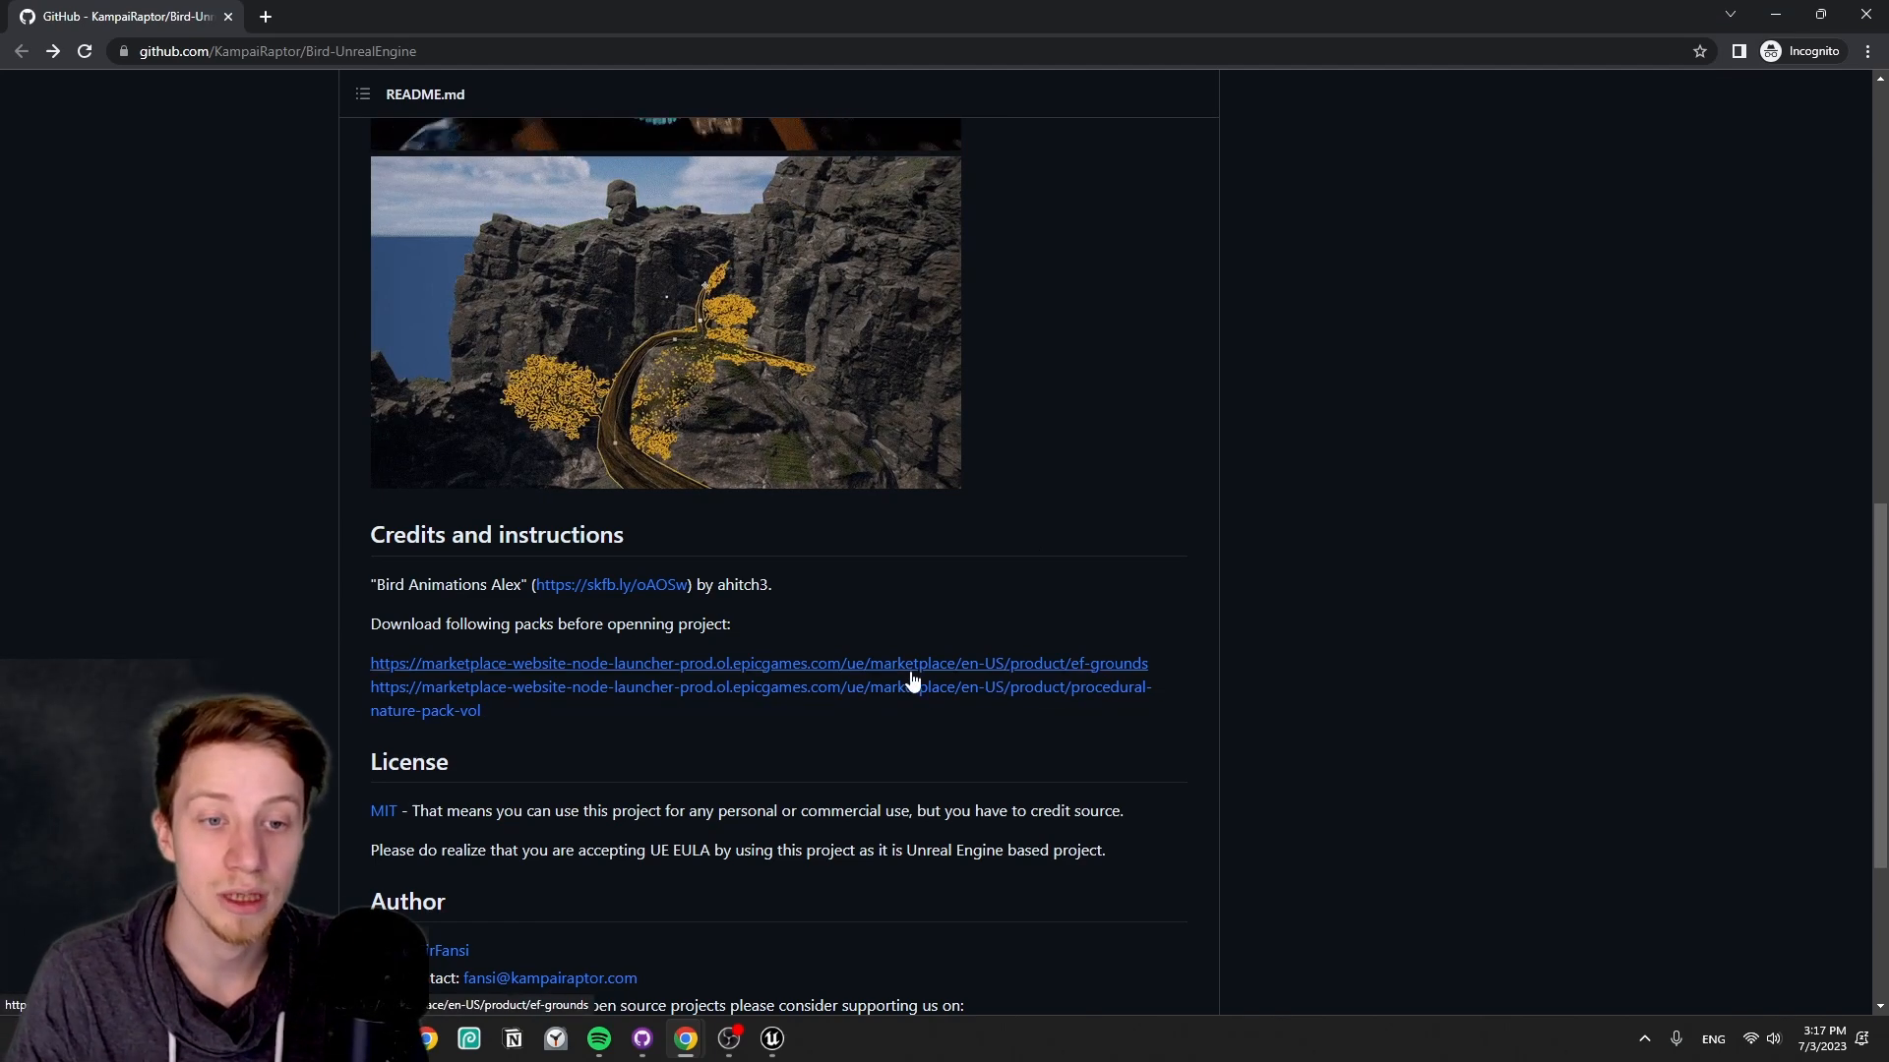
pyautogui.scroll(3)
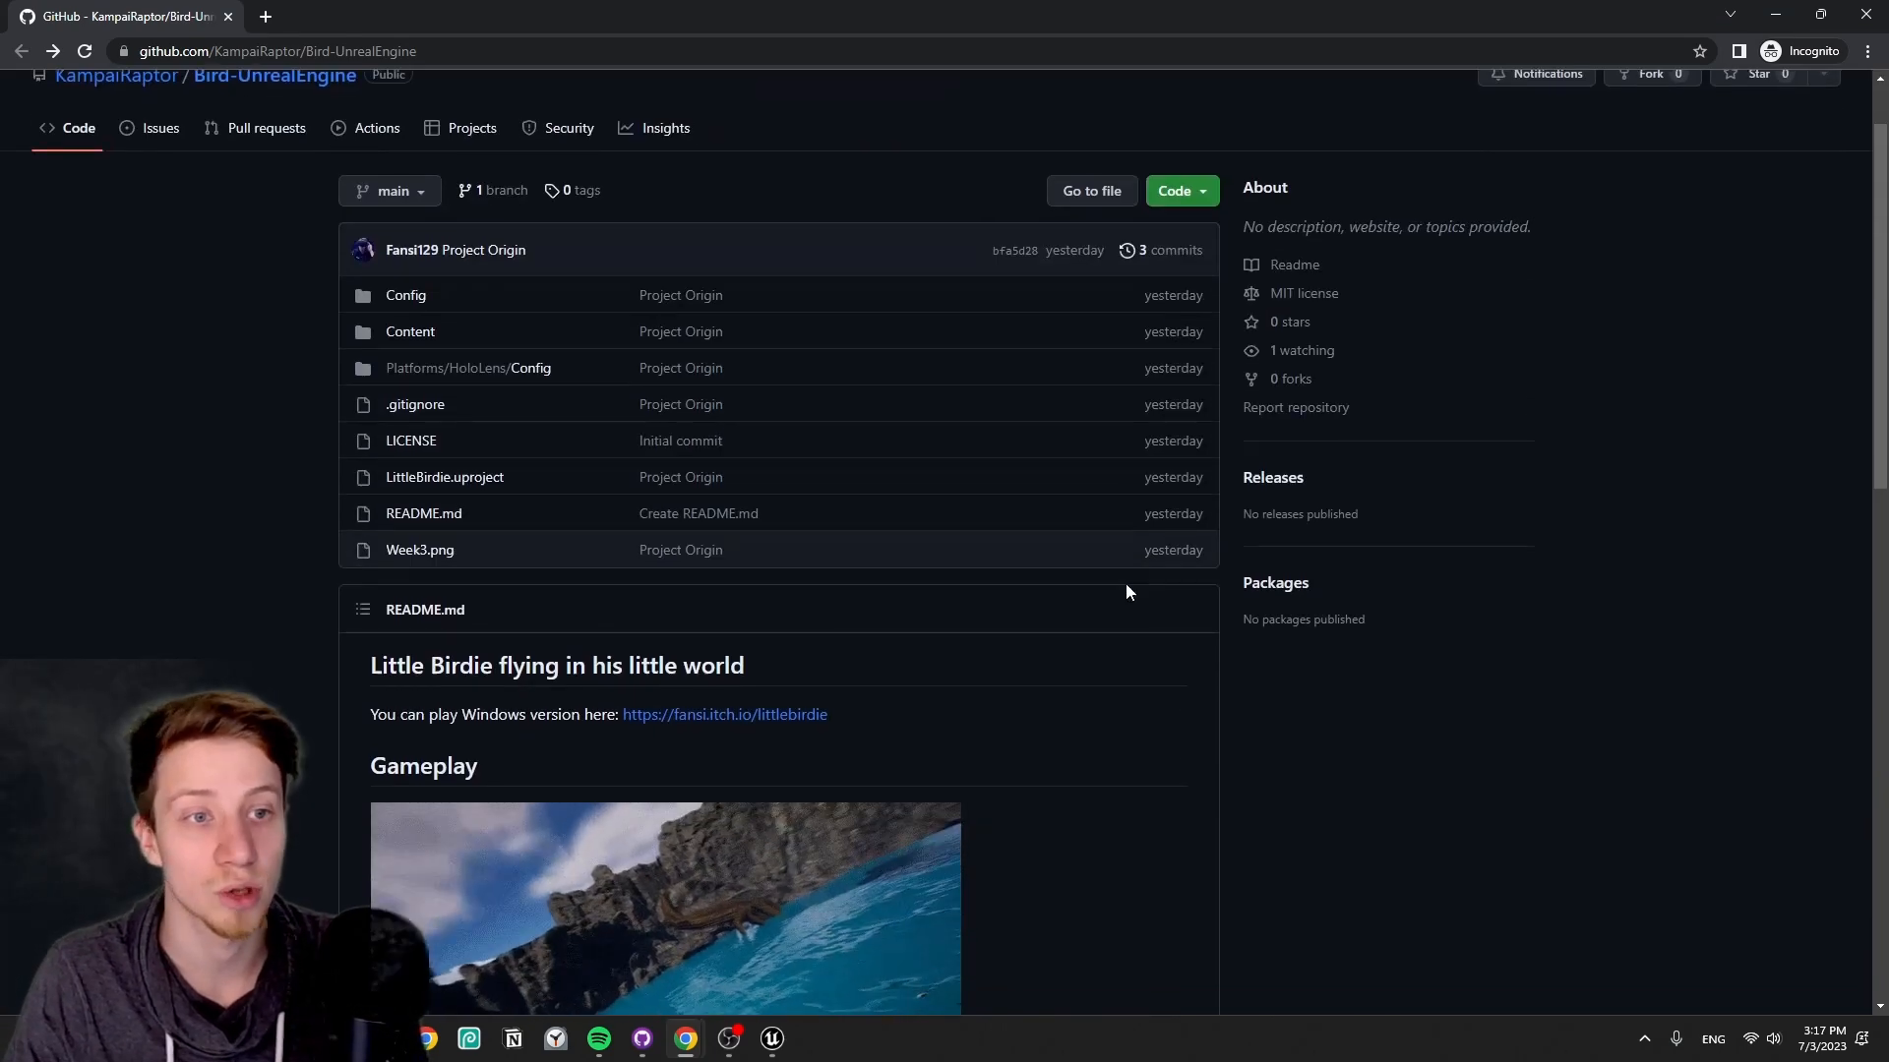
# - Return to the editor showing Content with Bird, Blueprints, EF_Grounds and Megascans folders
pyautogui.scroll(3)
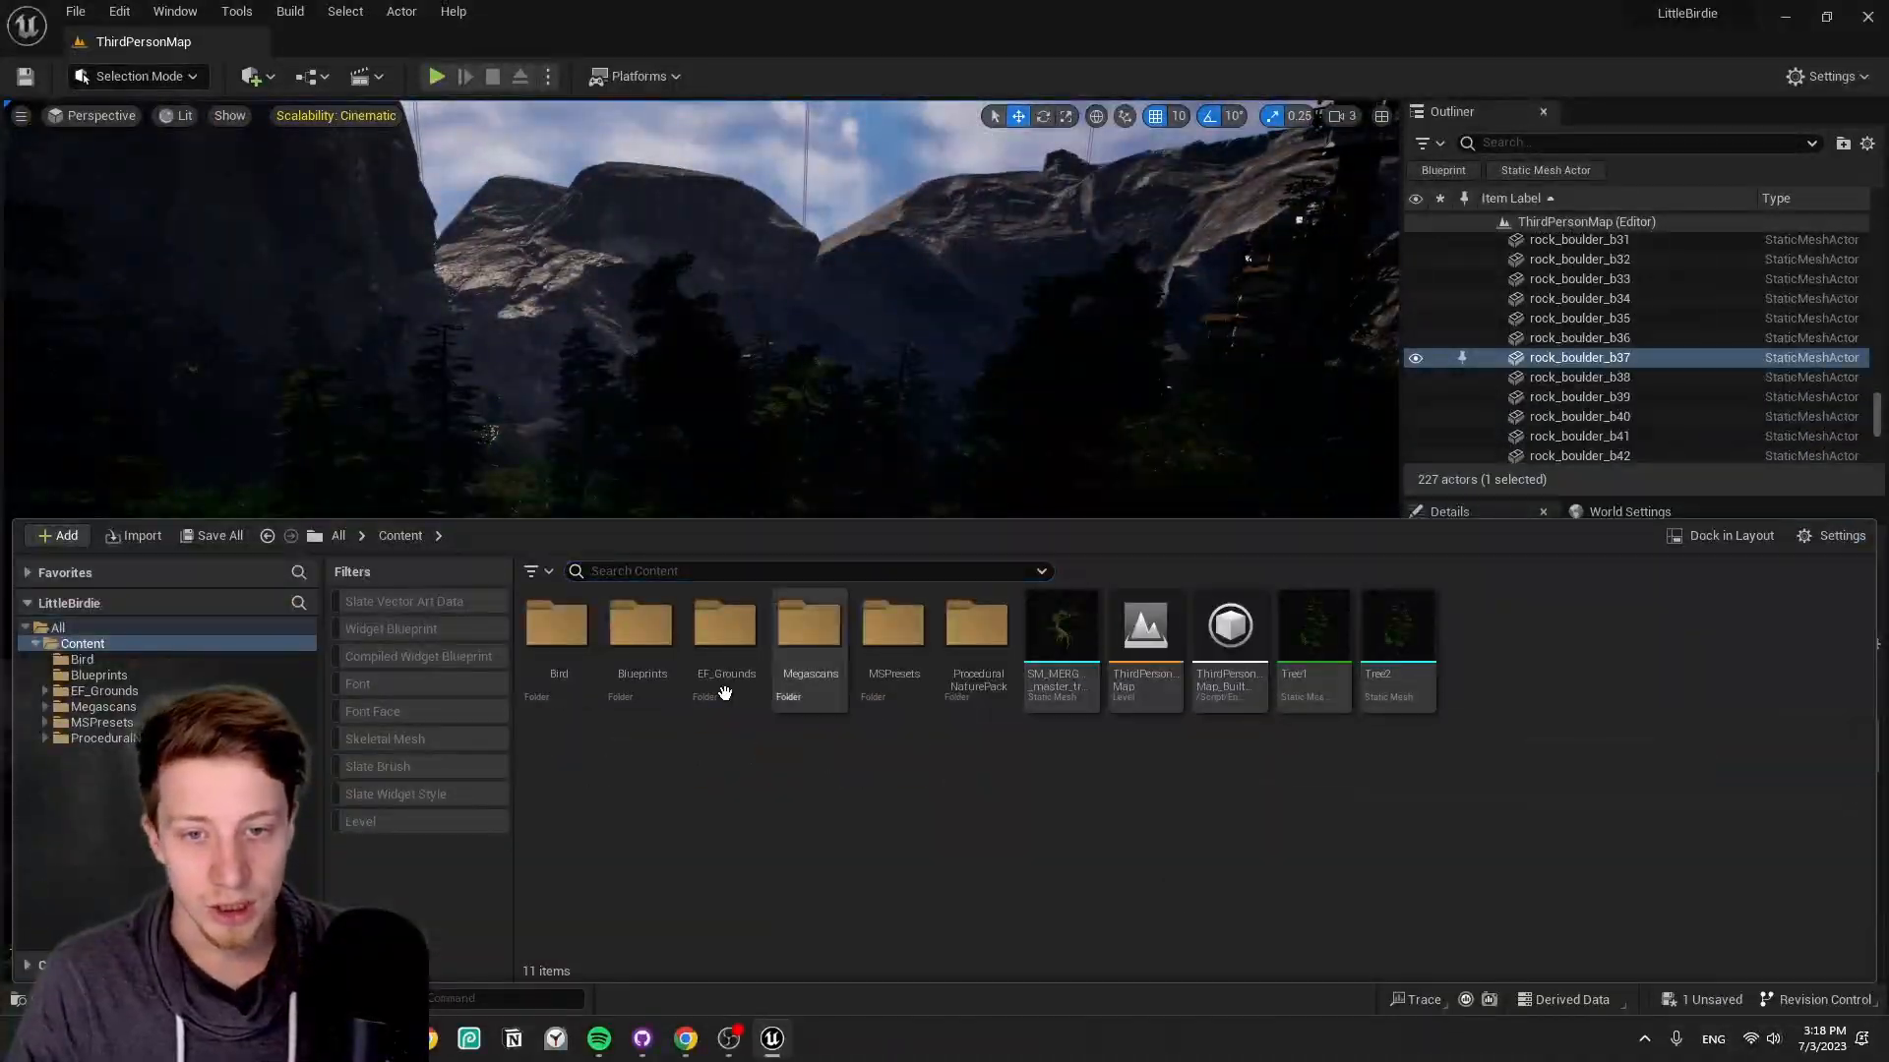
# - Browse to ProceduralNaturePack > Spline_BluePrints to place master_tree_branch_spline_no_auto_scale on the lakeside rocks
pyautogui.doubleClick(891, 622)
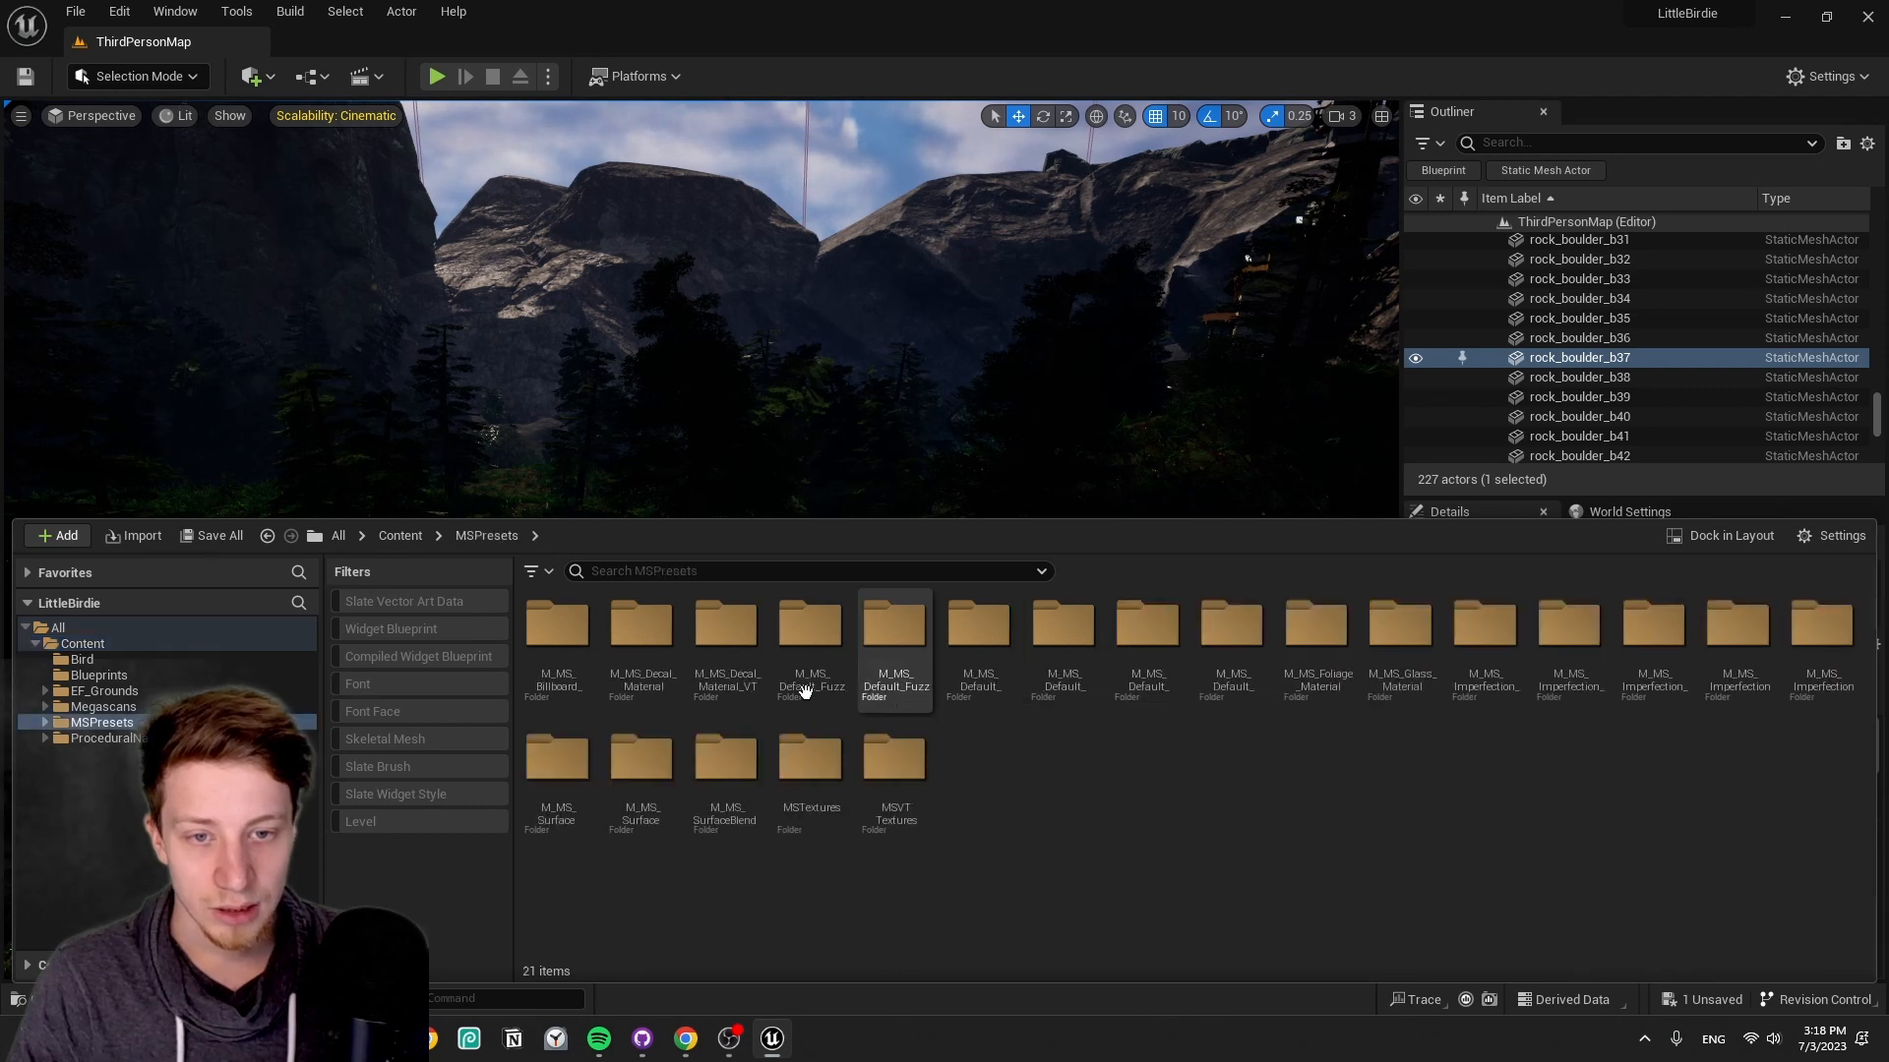
pyautogui.click(400, 536)
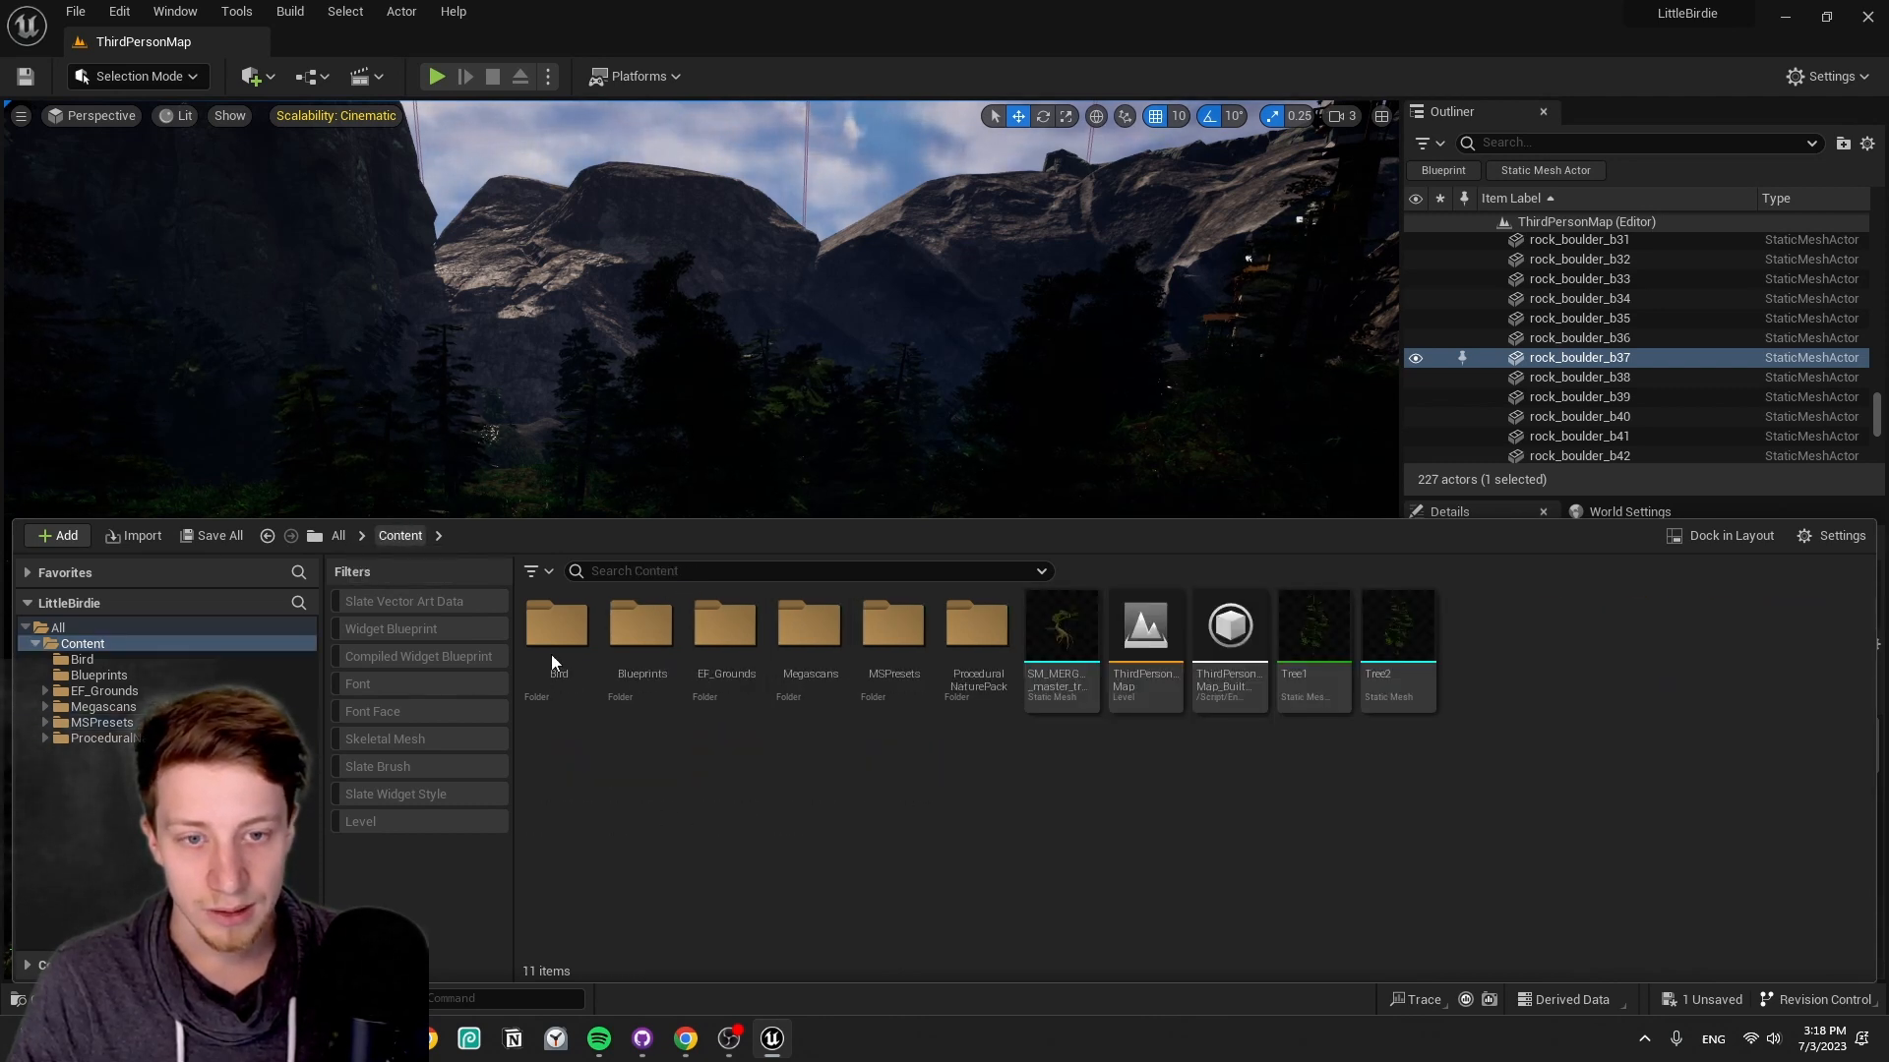
pyautogui.doubleClick(977, 623)
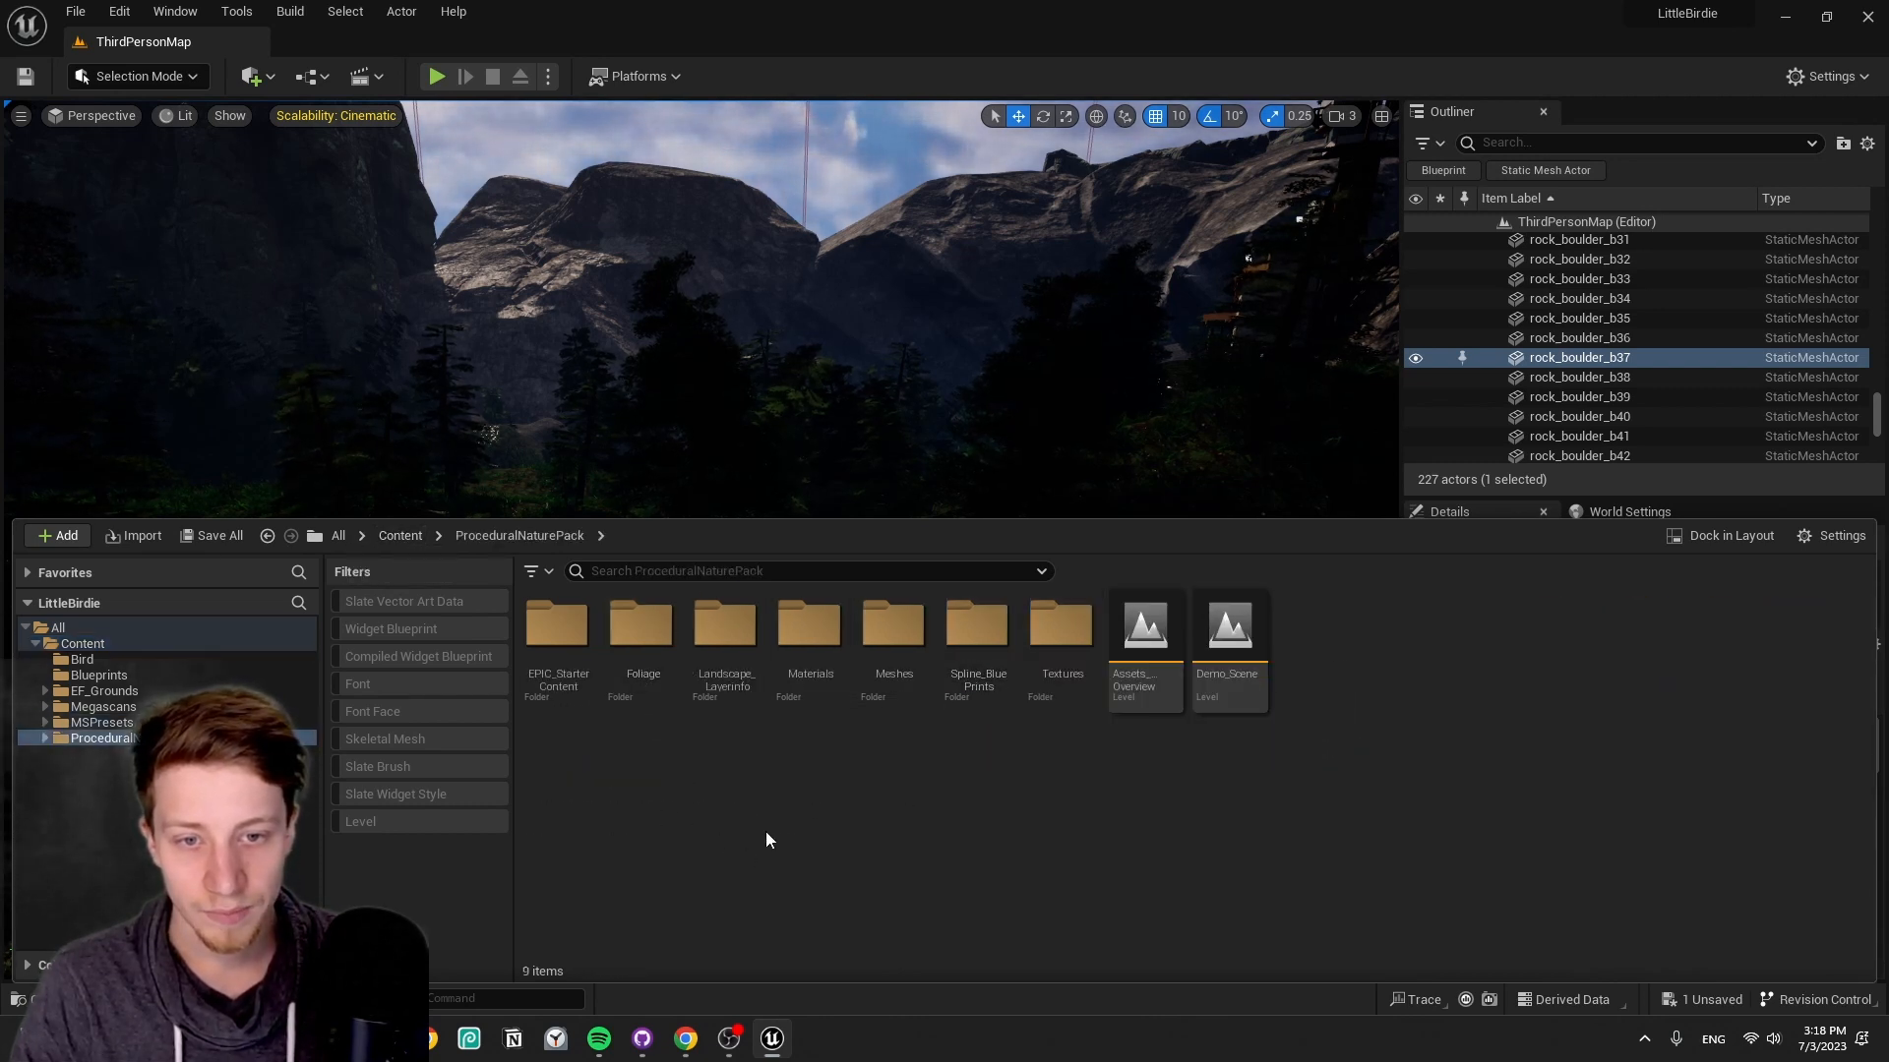
pyautogui.moveTo(810, 627)
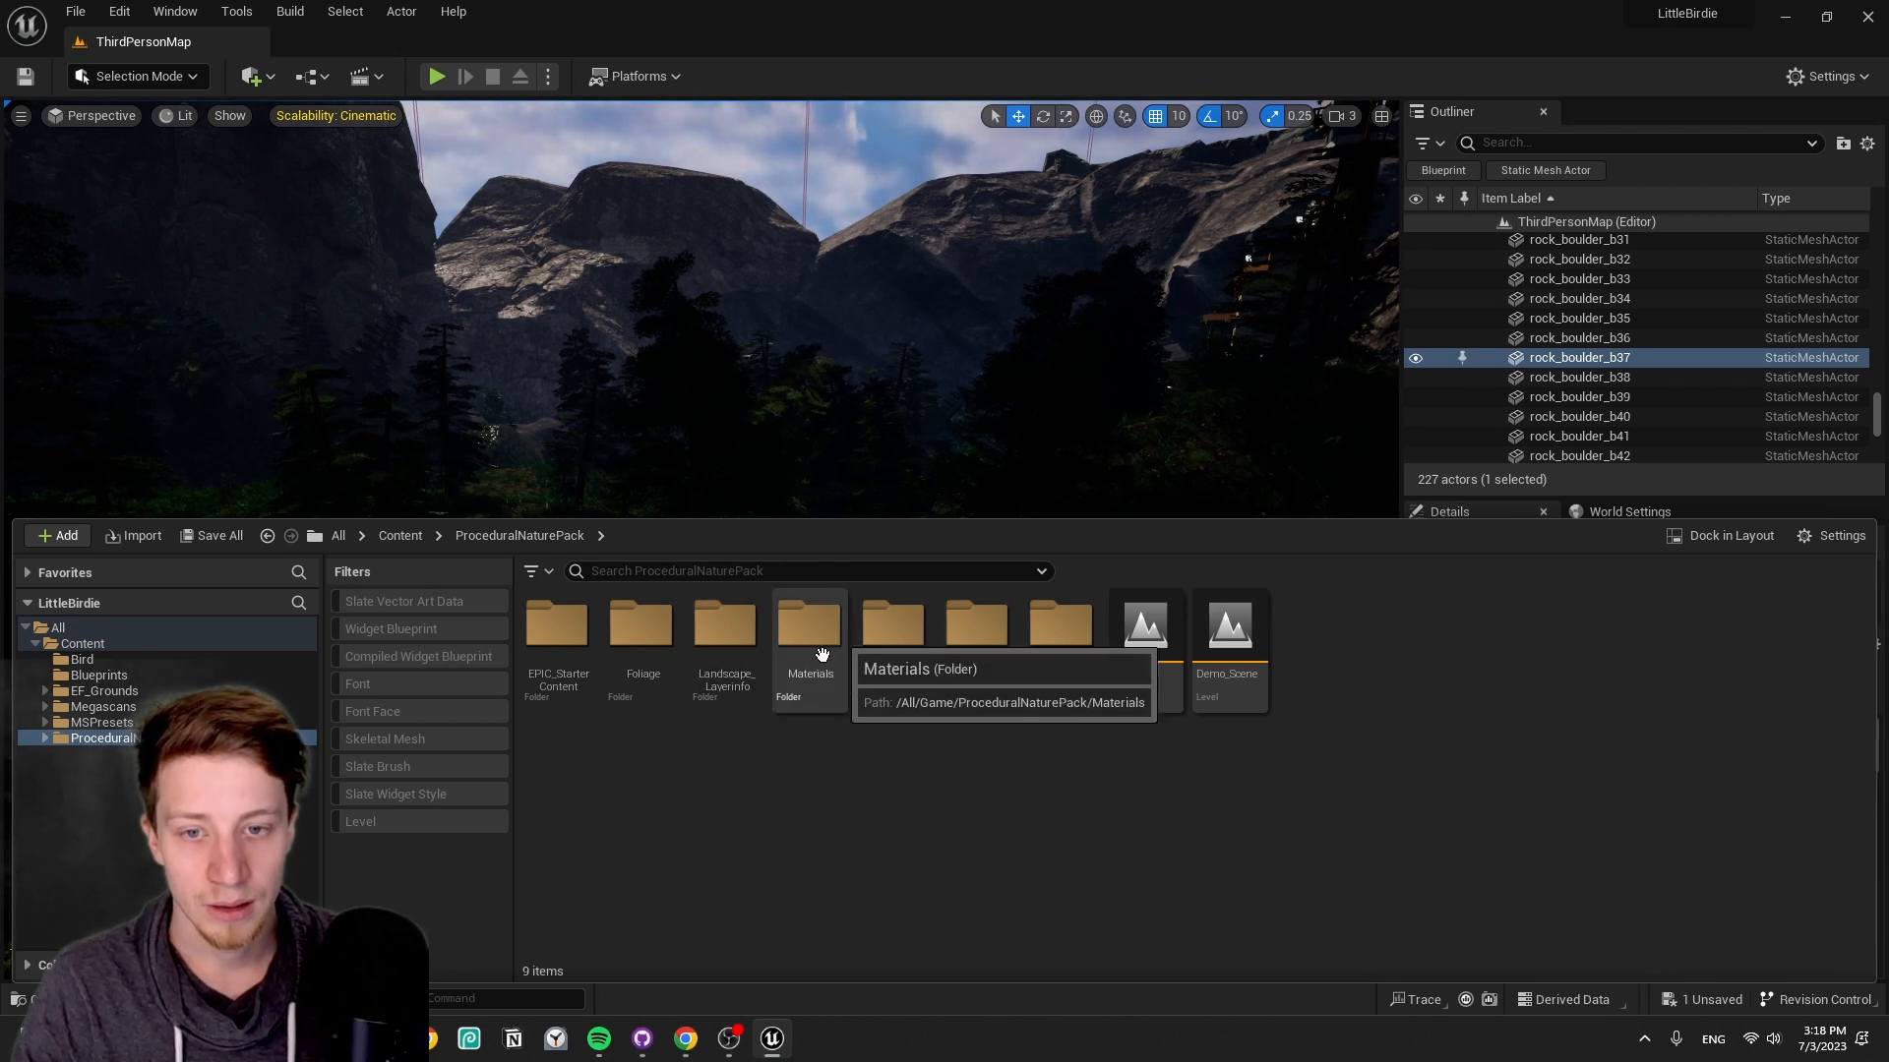
pyautogui.click(977, 627)
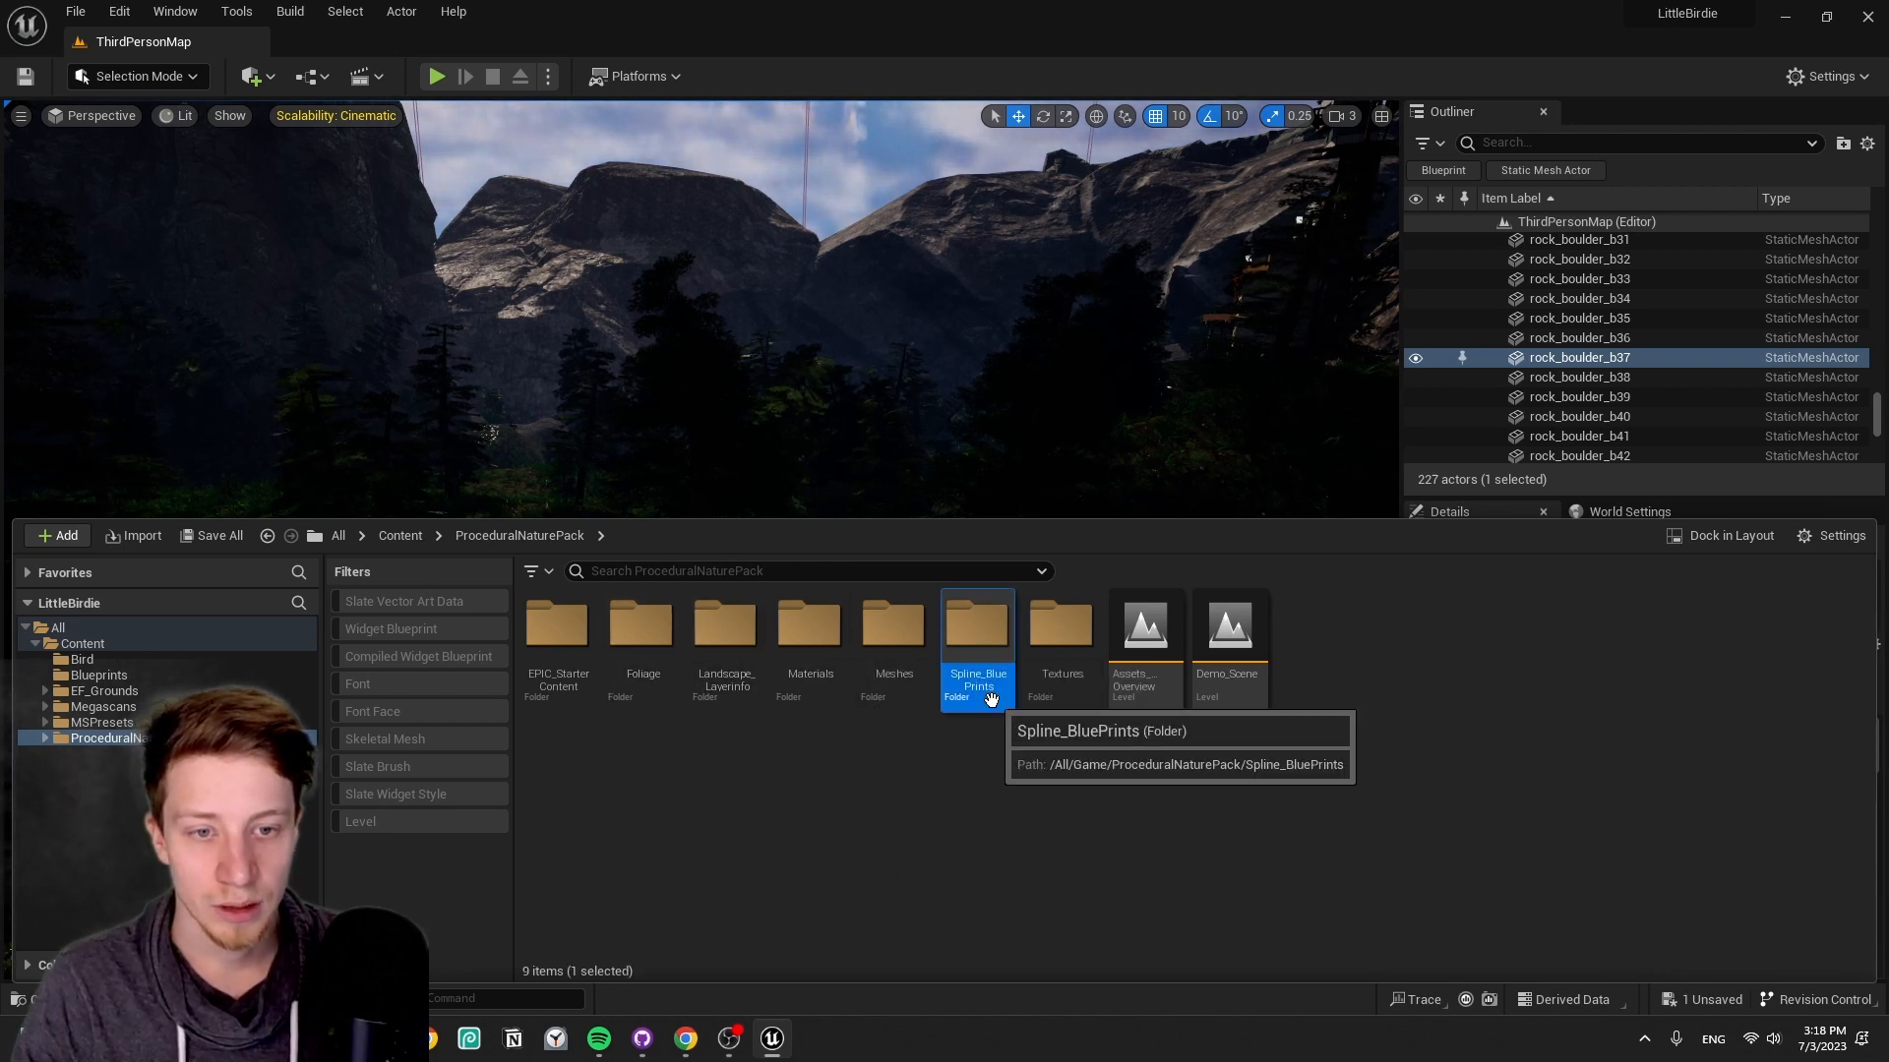
pyautogui.doubleClick(977, 627)
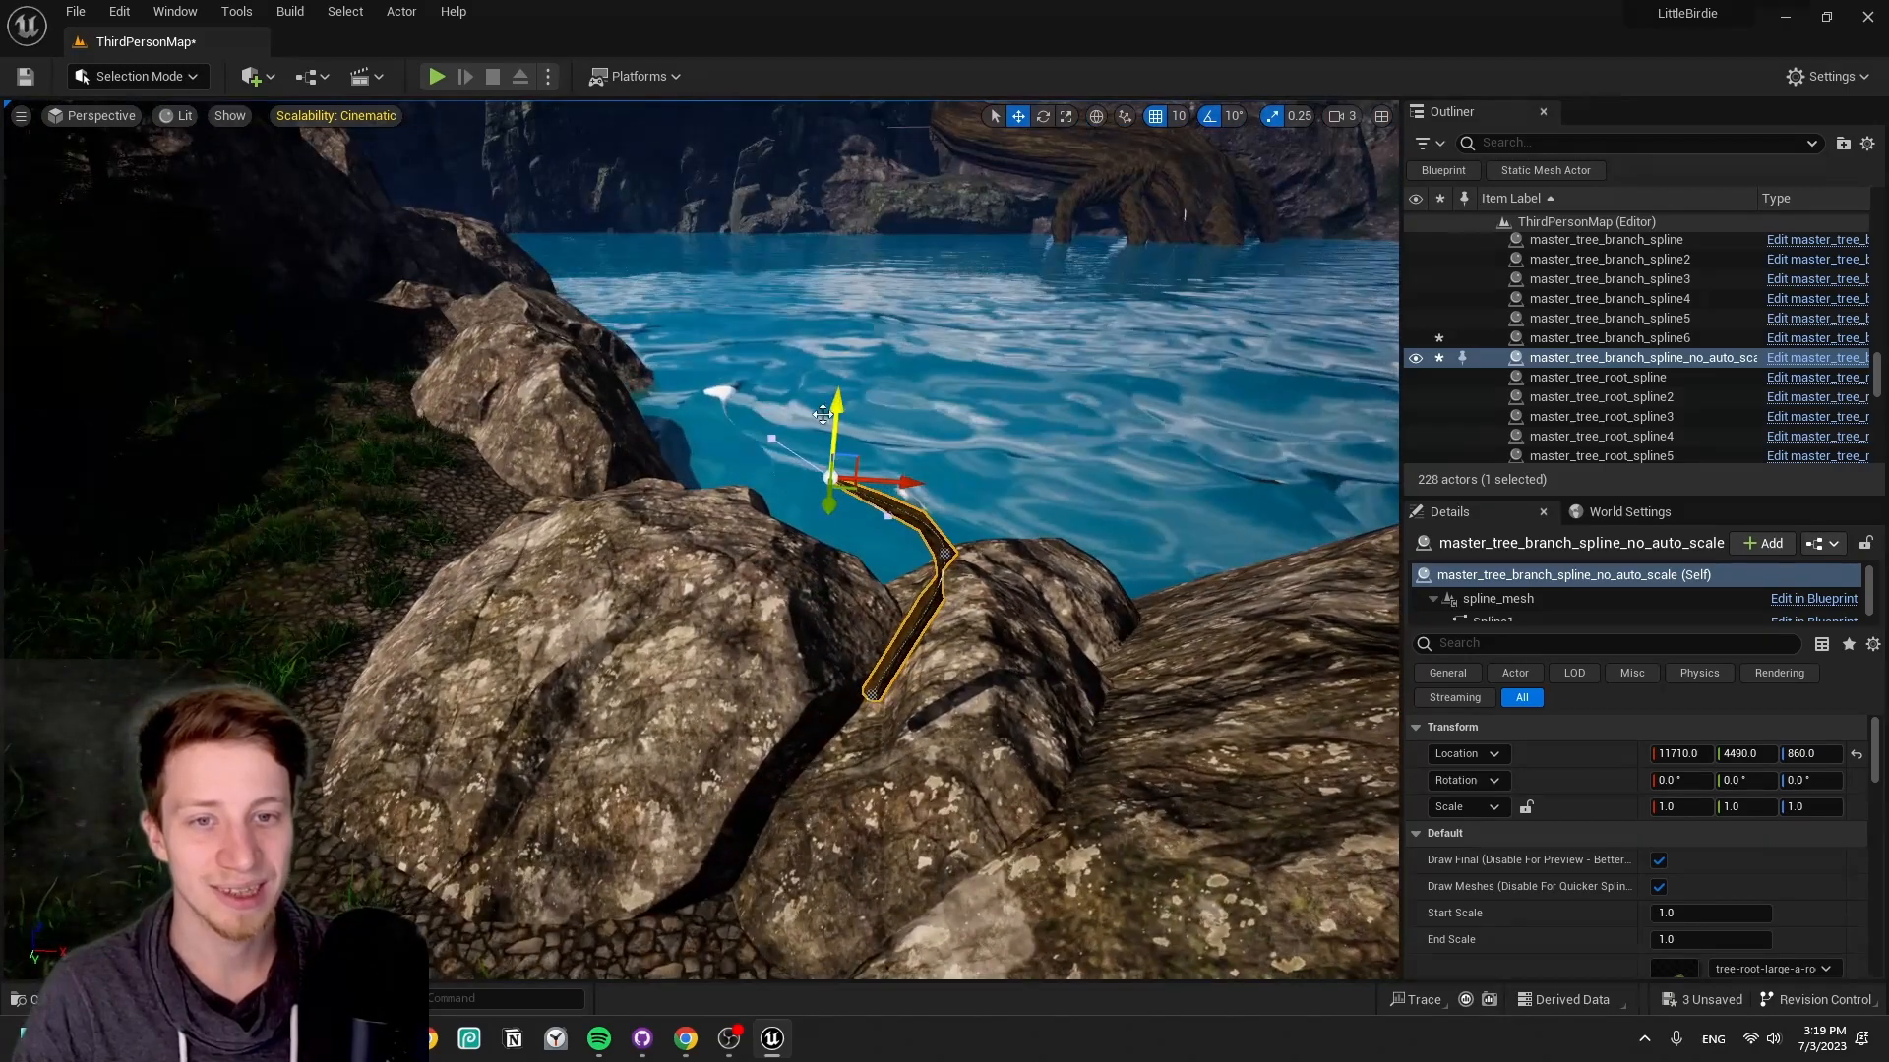
# - Move a branch spline point so the branch lengthens and curves over the rock
pyautogui.click(1043, 116)
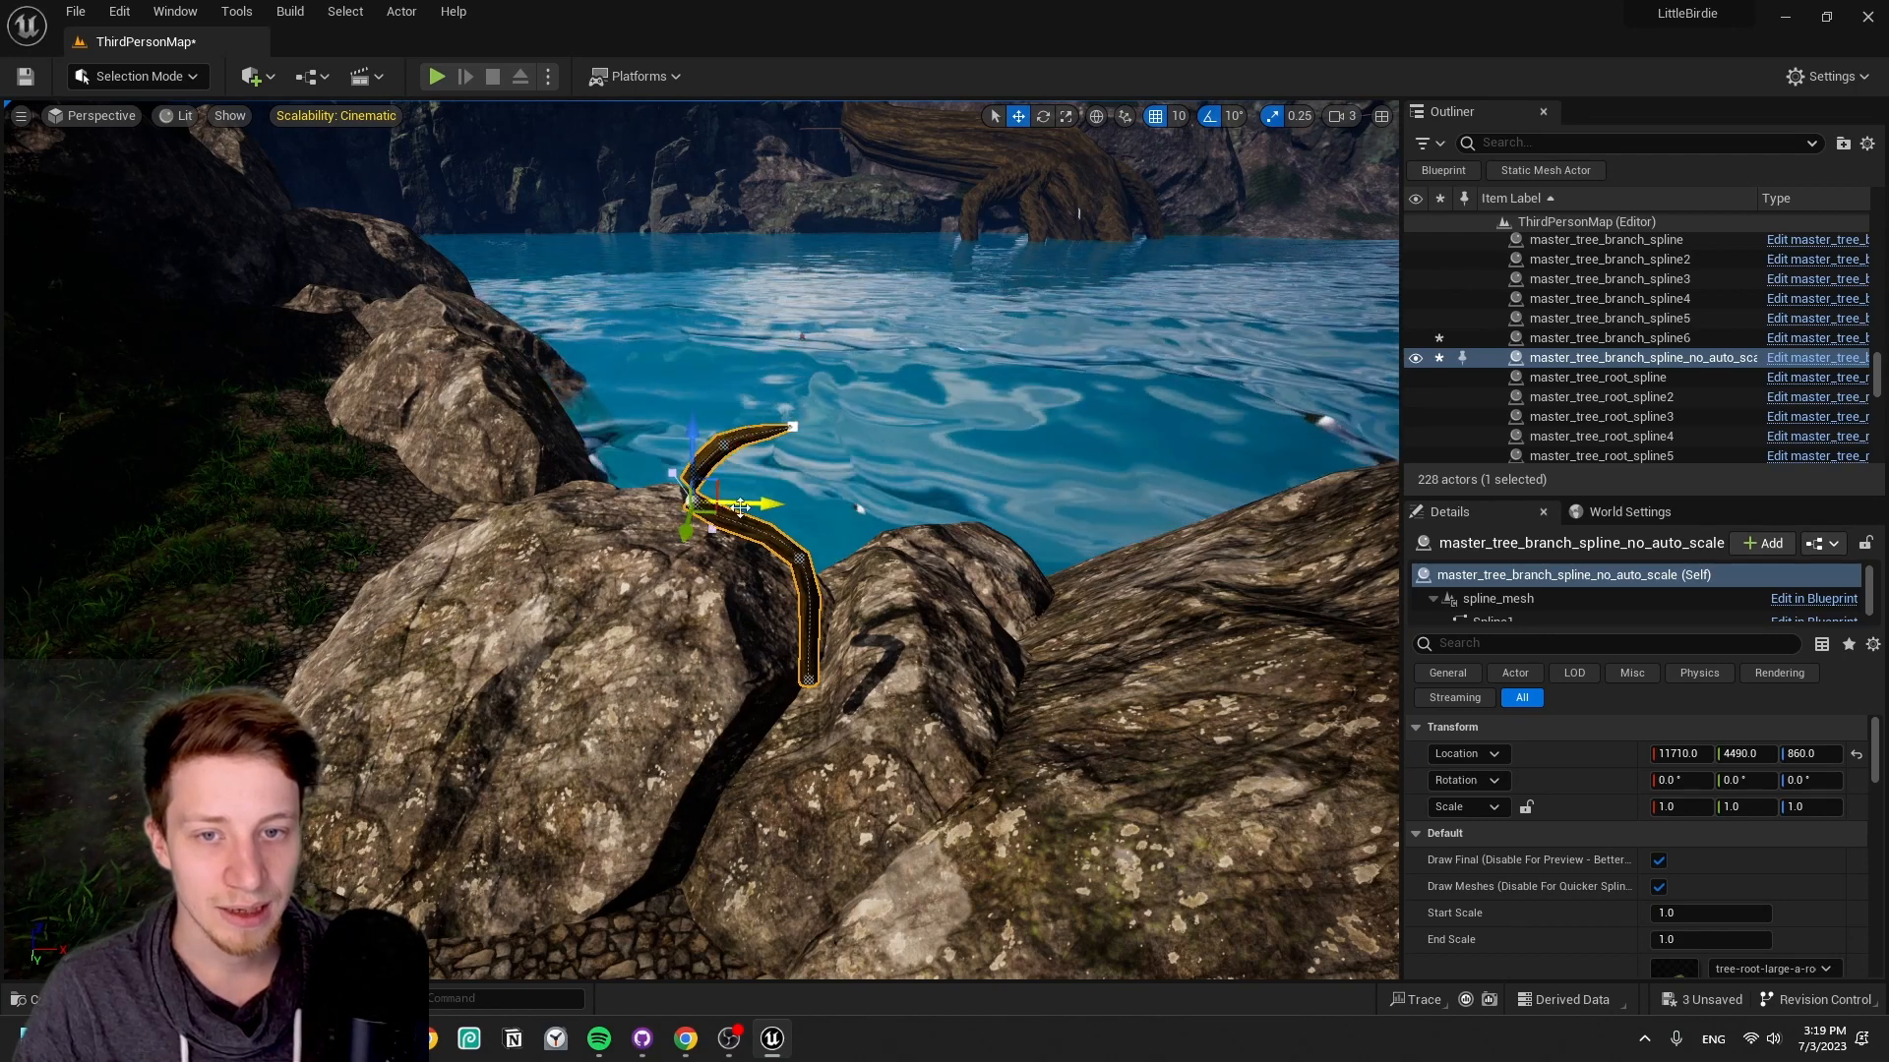
# - Enable Add Branches on the branch spline and select the resulting tree on the rock
pyautogui.scroll(-3)
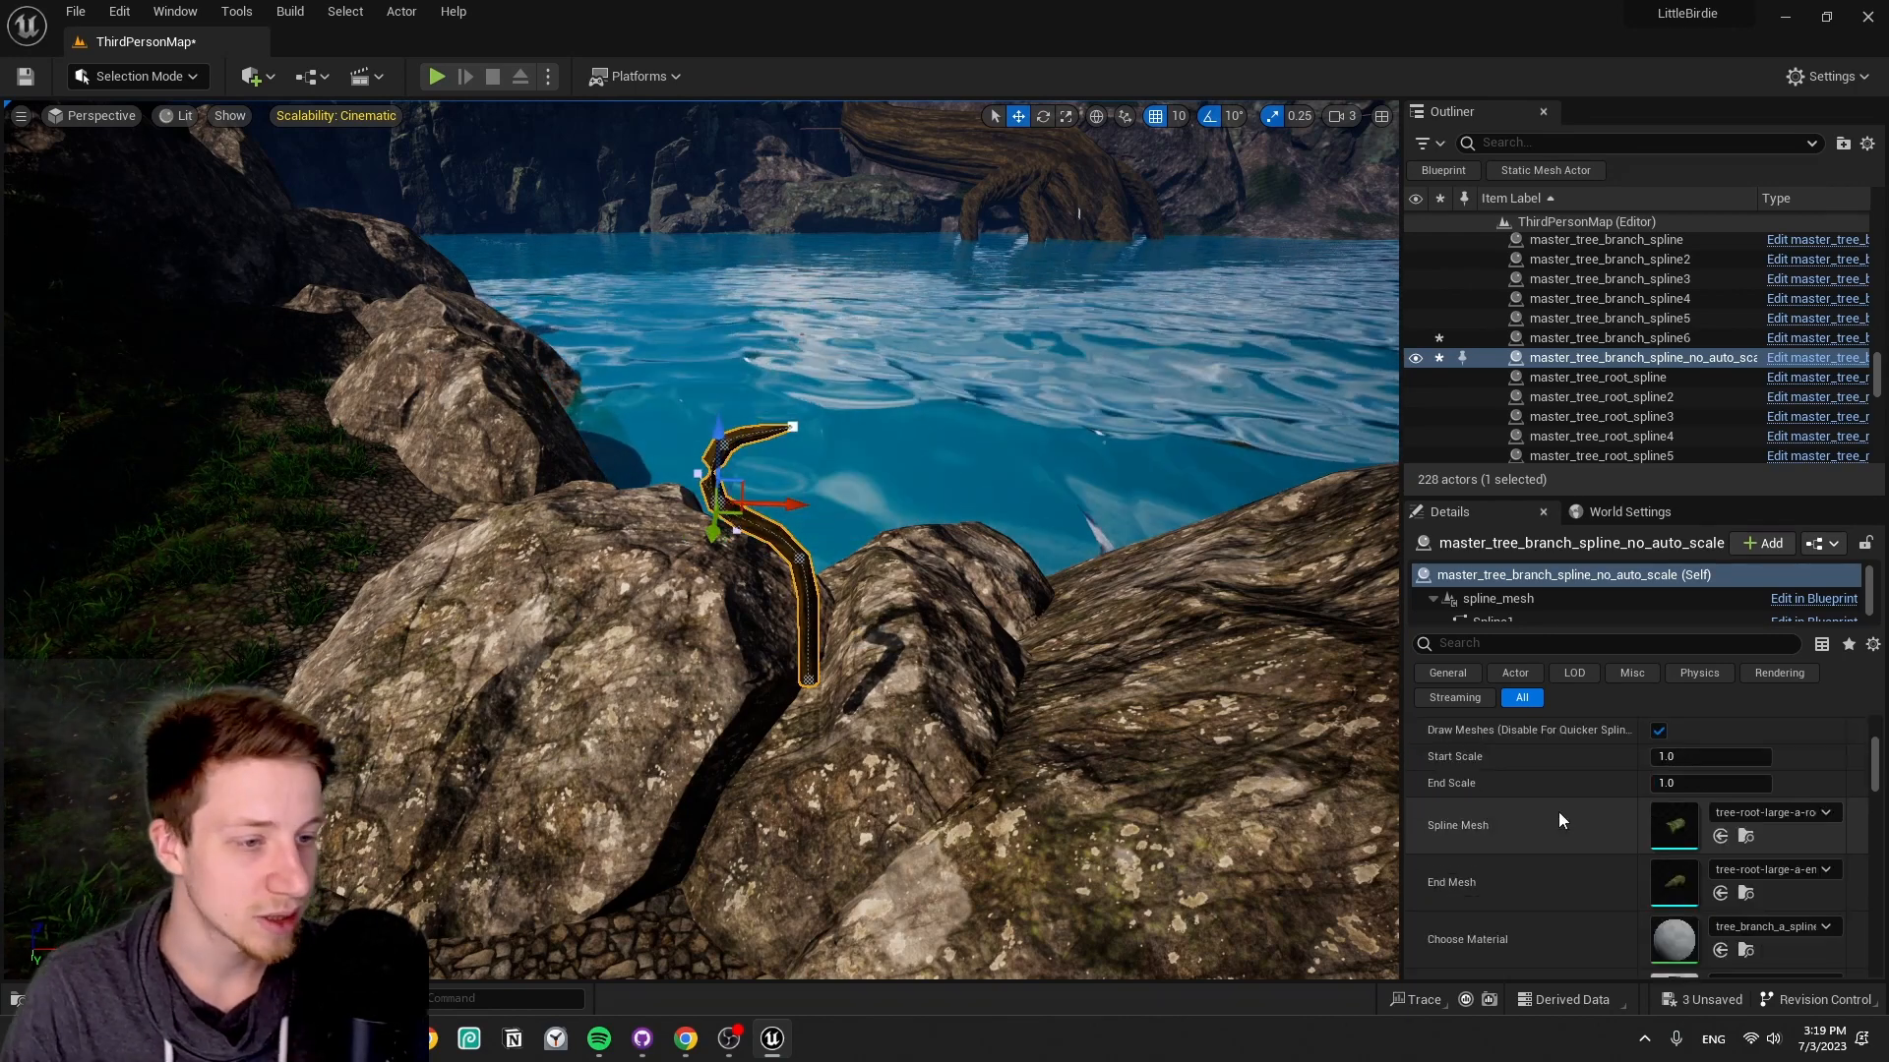
pyautogui.scroll(-3)
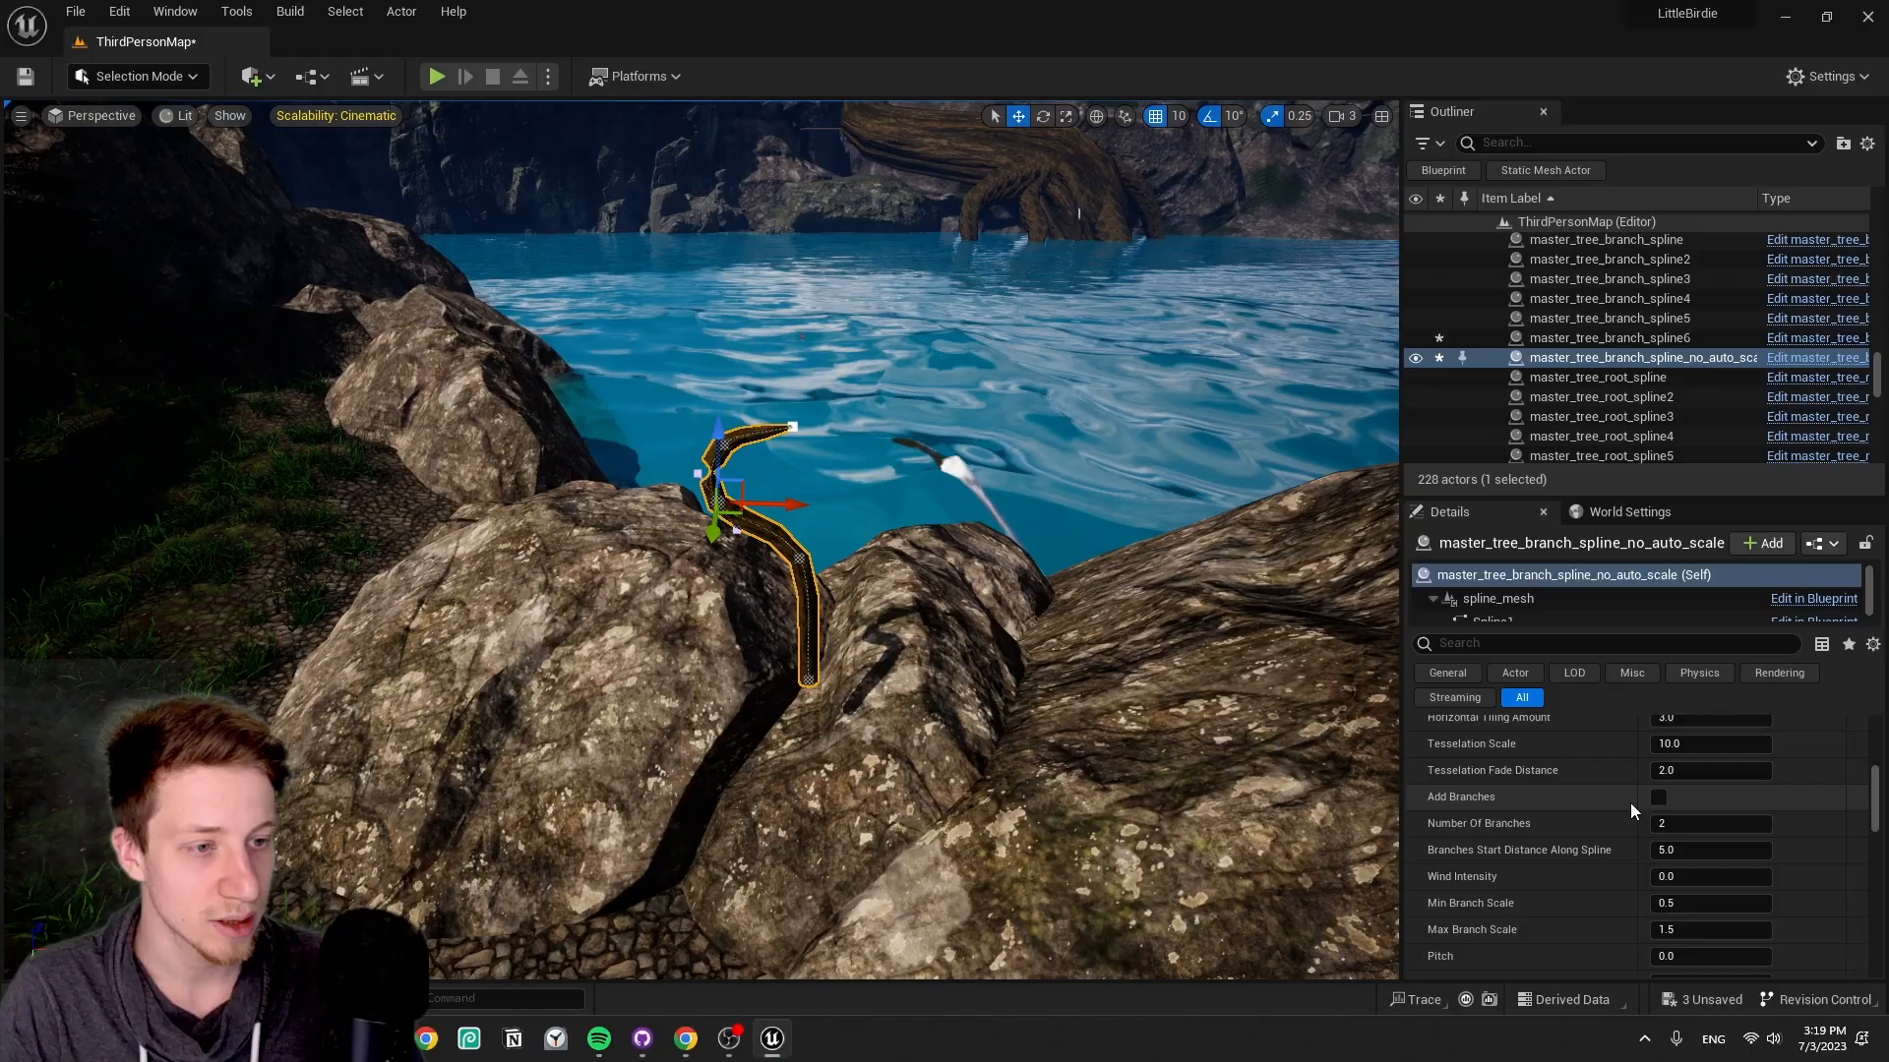
pyautogui.click(1660, 795)
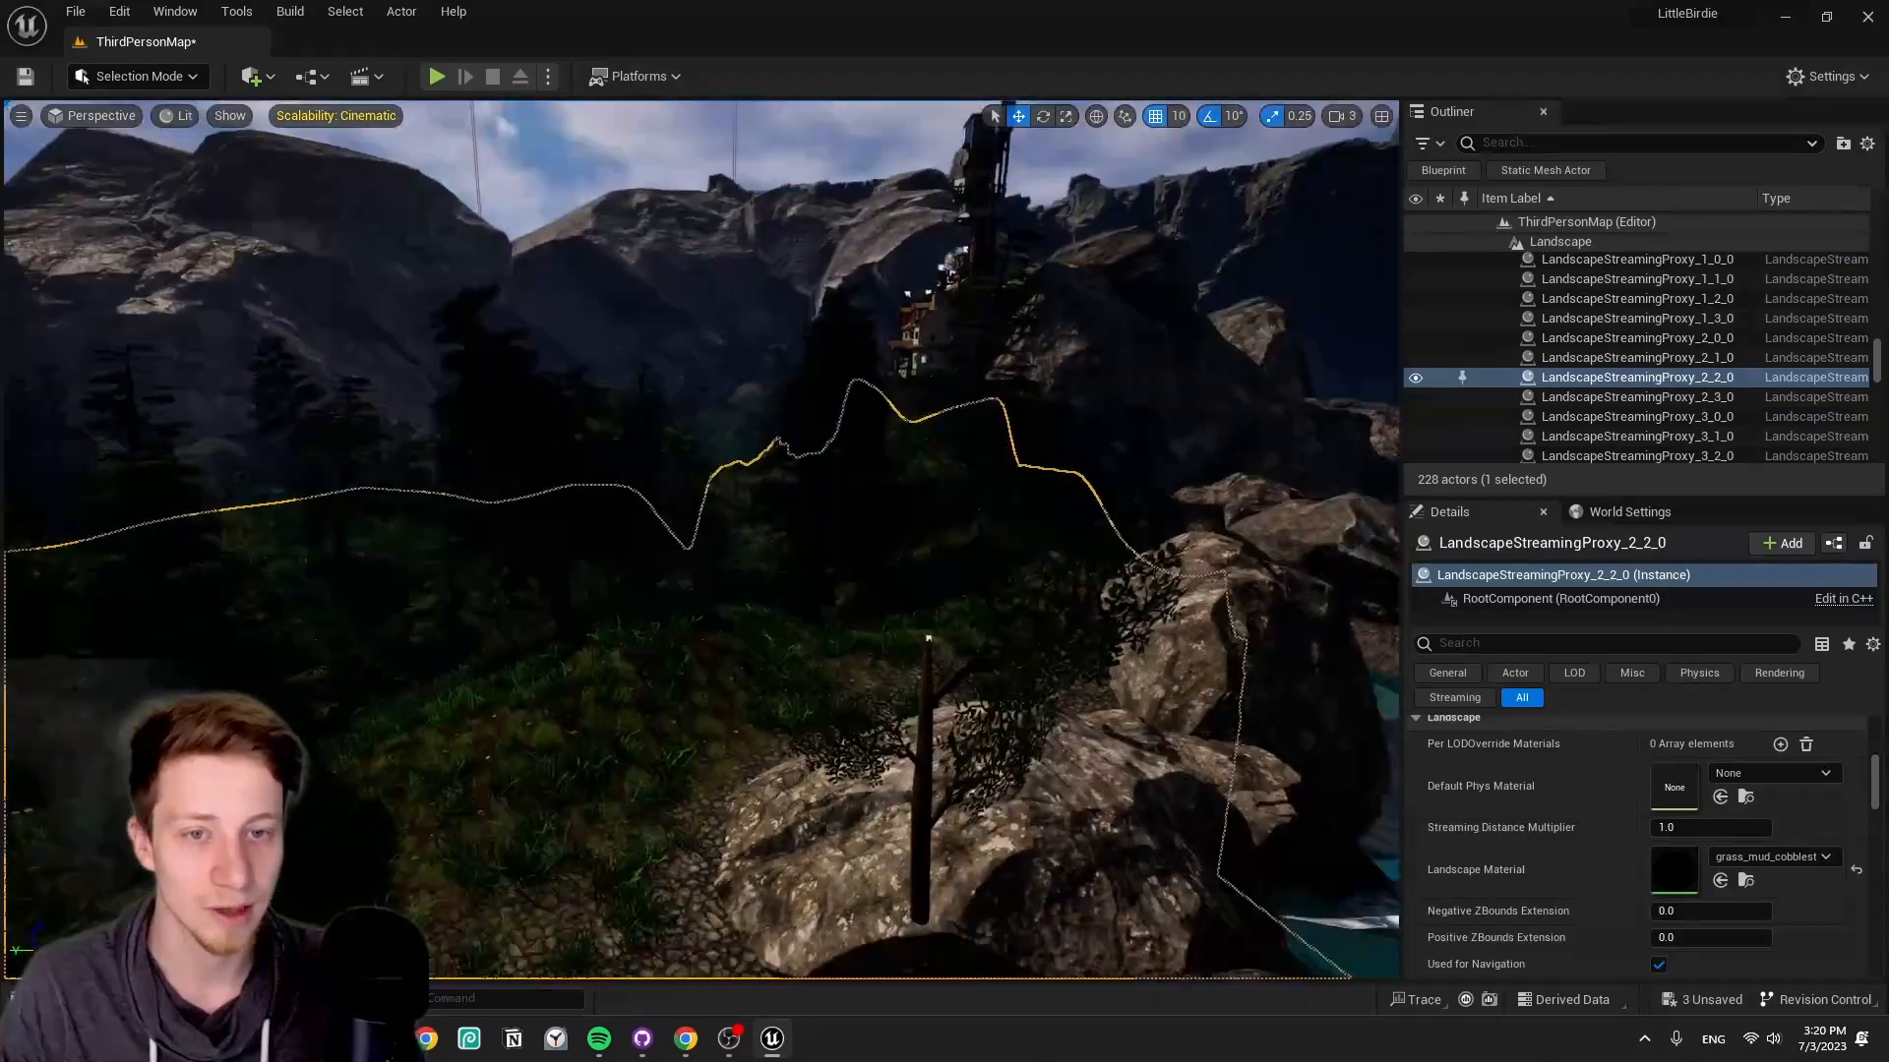
pyautogui.click(1641, 348)
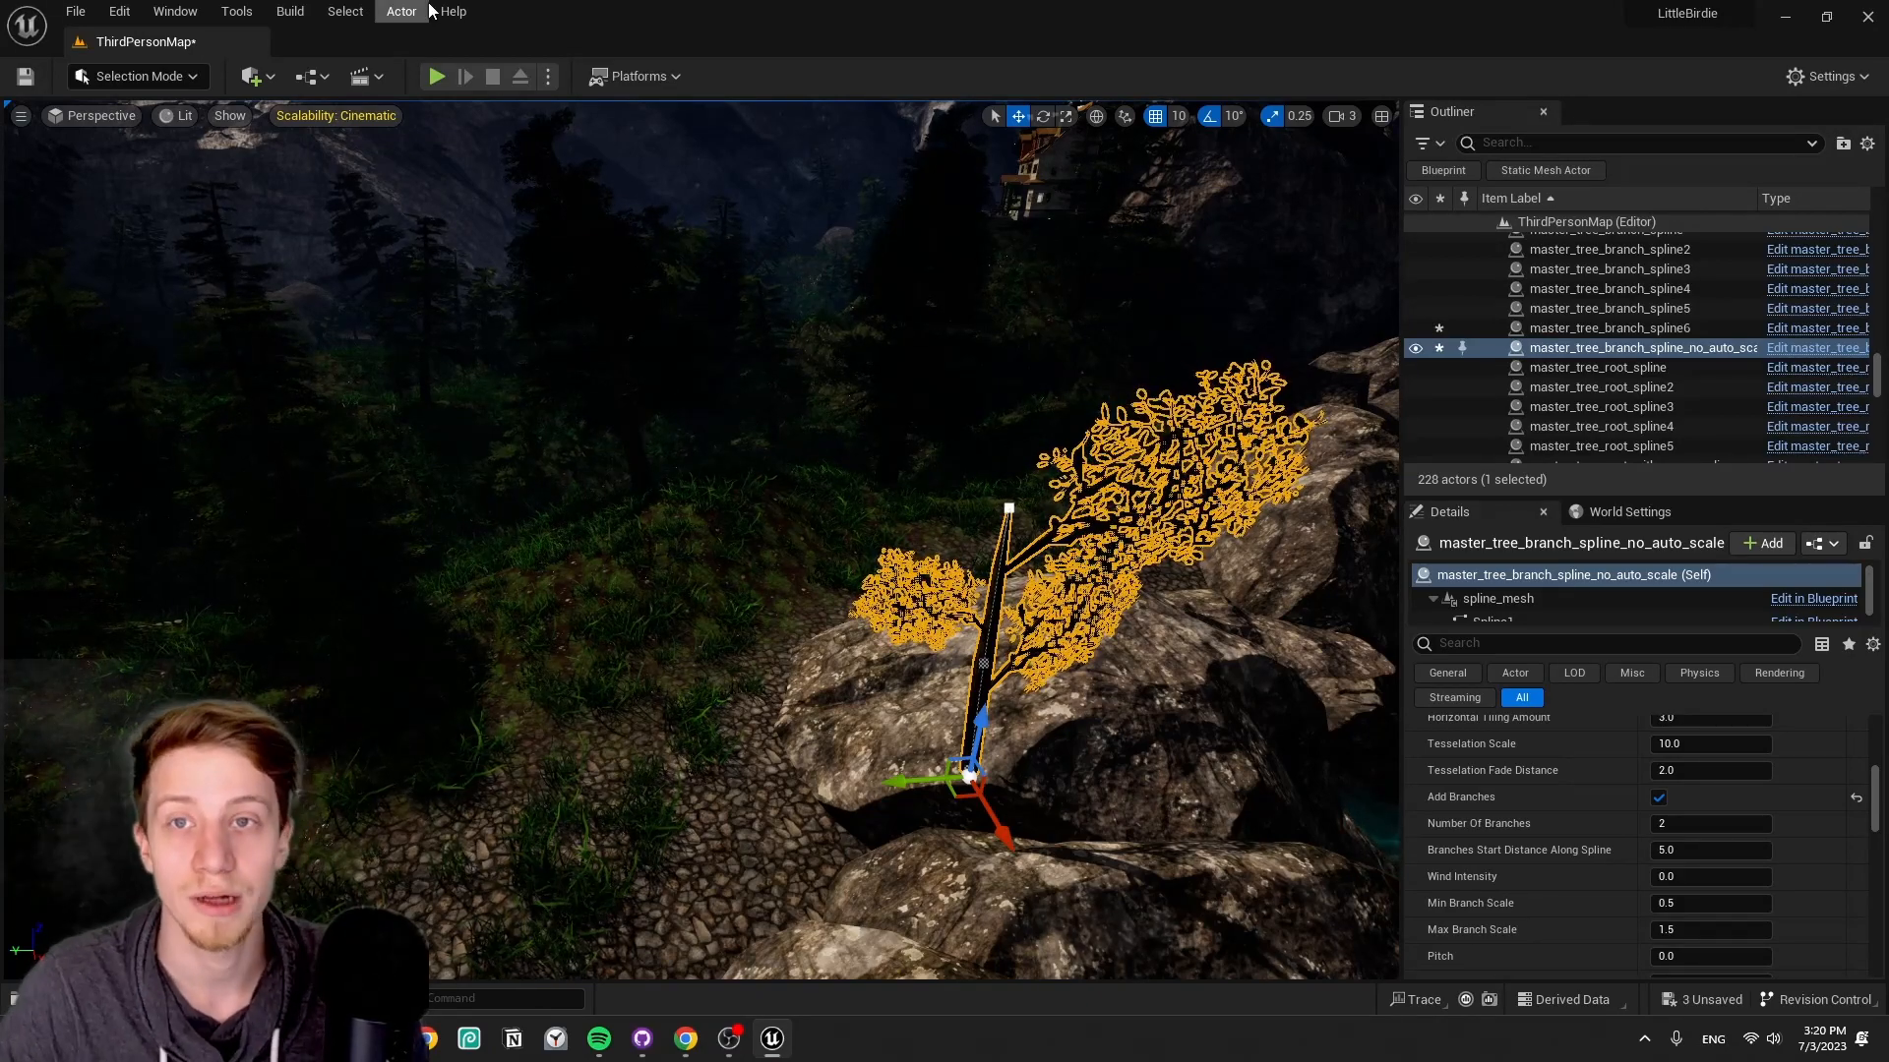
# - Dismiss the Merge Actors dialog for the tree and enter Landscape sculpting mode
pyautogui.click(402, 11)
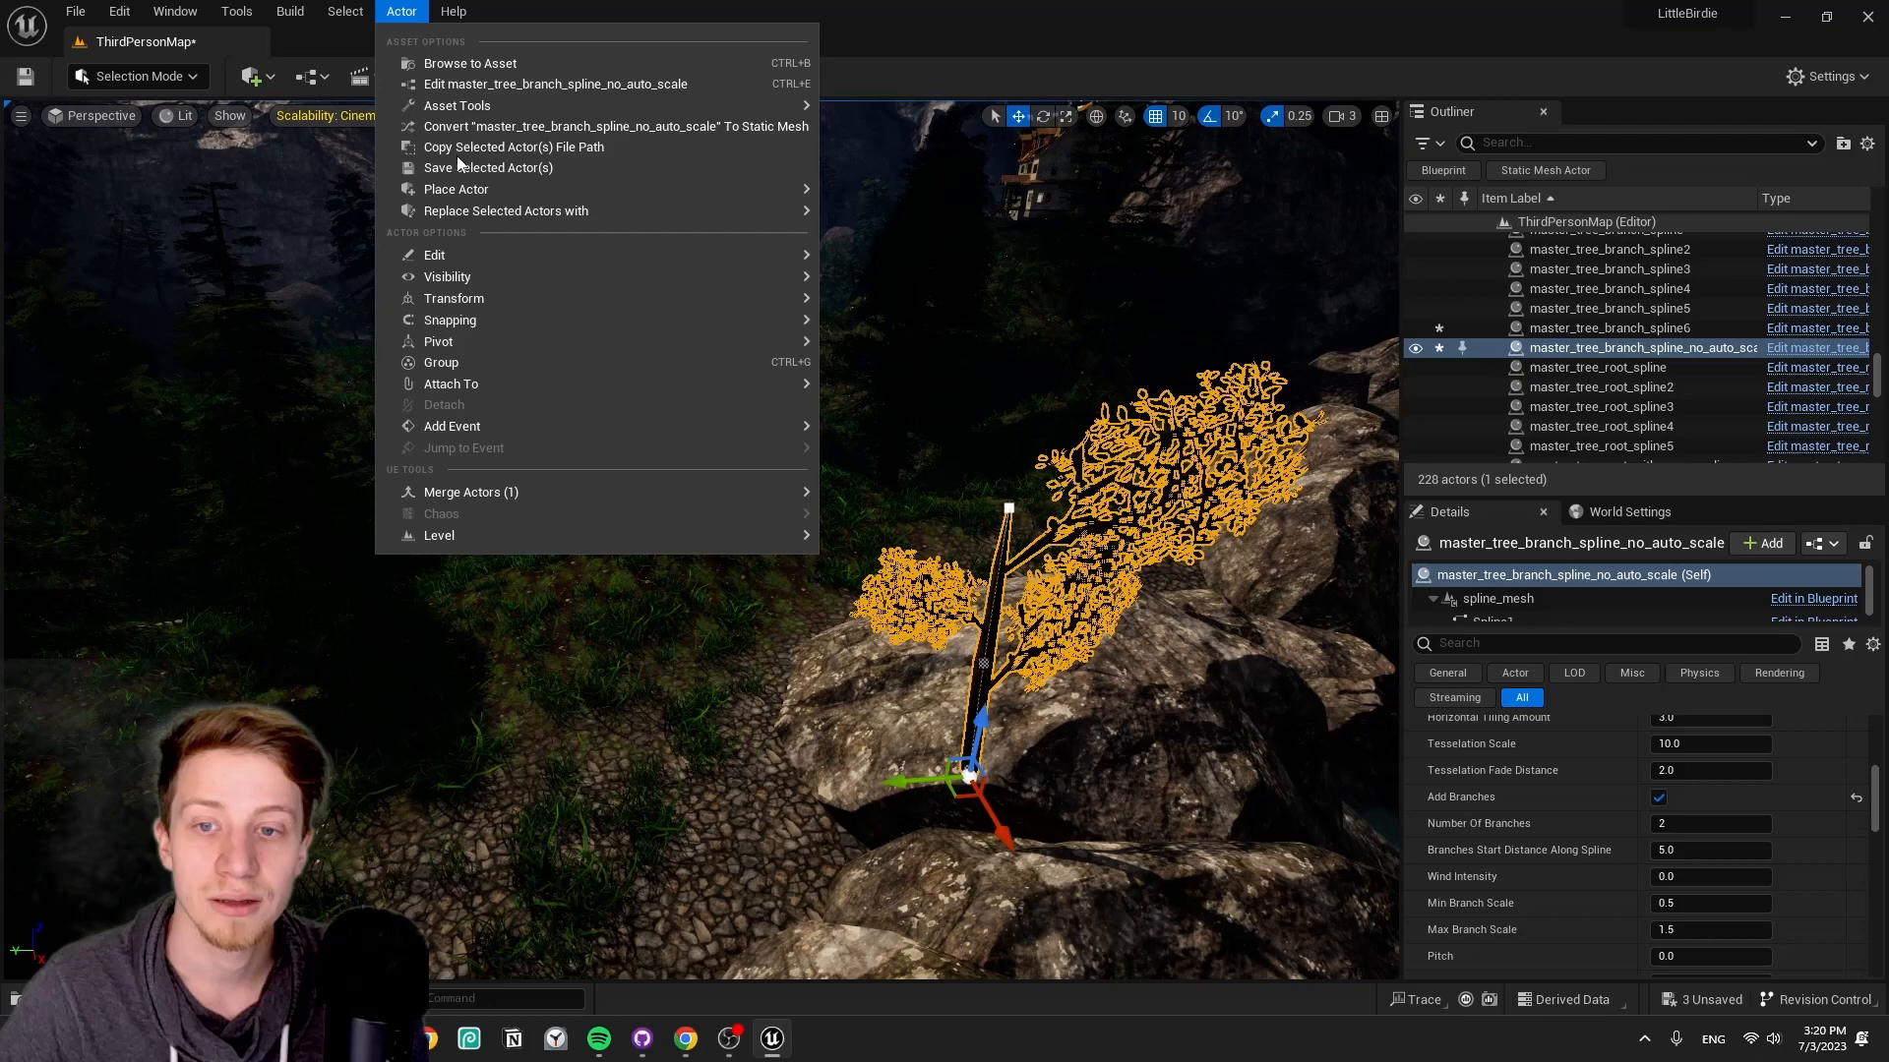
pyautogui.click(472, 492)
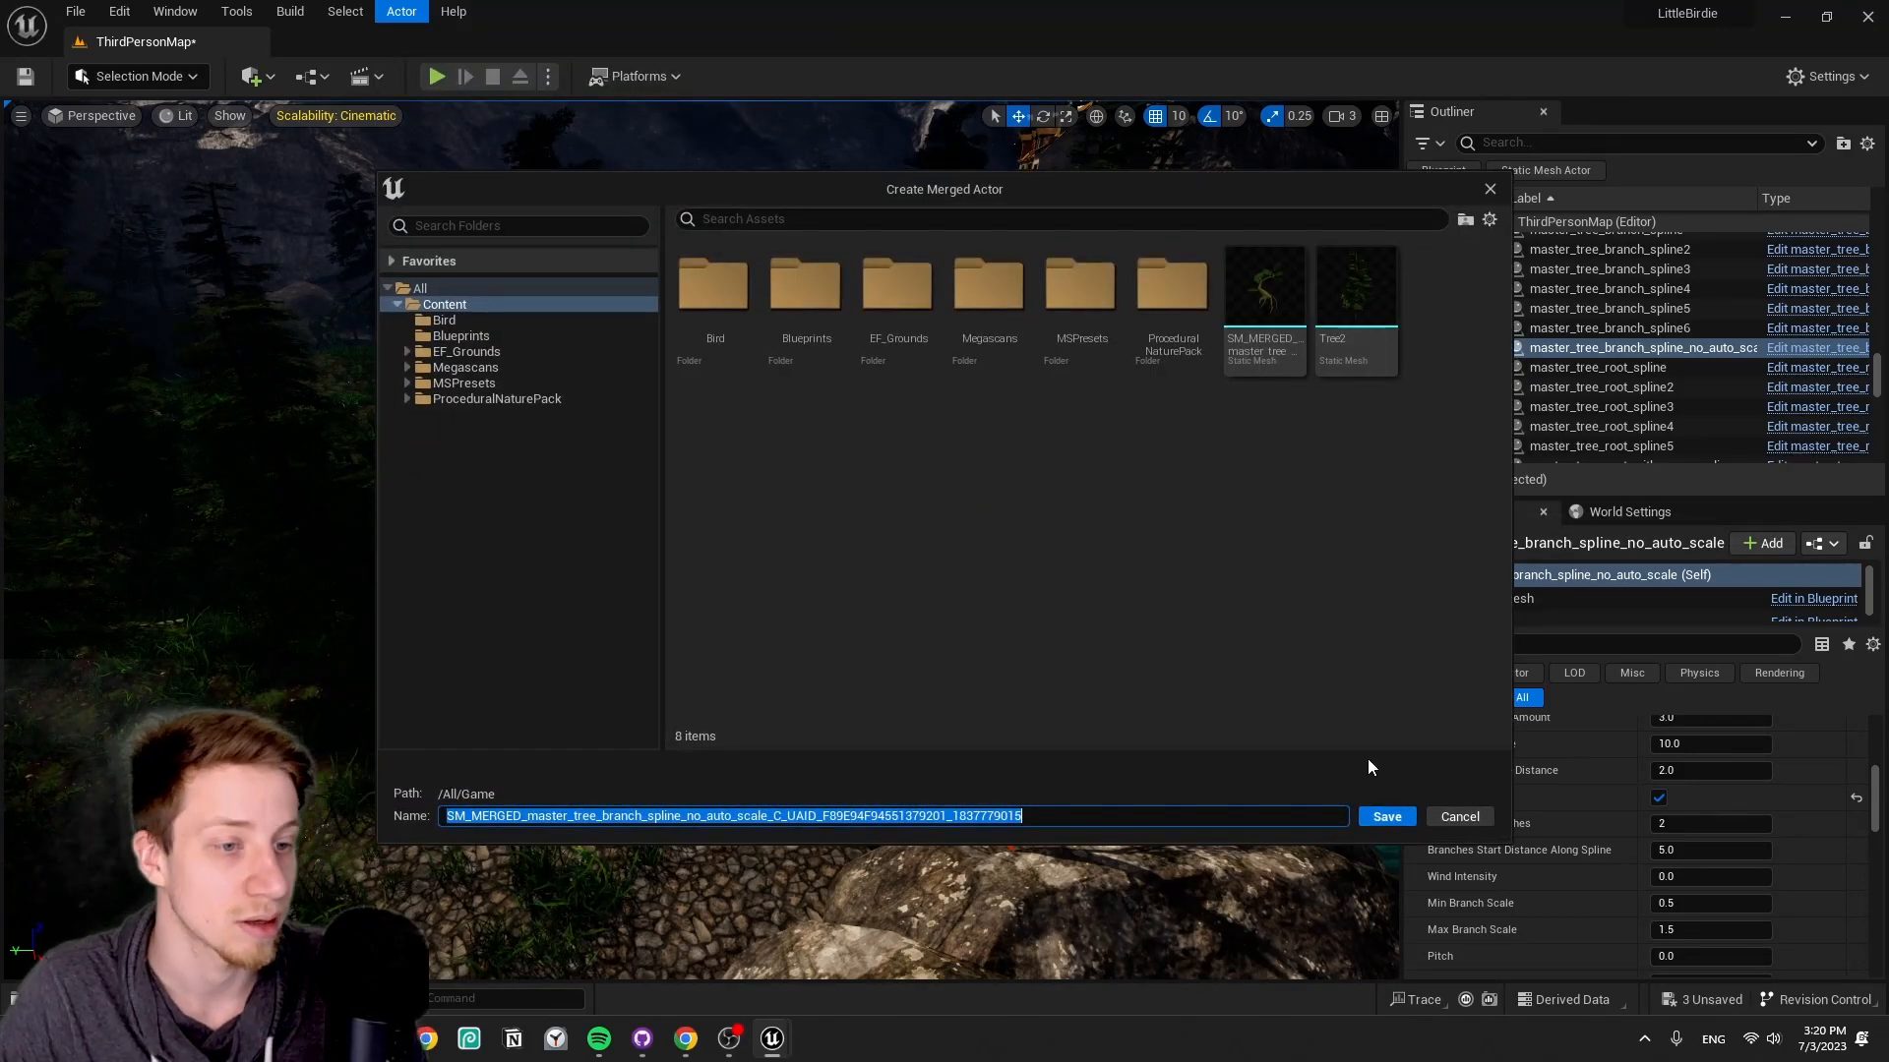
pyautogui.moveTo(1546, 832)
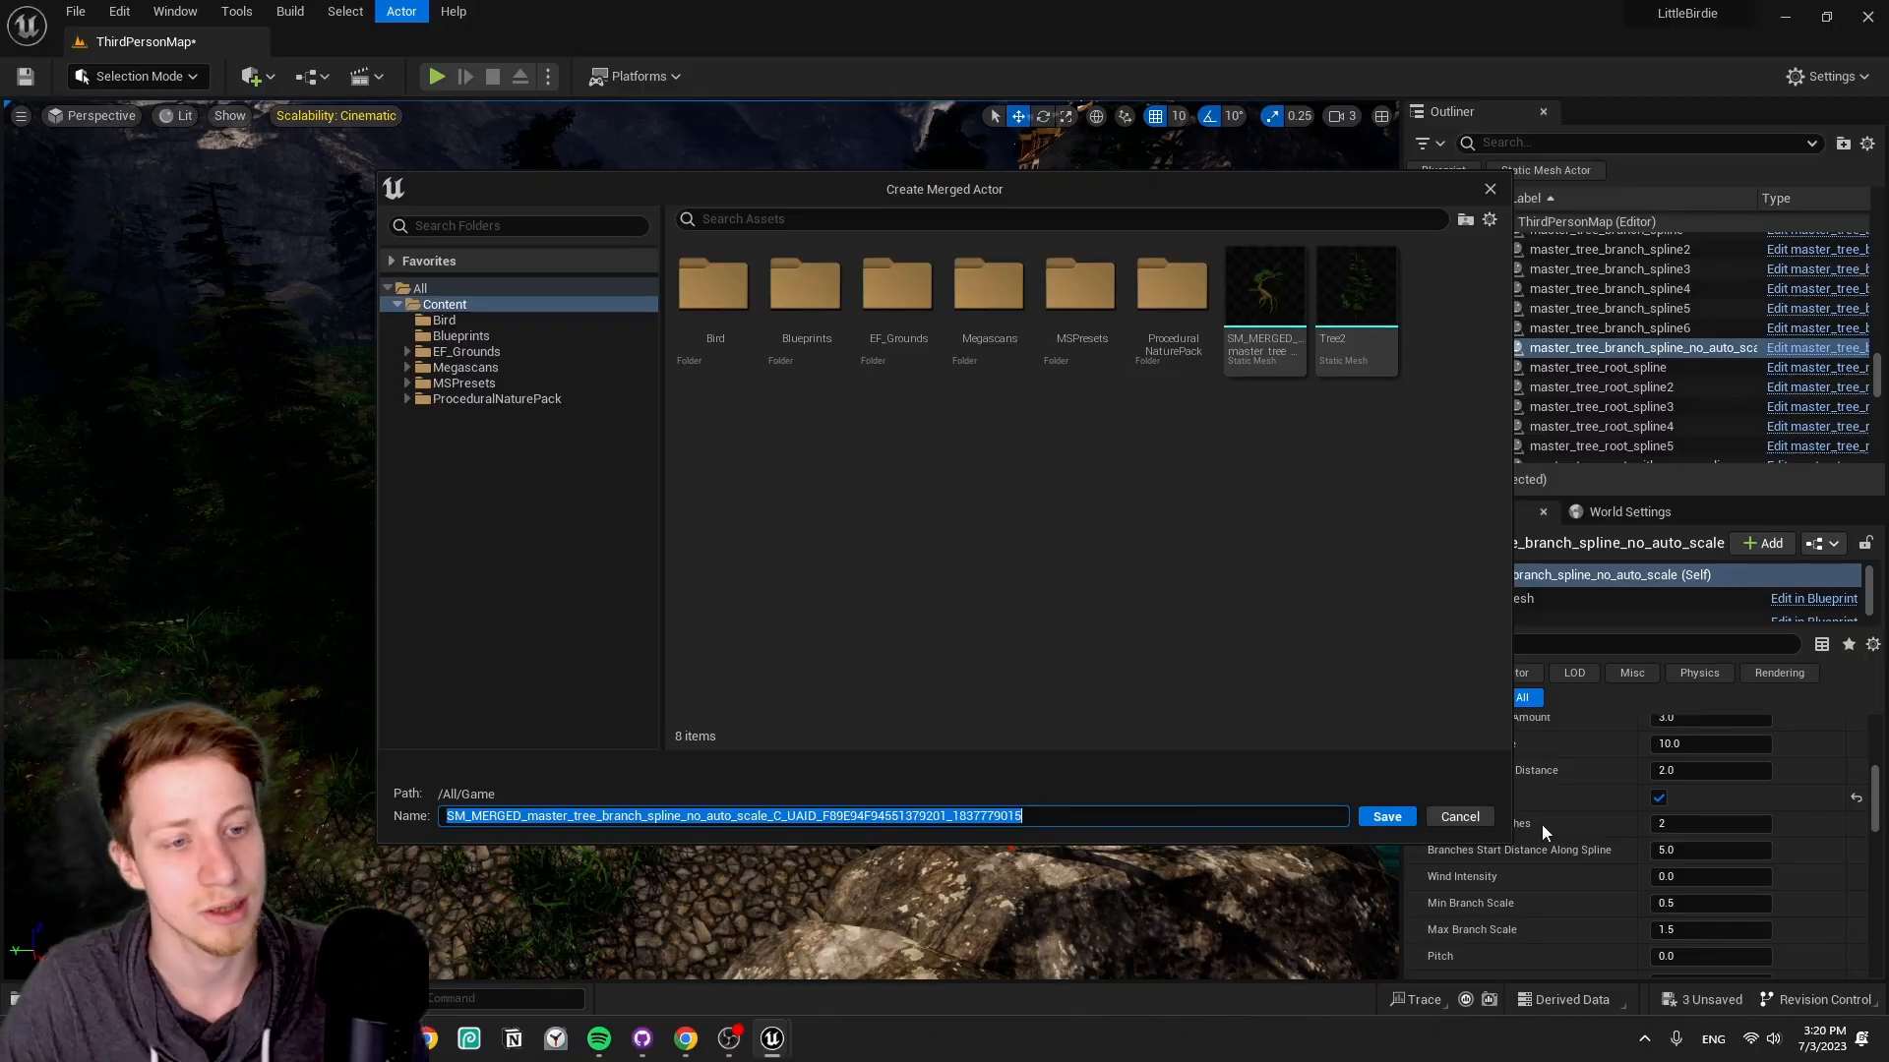
pyautogui.click(1459, 815)
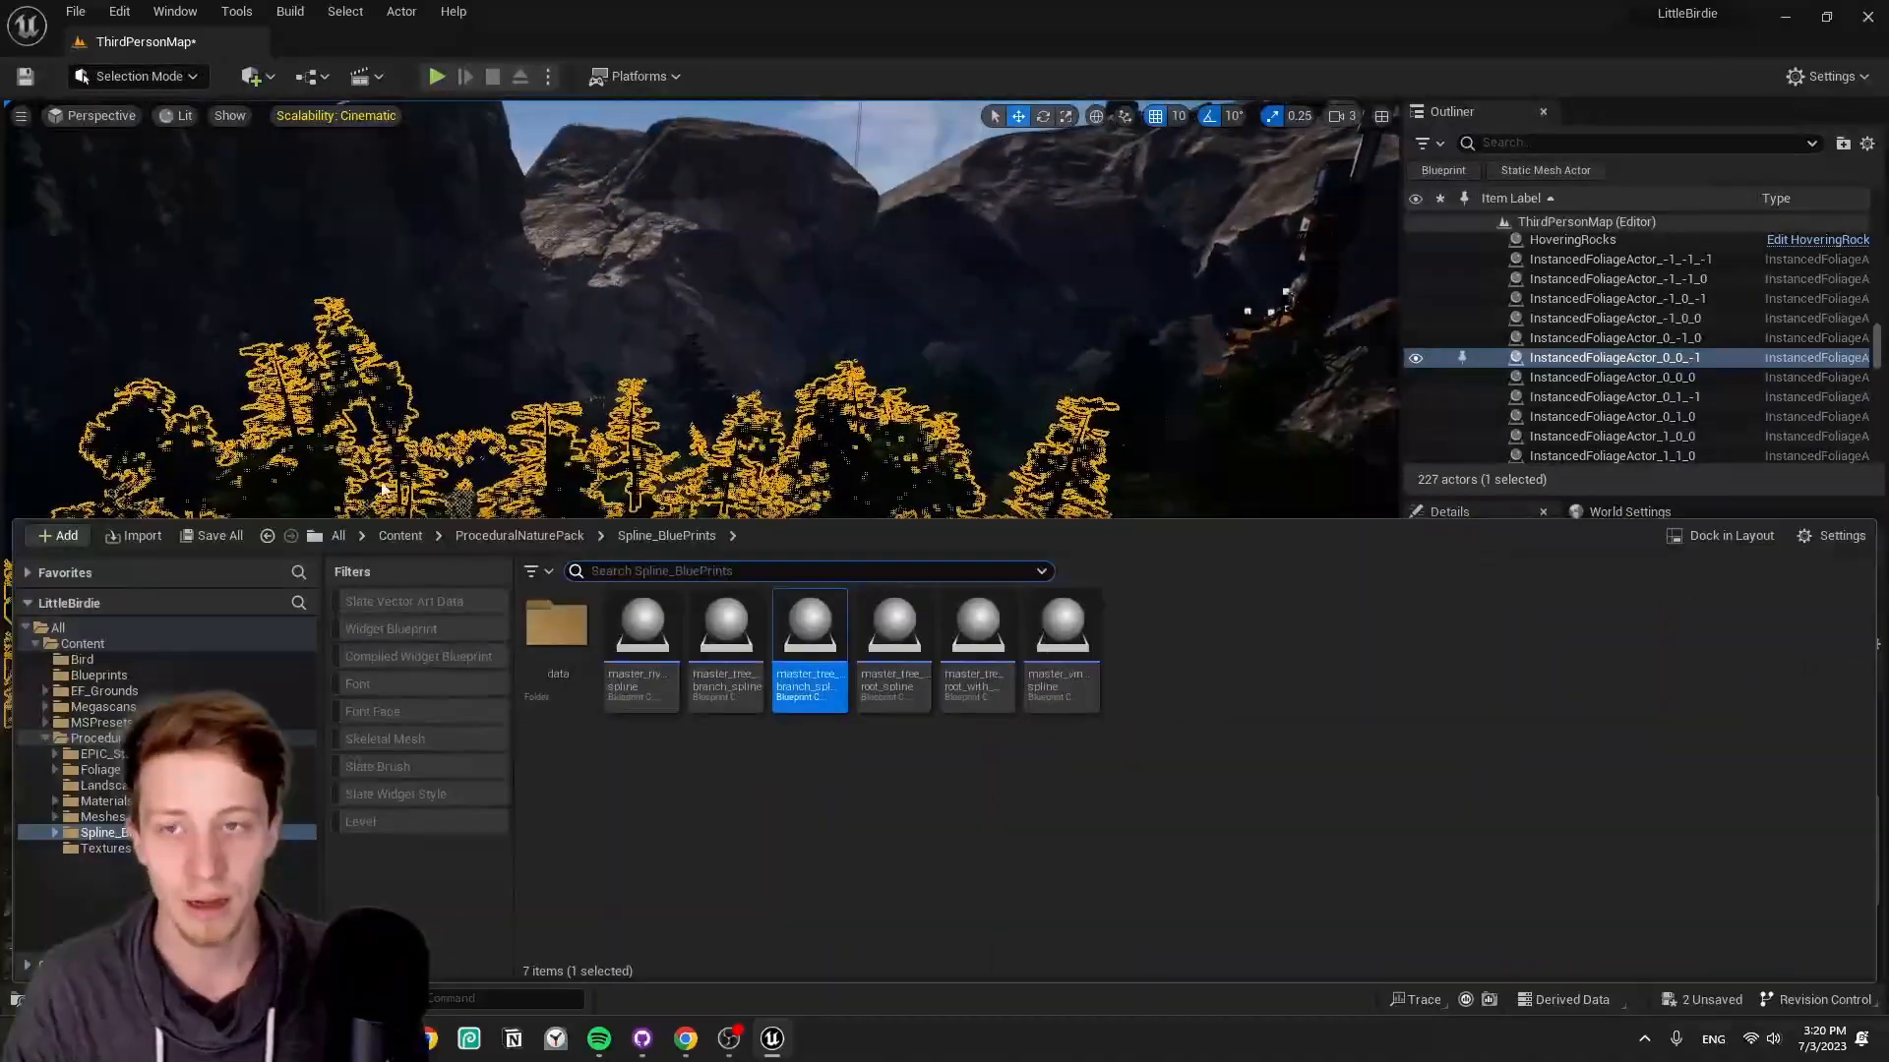
pyautogui.click(136, 76)
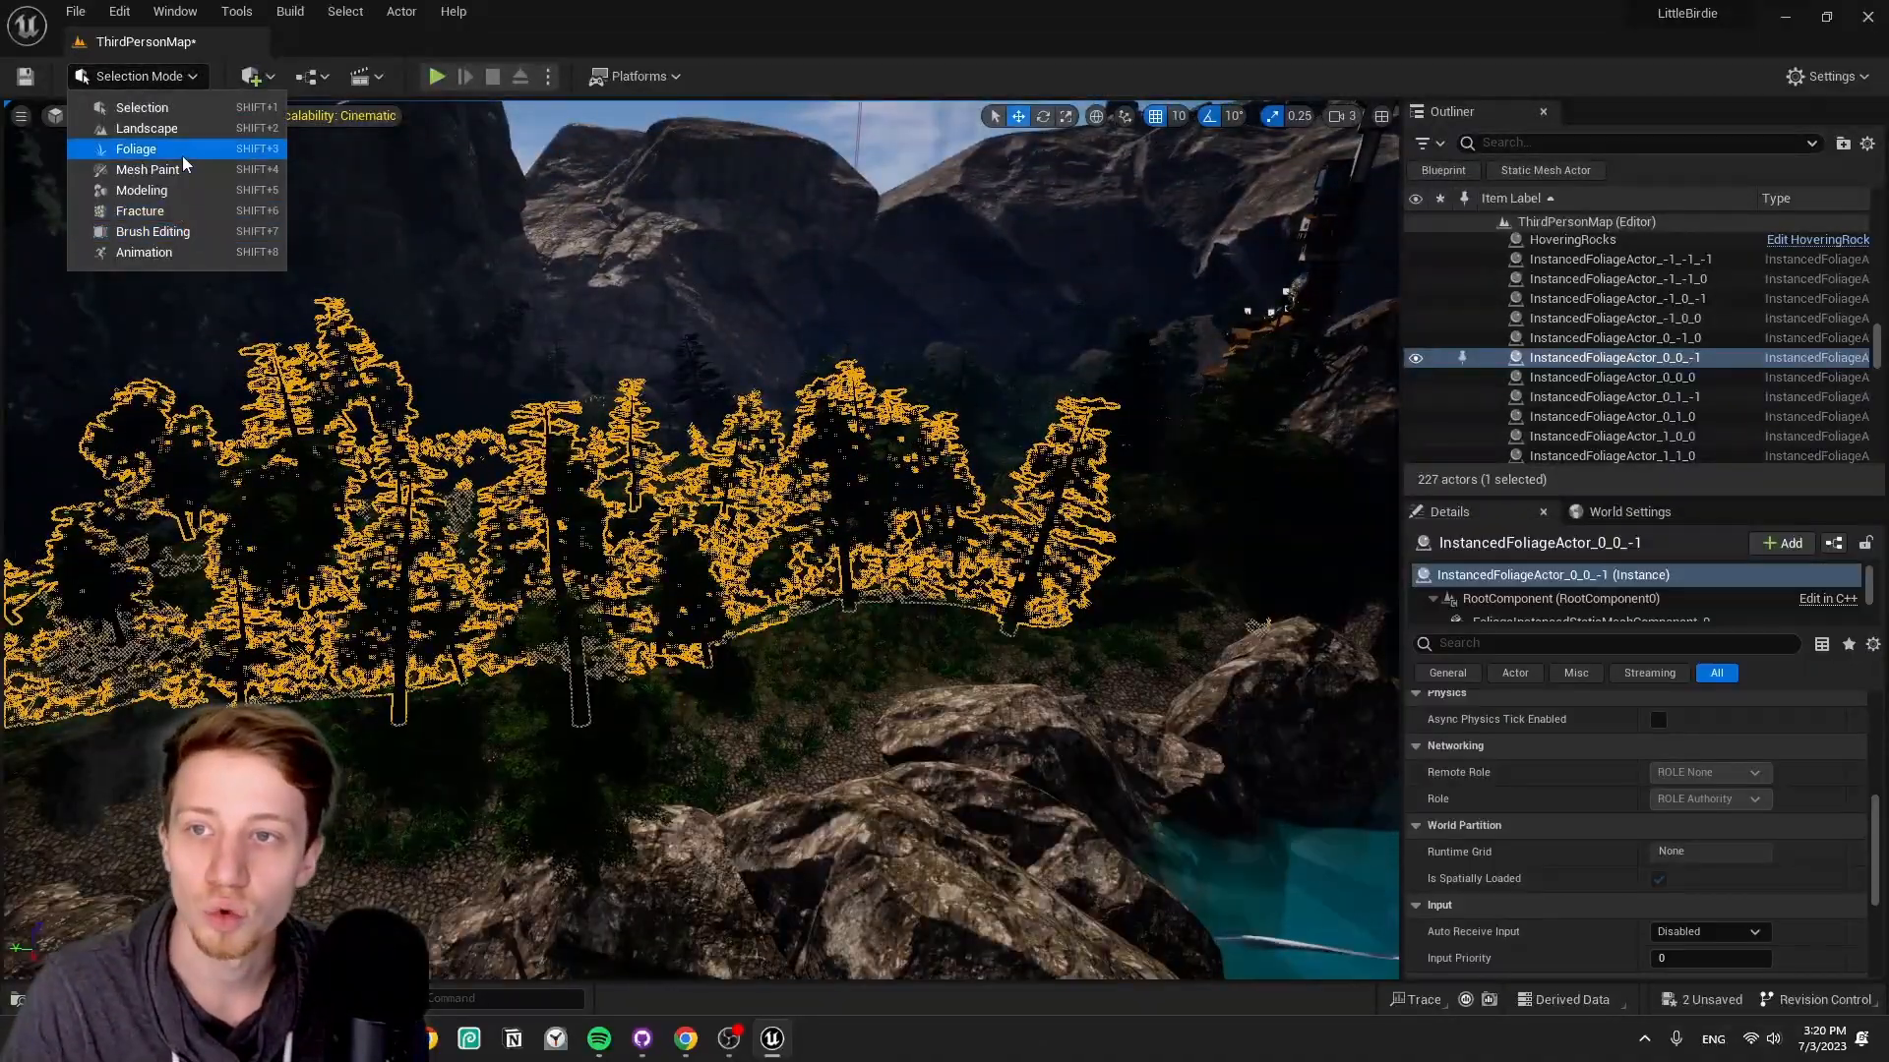
pyautogui.click(145, 128)
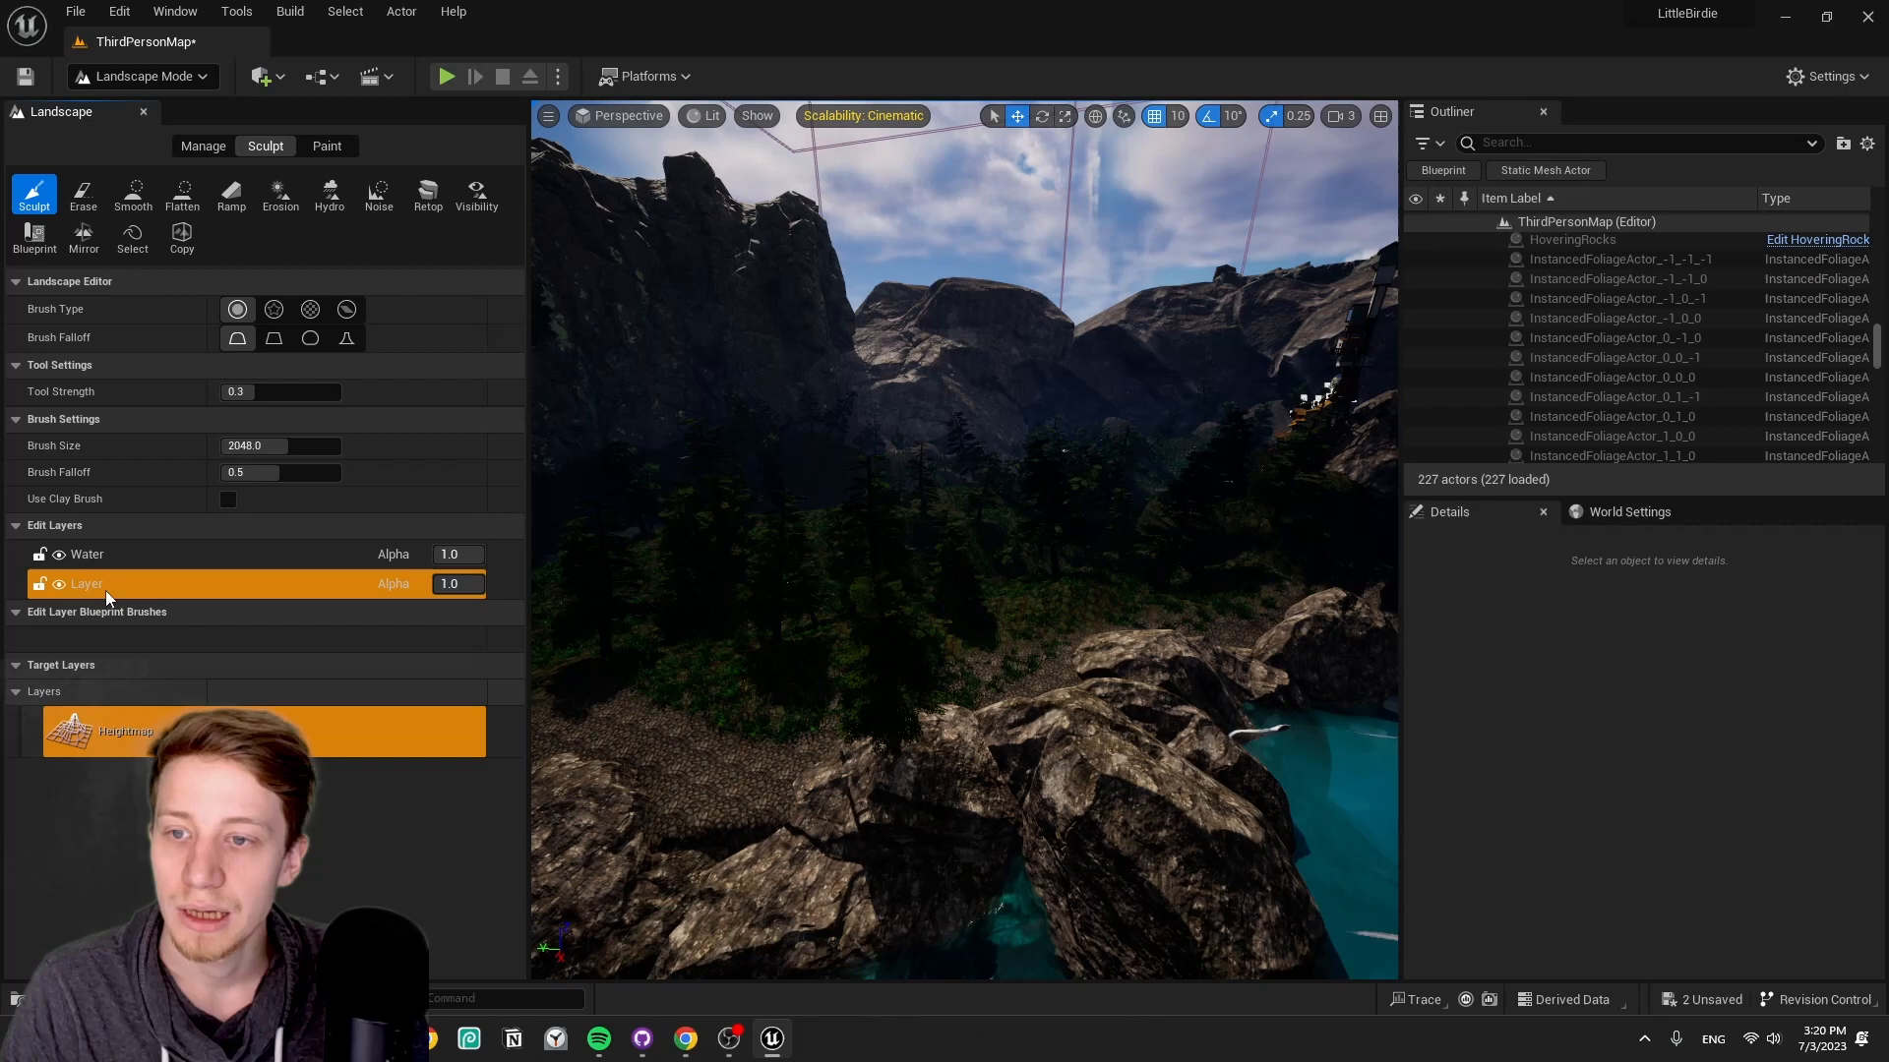
pyautogui.moveTo(1036, 612)
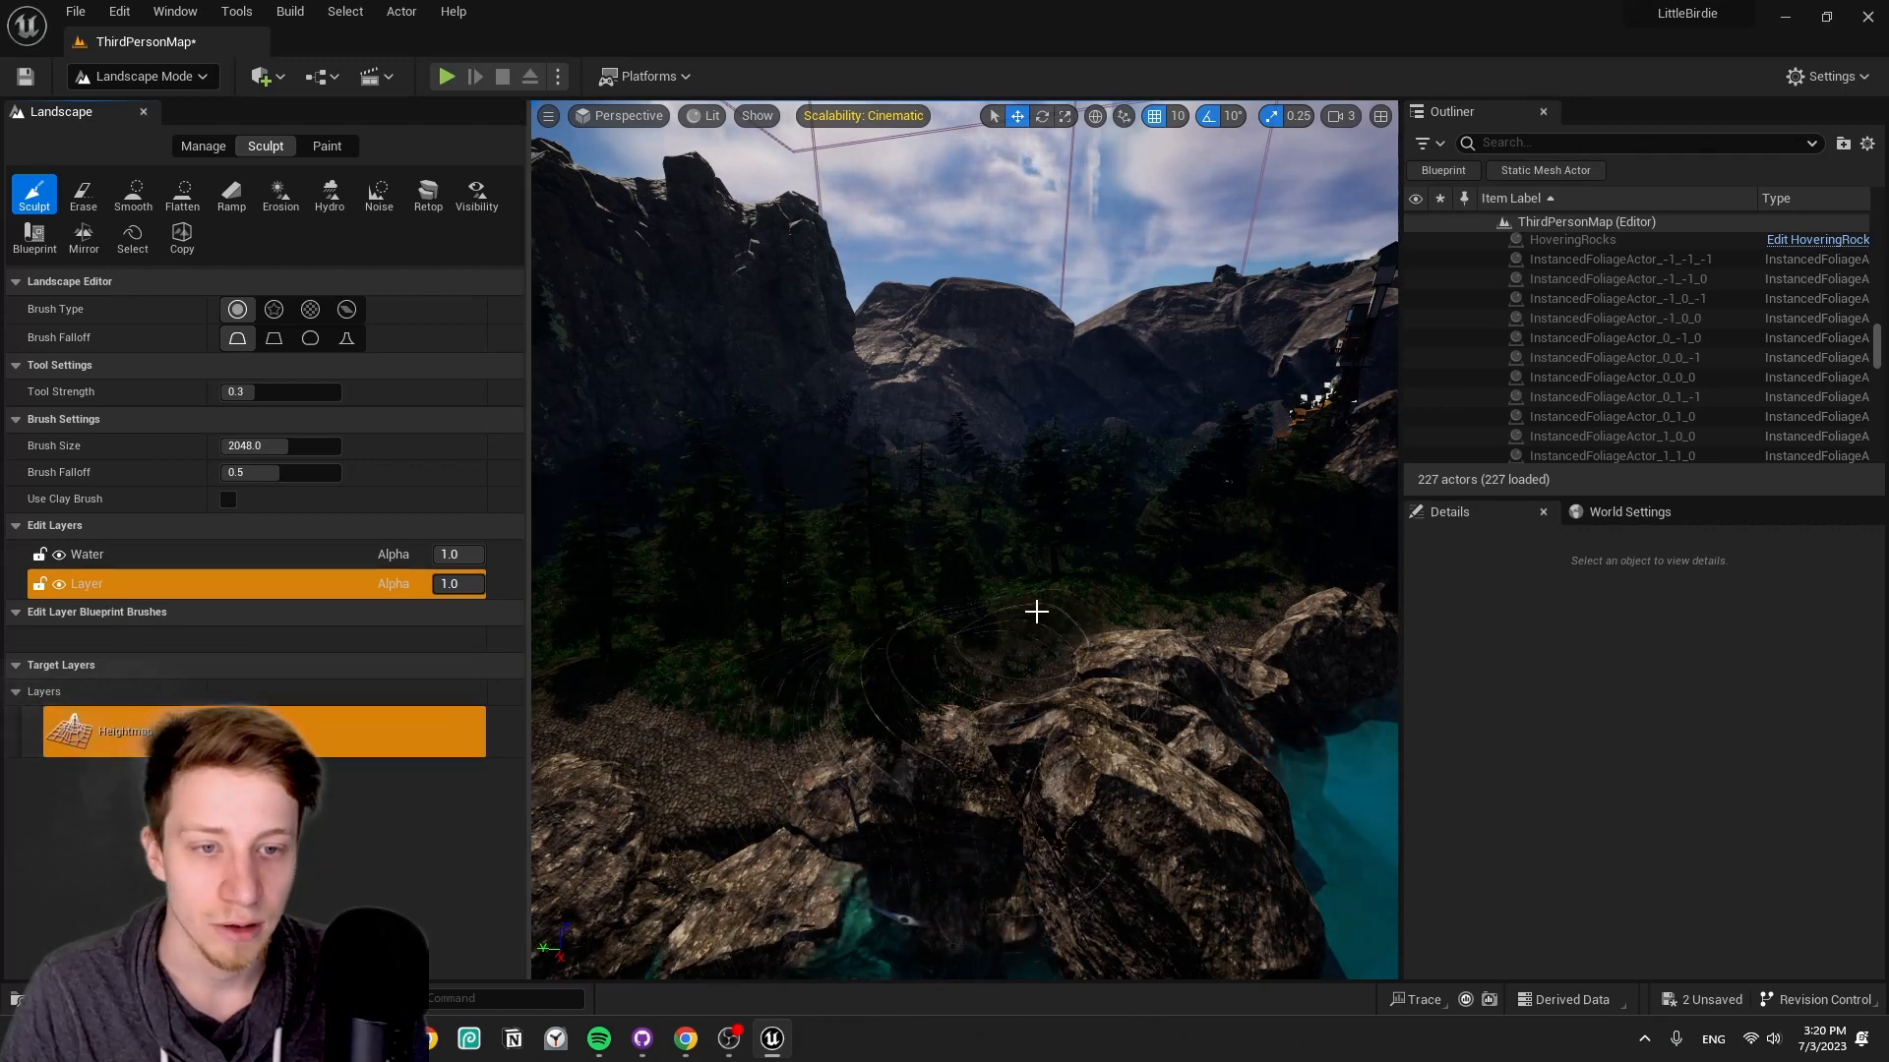
# - Enter Foliage painting mode and show the Tree1 foliage type's settings
pyautogui.click(138, 76)
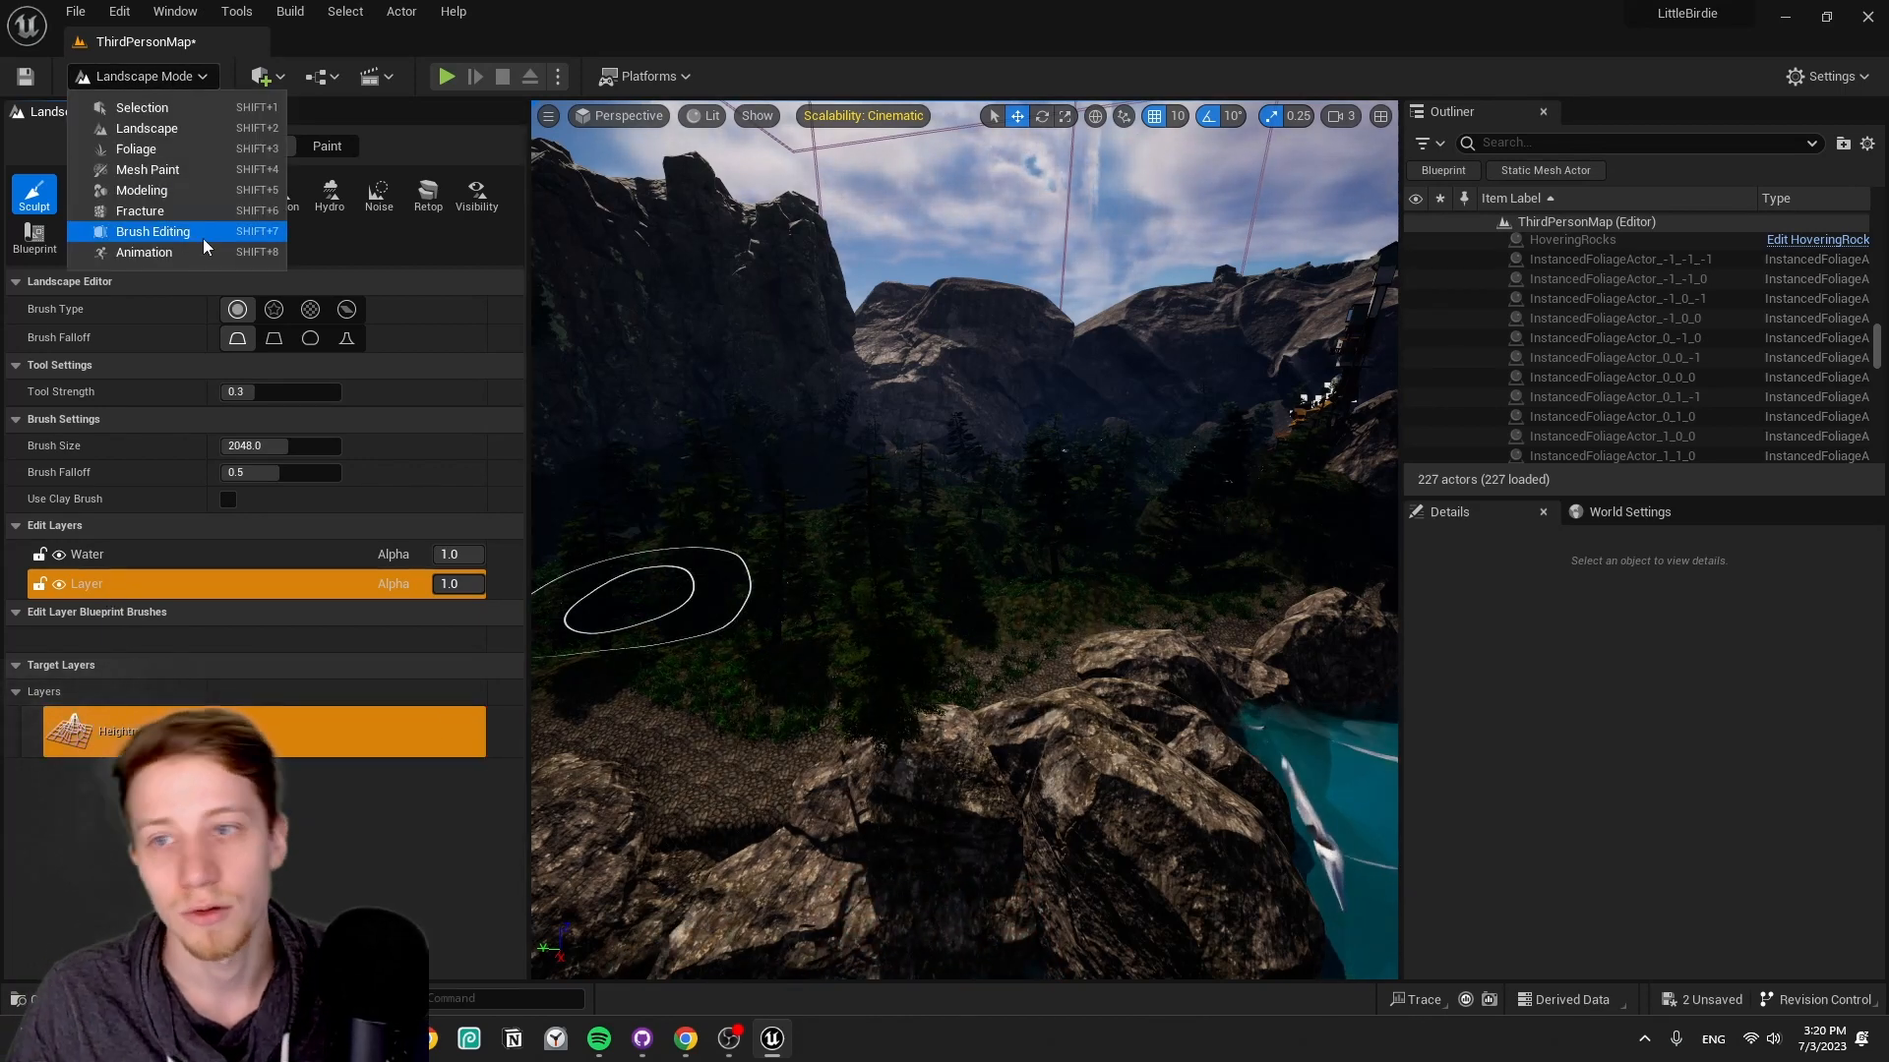
pyautogui.click(134, 149)
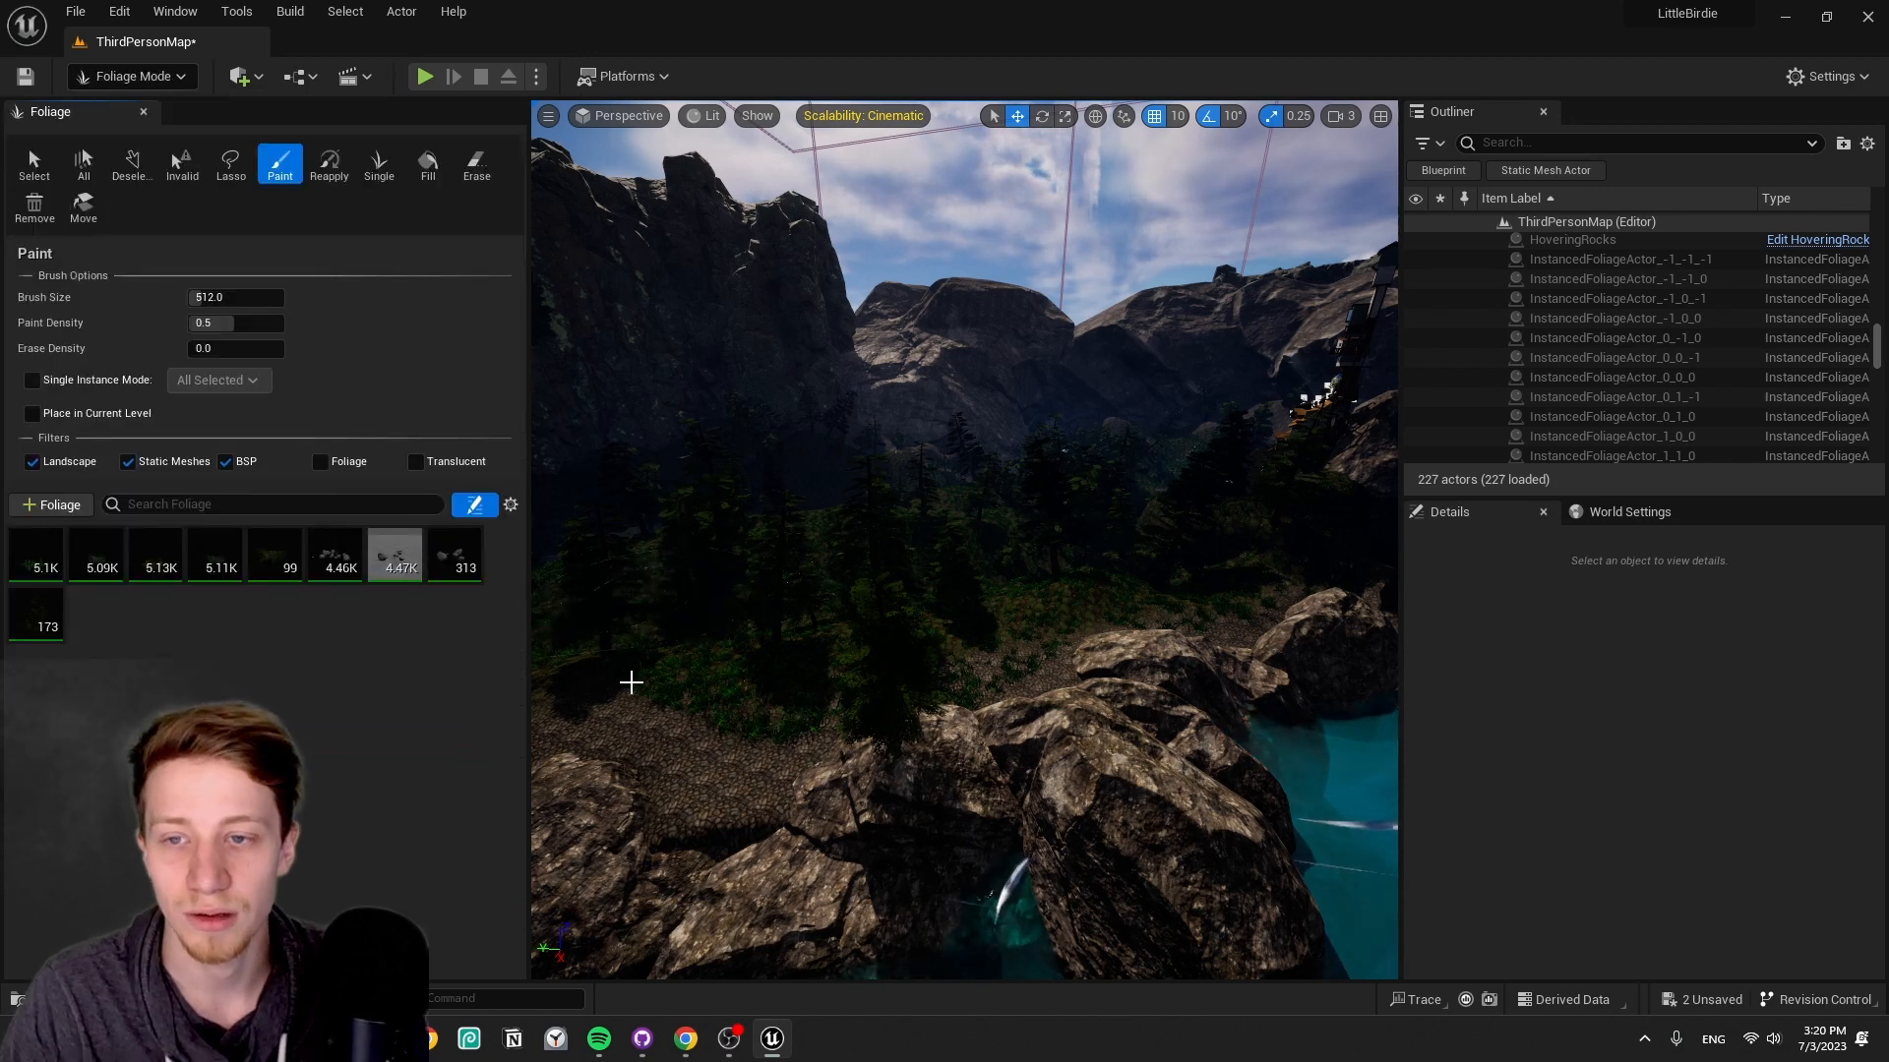
pyautogui.click(37, 620)
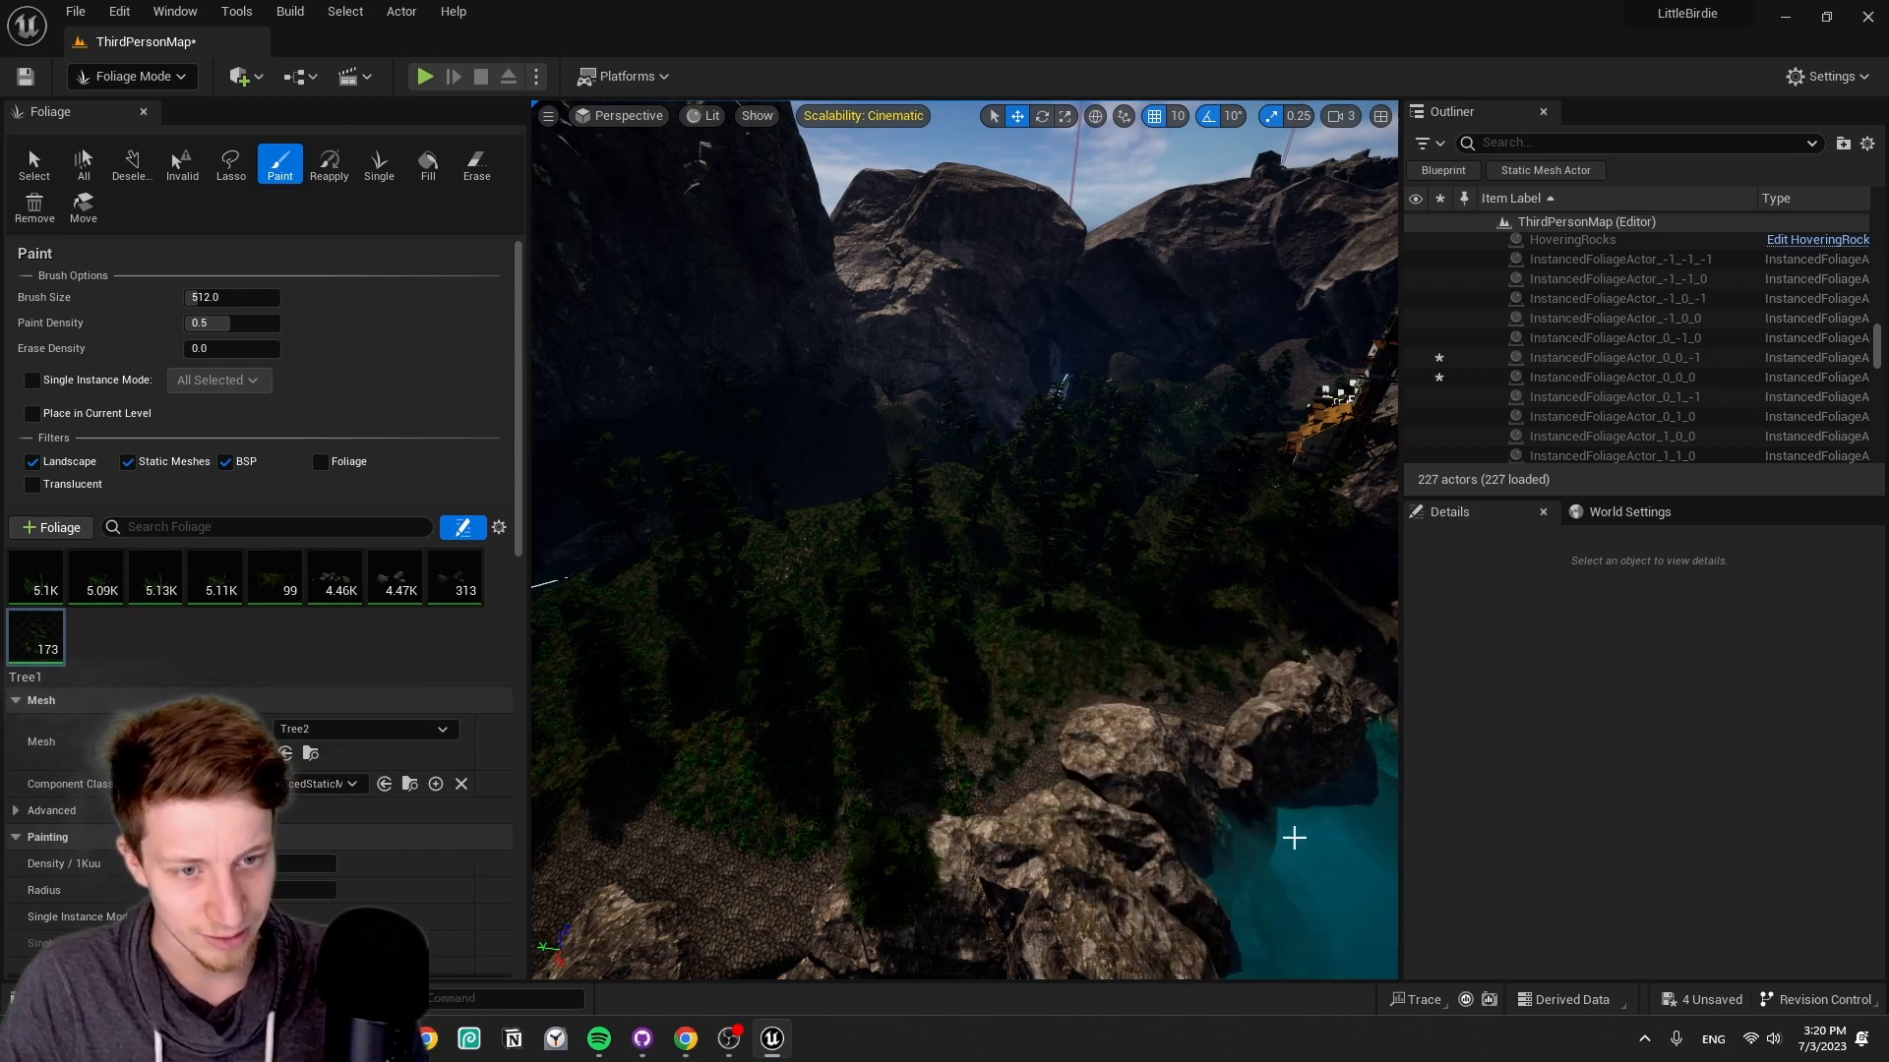
pyautogui.click(133, 76)
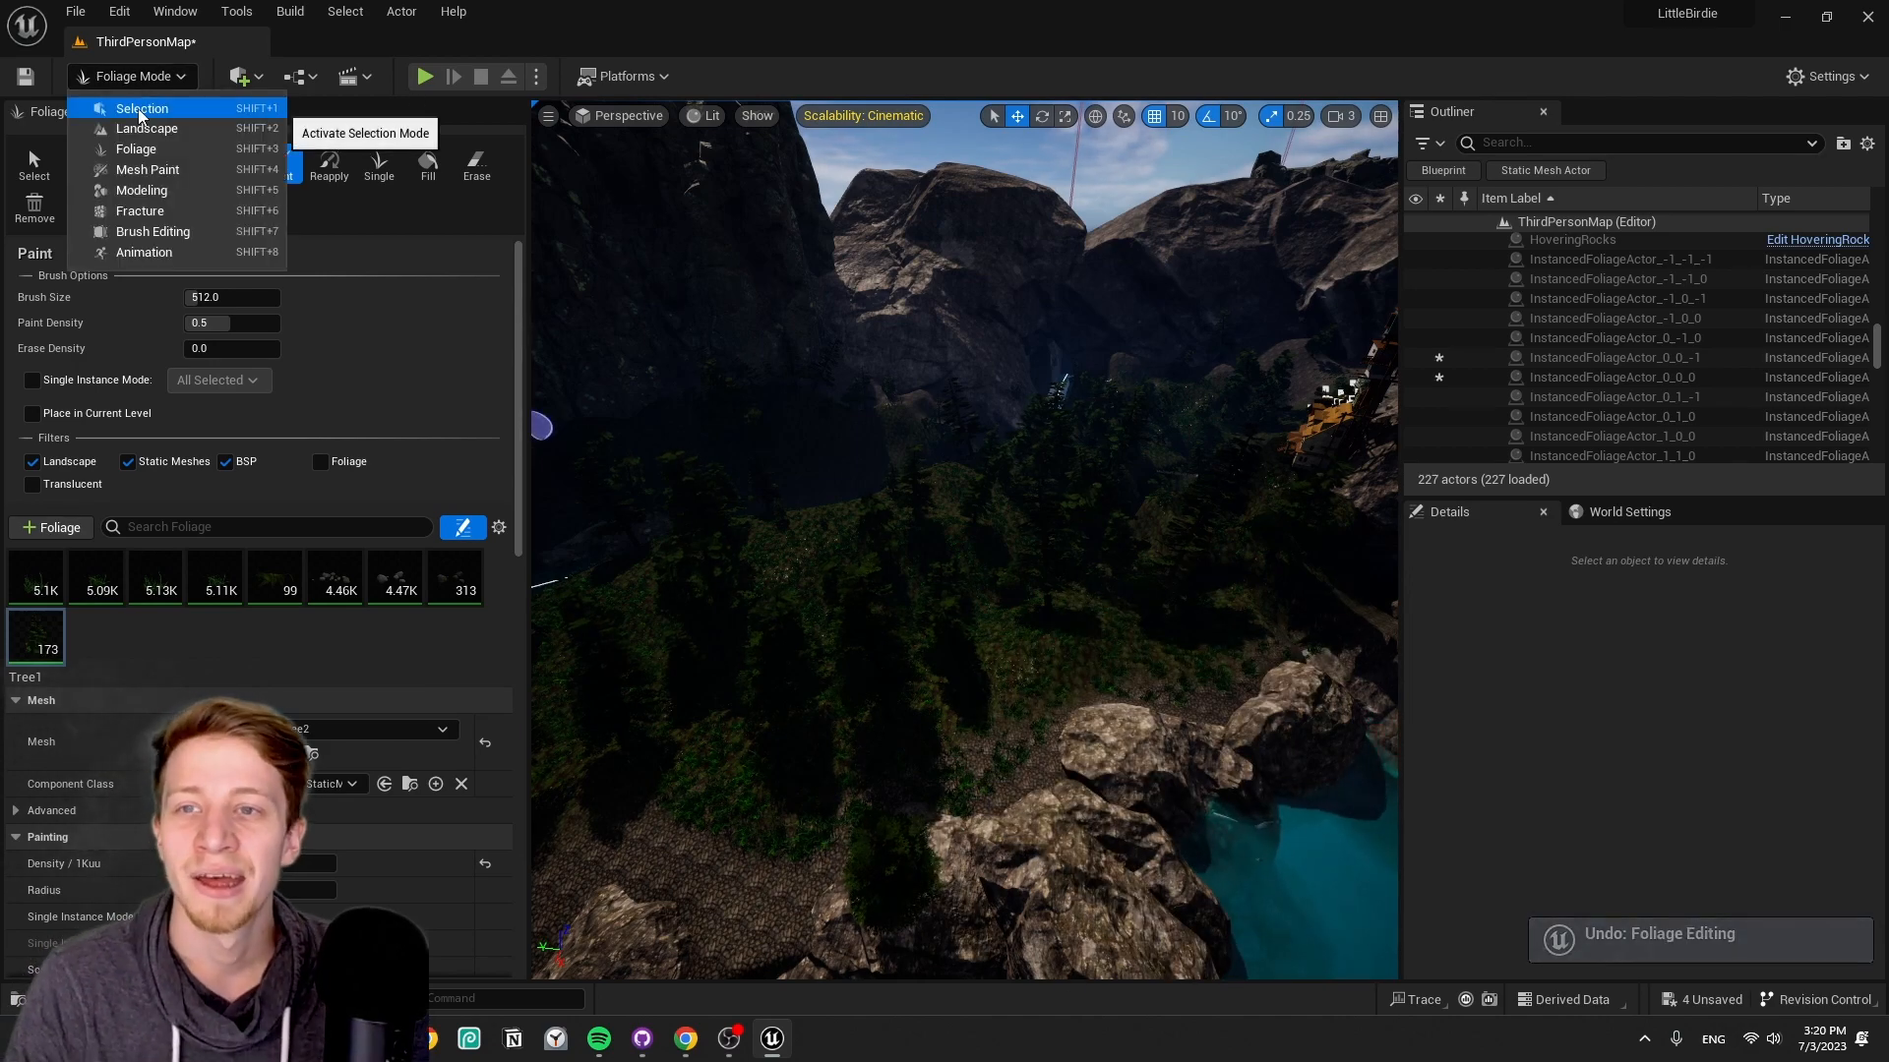
# - Return to Selection mode, run a brief play session, then select WaterBodyLake
pyautogui.click(140, 107)
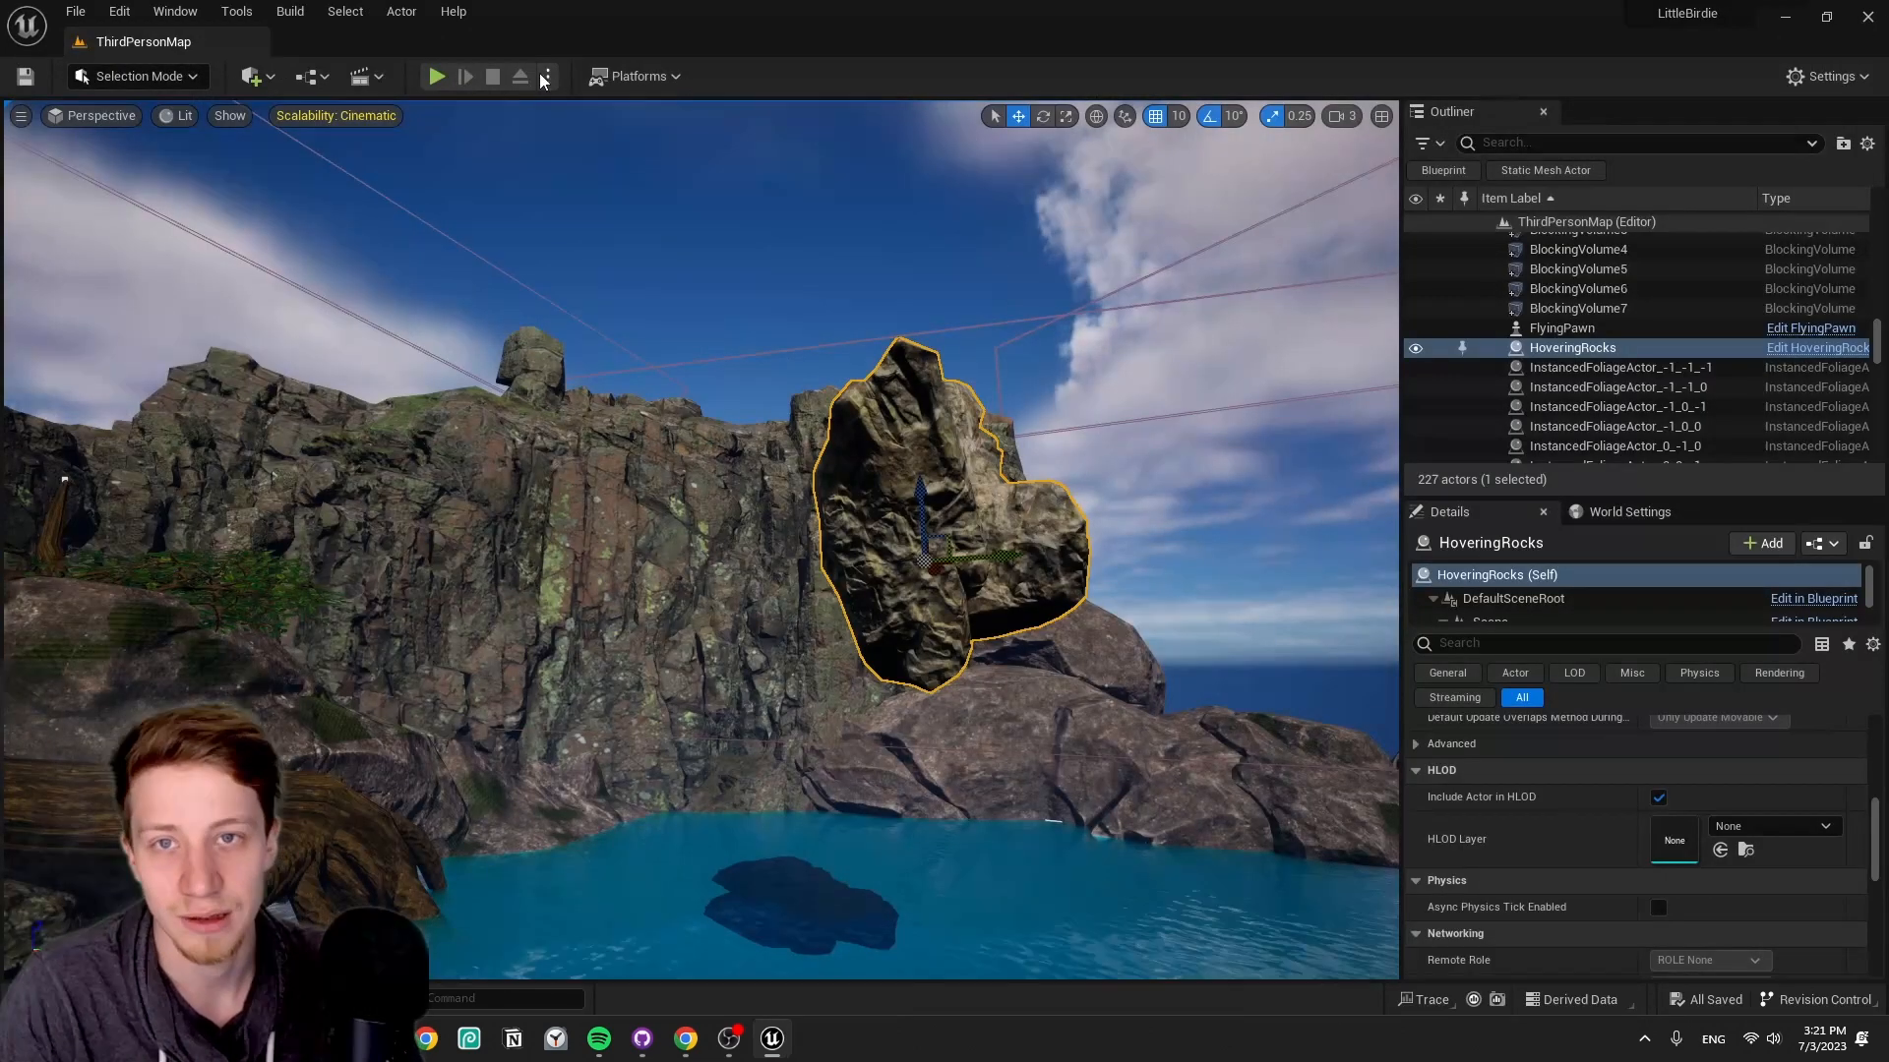
pyautogui.click(436, 76)
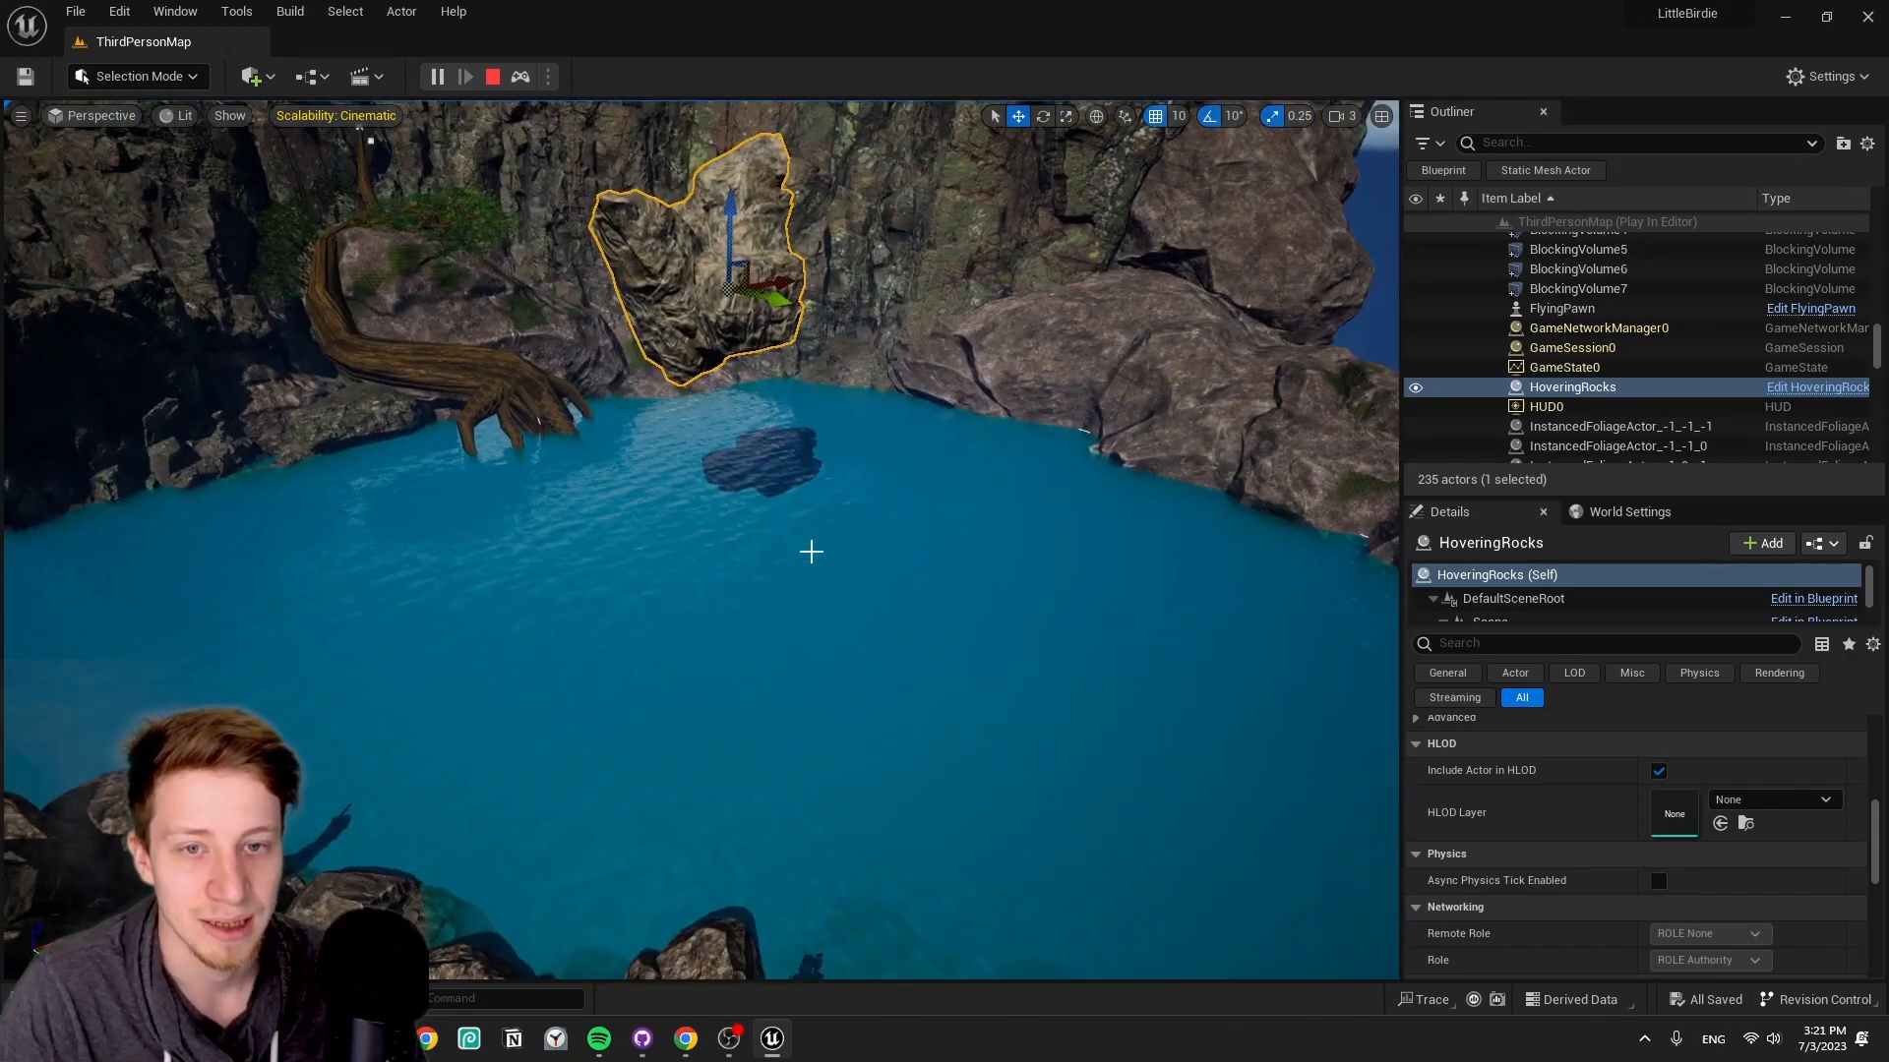
pyautogui.click(492, 75)
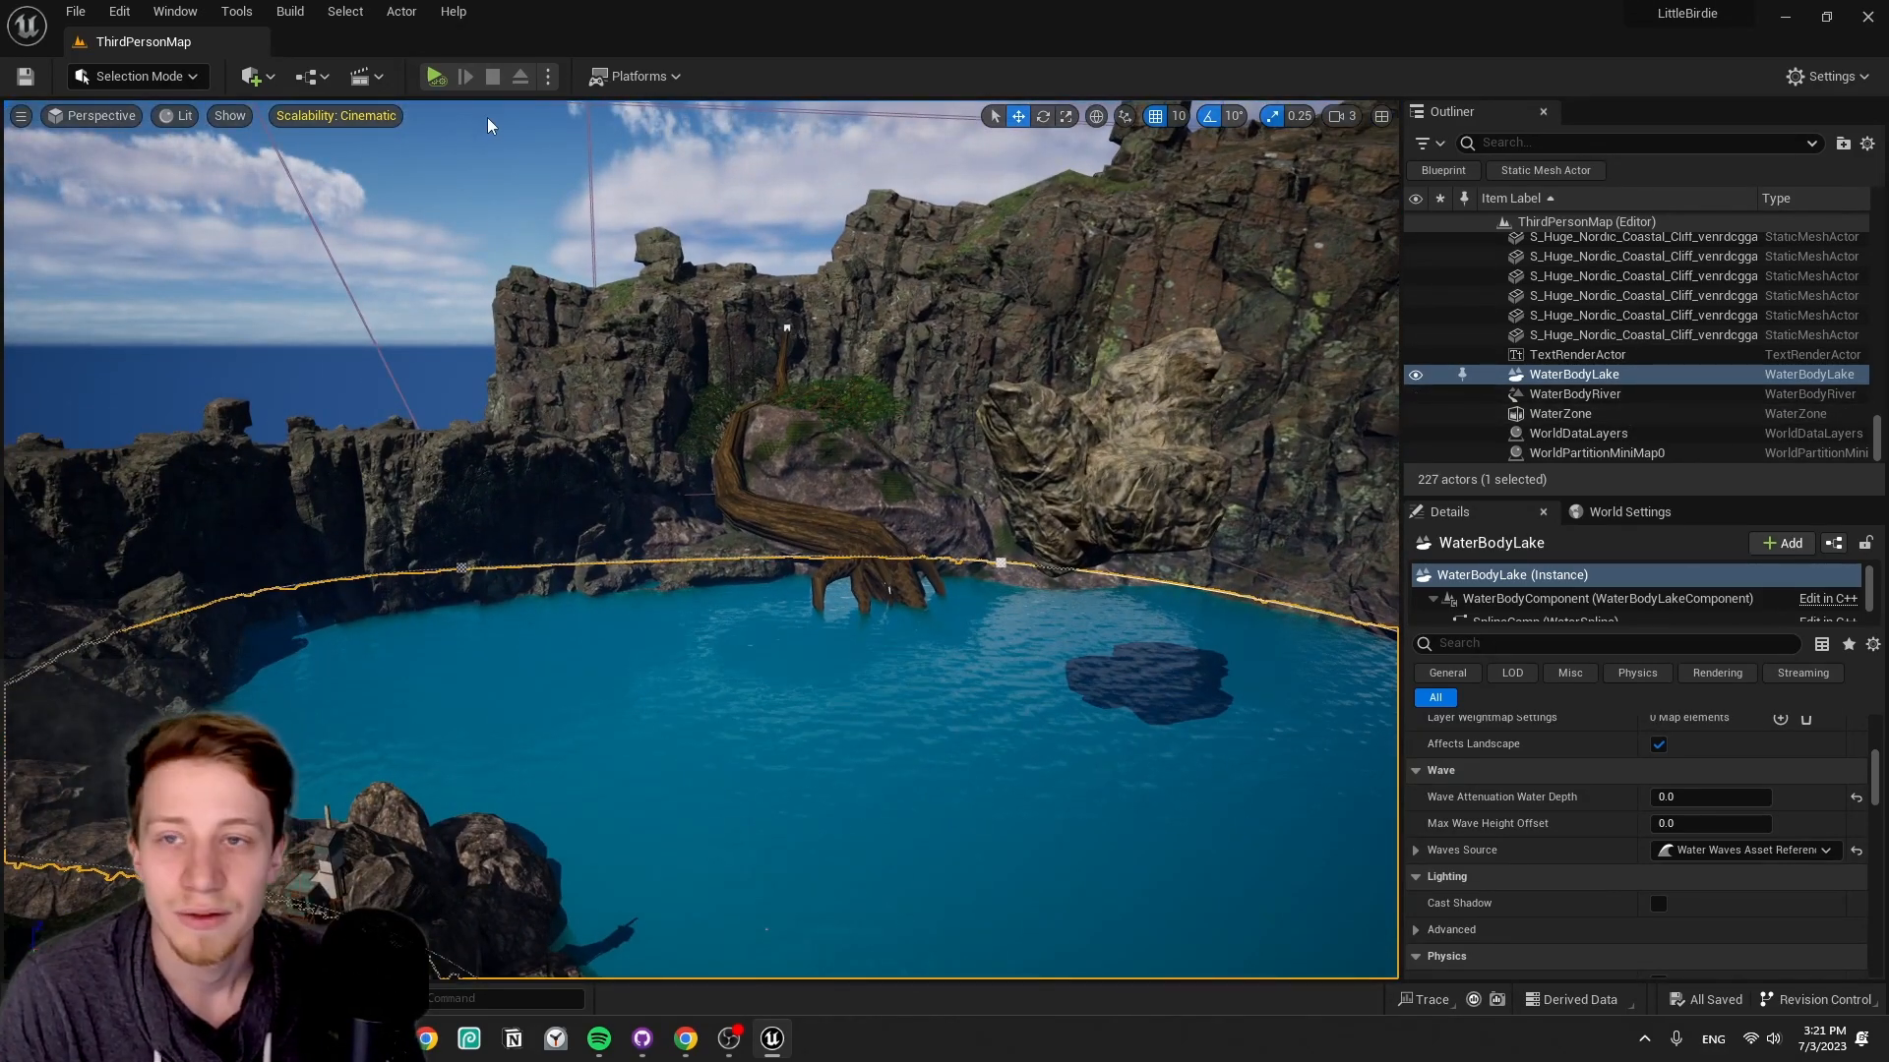
# - Check World Settings' GameMode Override, then view FlyingPawn's Event Graph speed logic
pyautogui.click(547, 76)
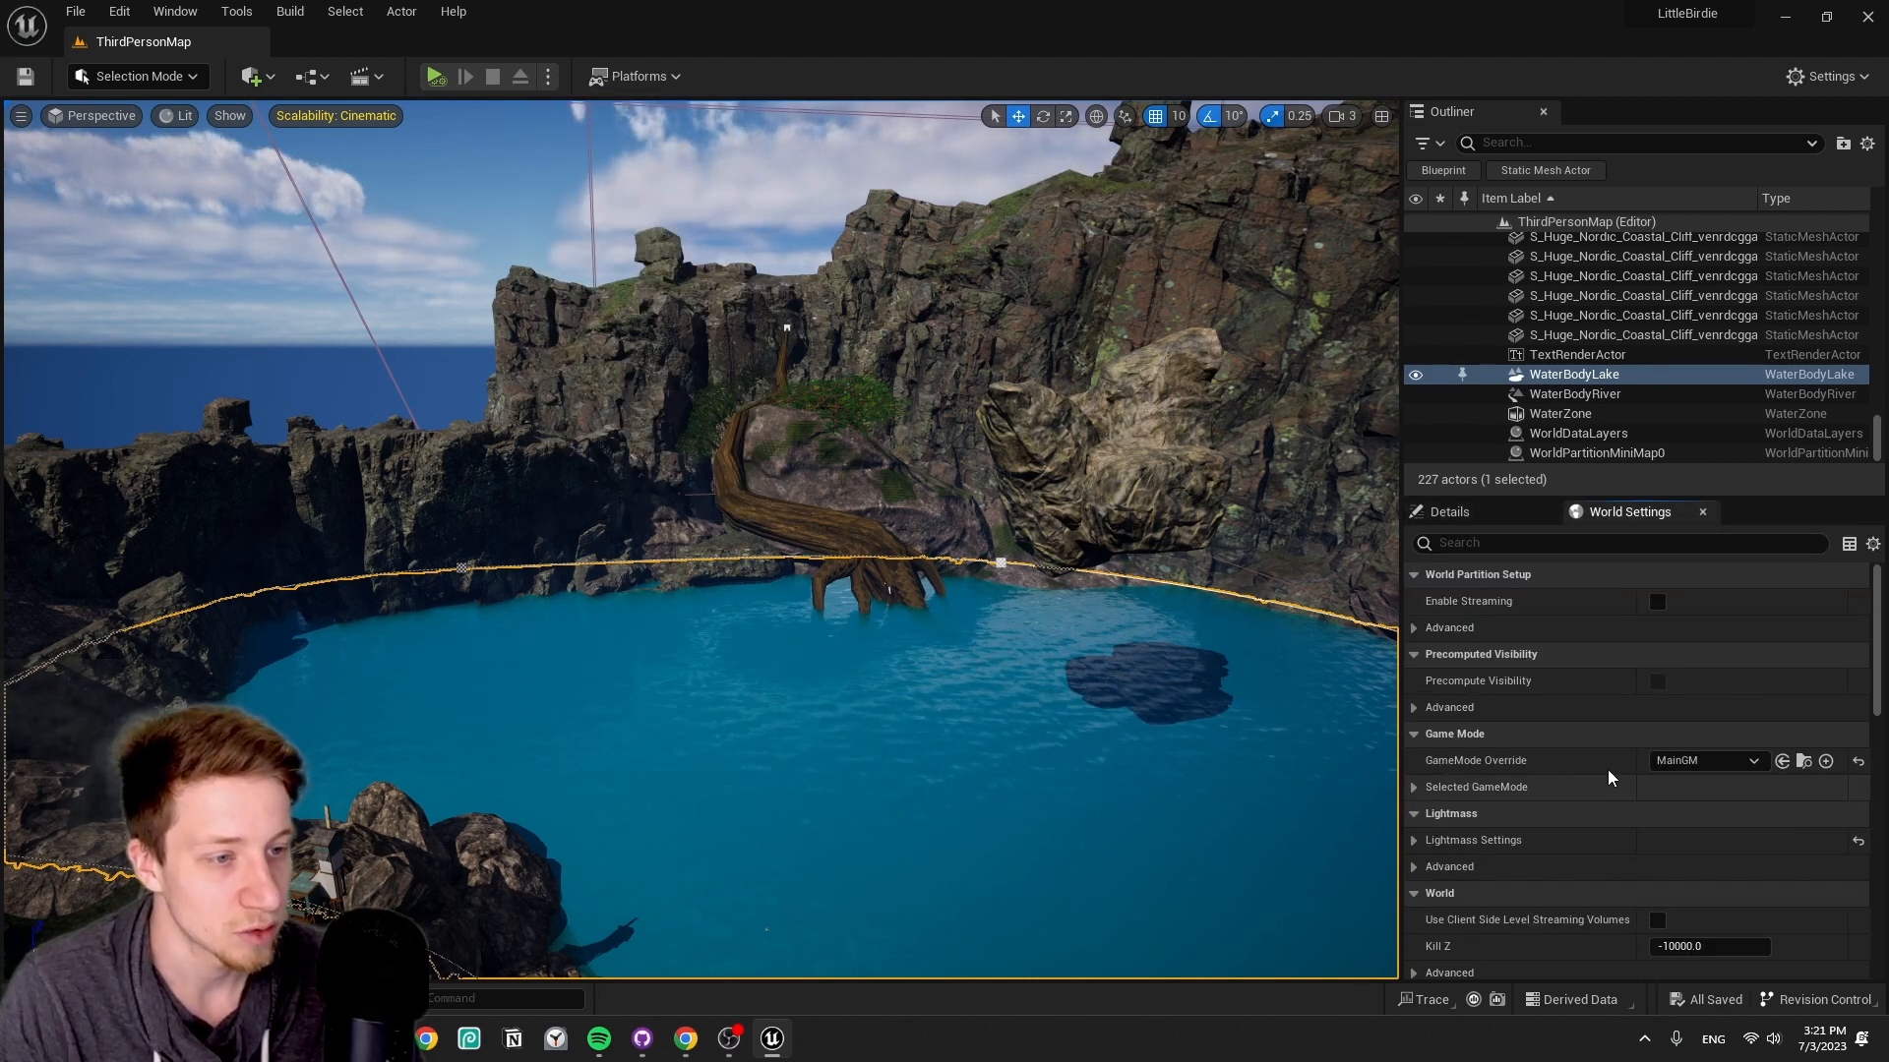
pyautogui.click(1414, 787)
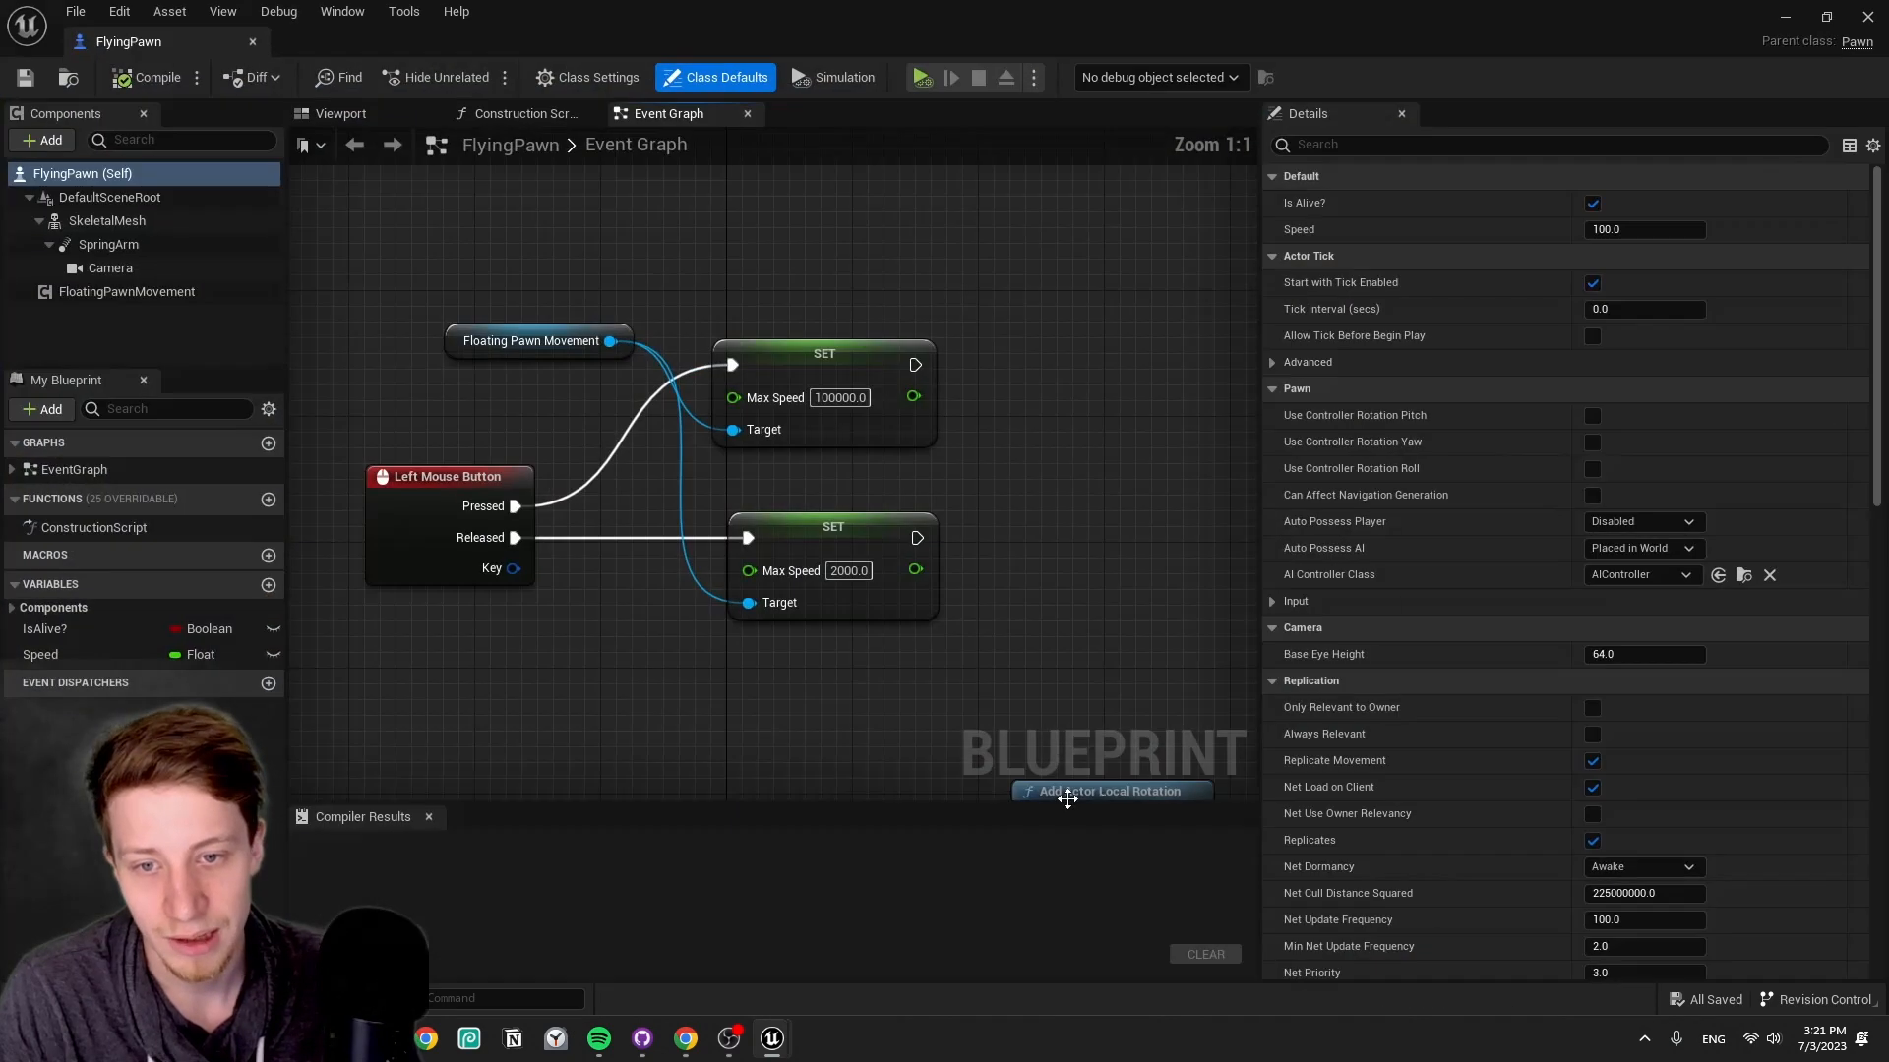
# - Select the Left Mouse Button event node, clear the selection, and show the pawn's Viewport
pyautogui.click(418, 306)
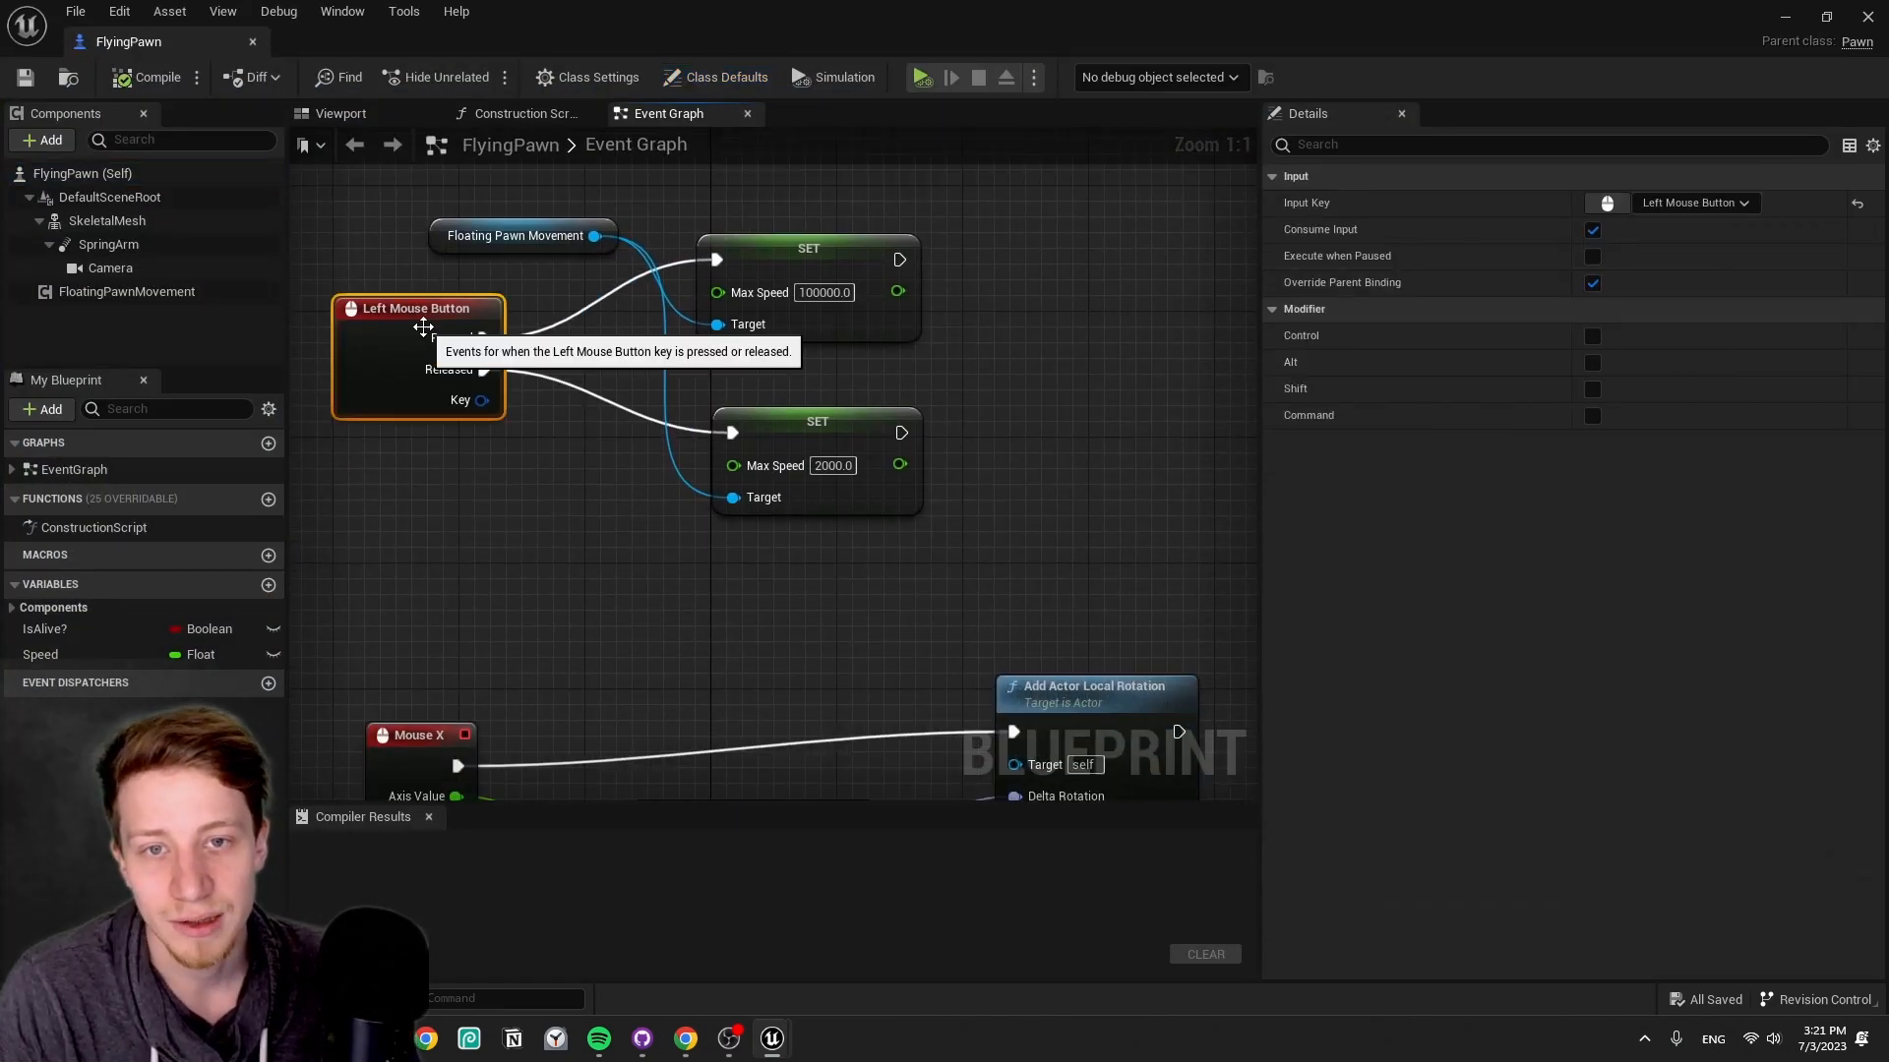
pyautogui.moveTo(125, 291)
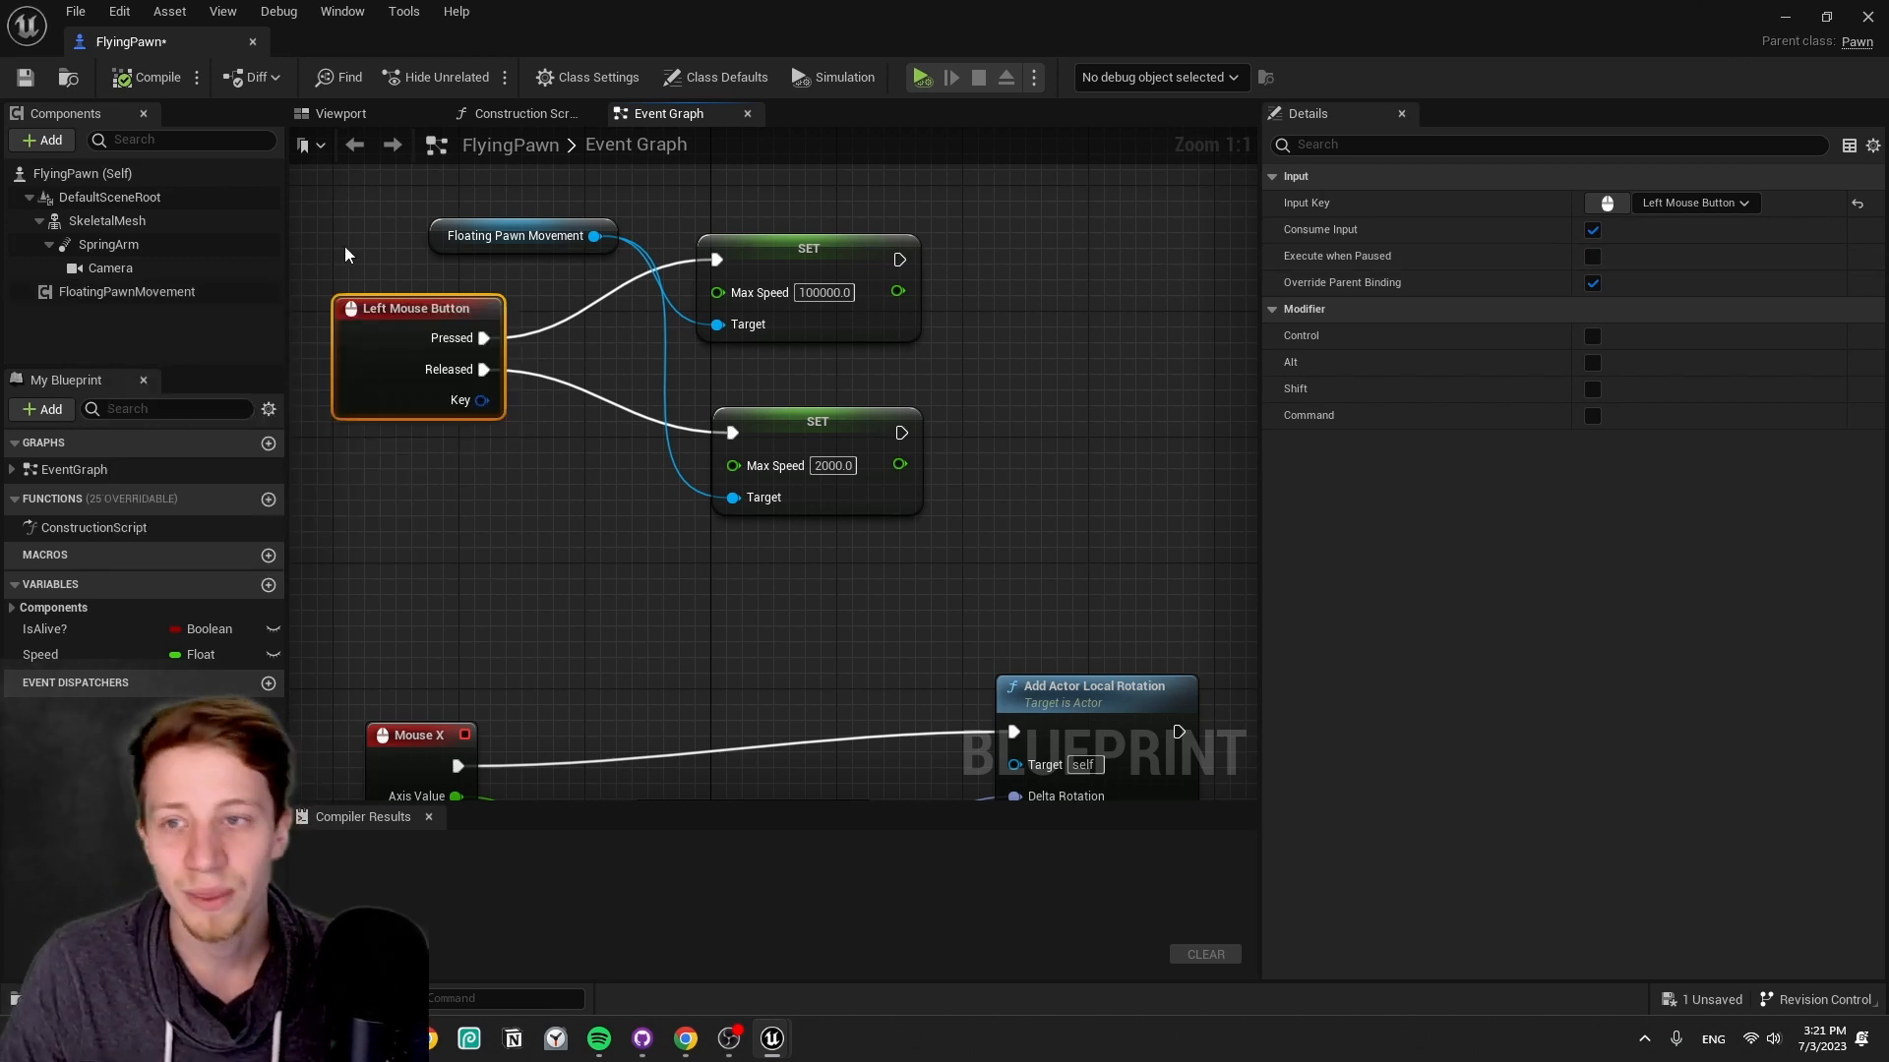
pyautogui.click(125, 291)
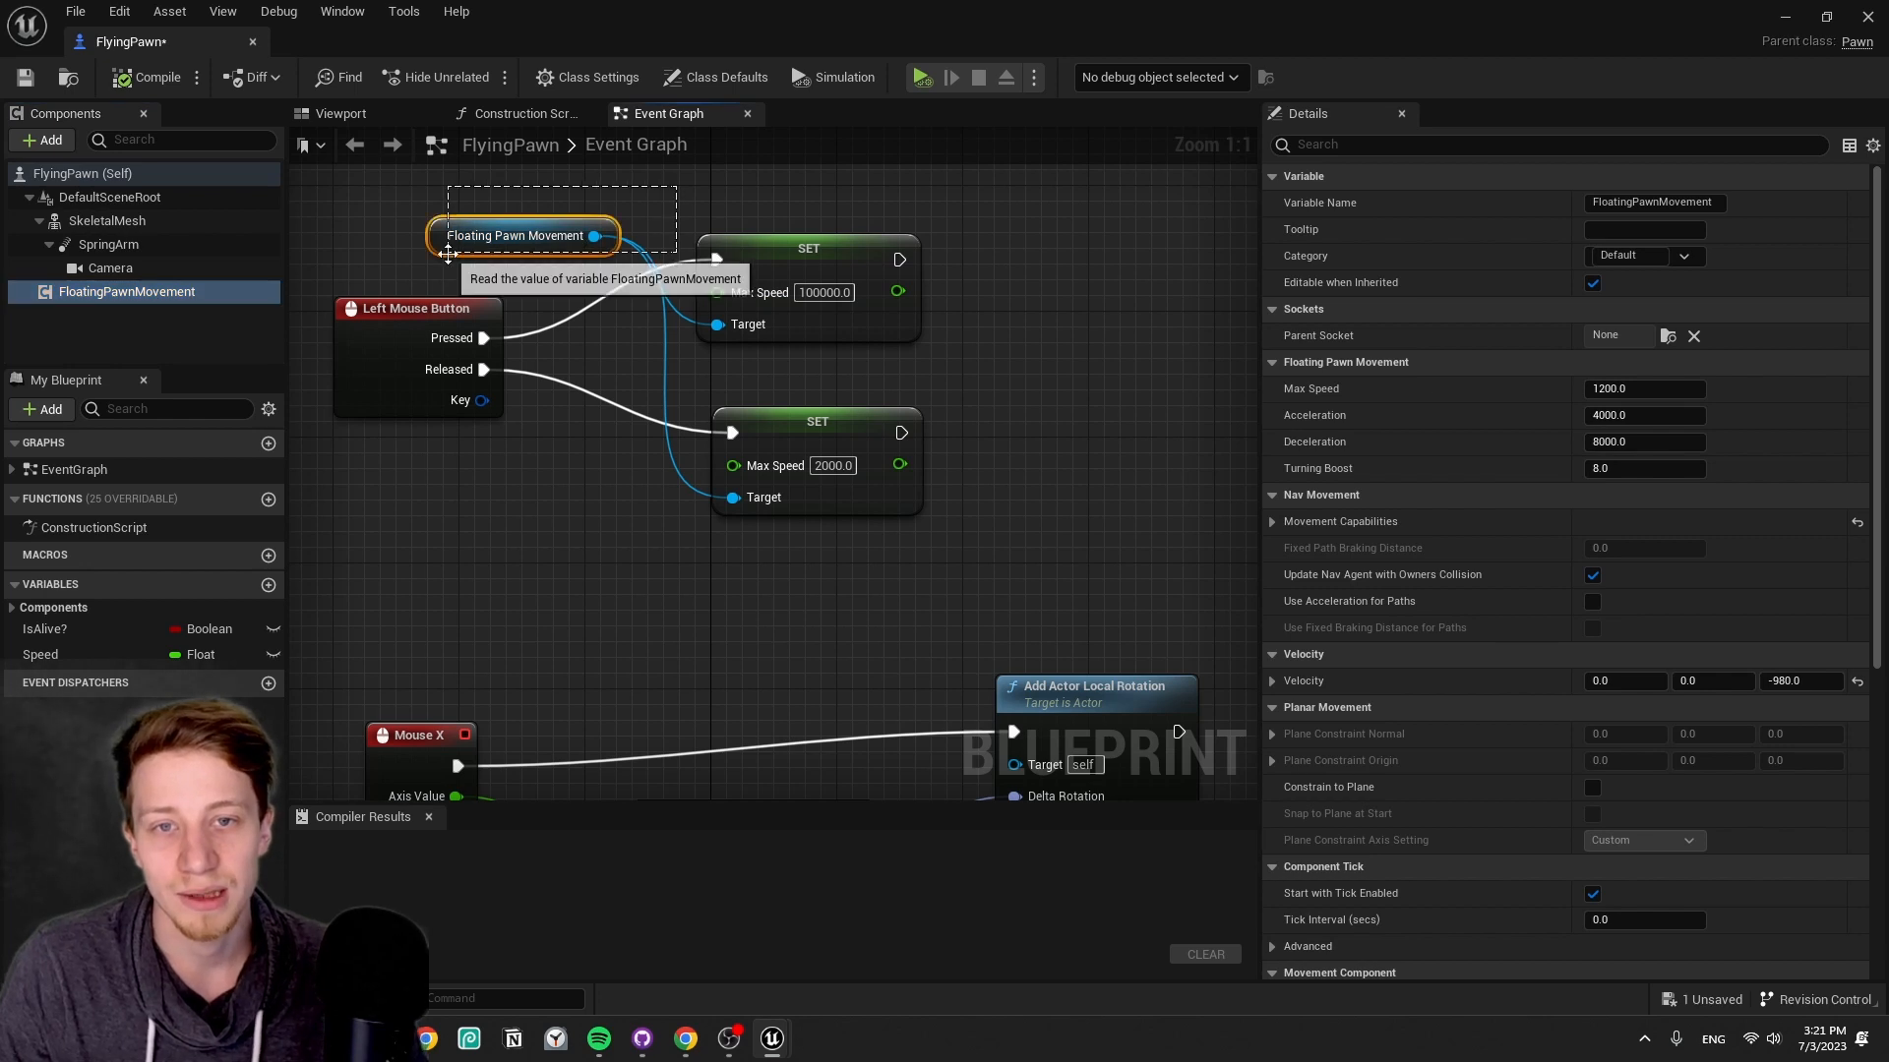
pyautogui.click(807, 247)
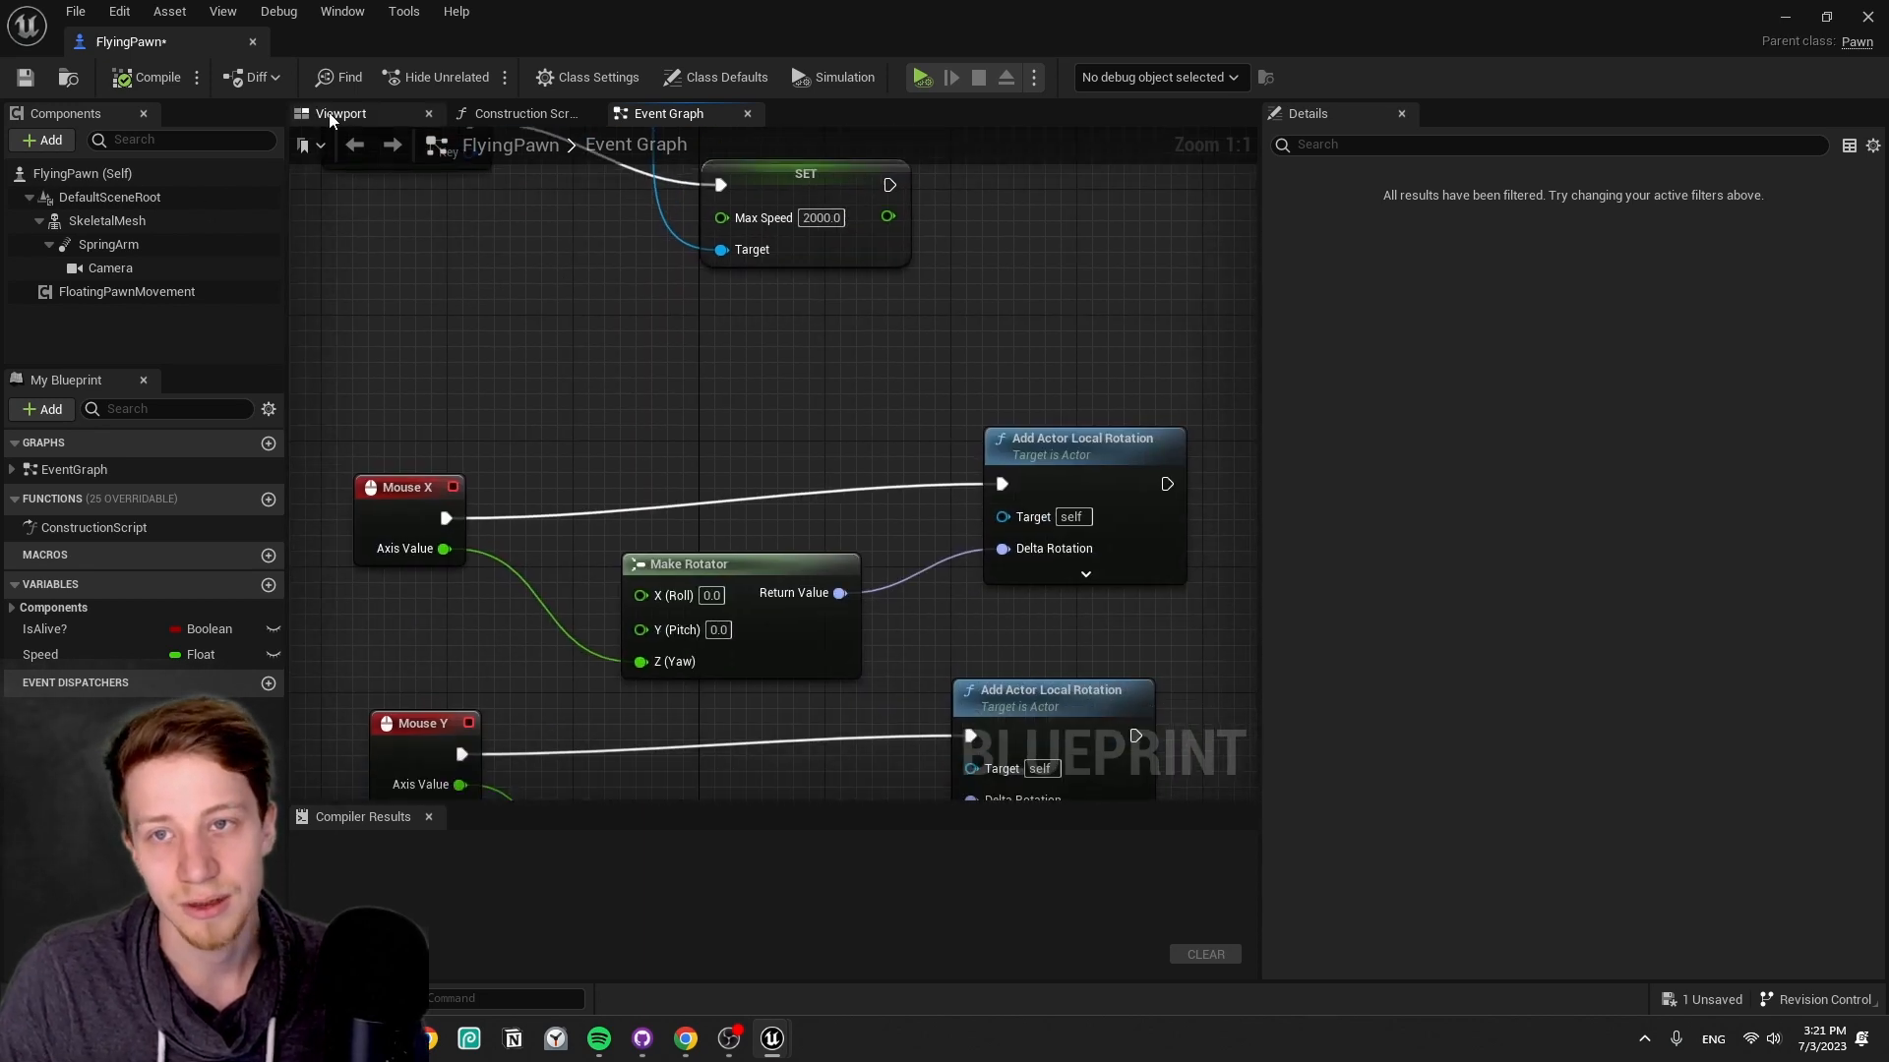
pyautogui.click(339, 112)
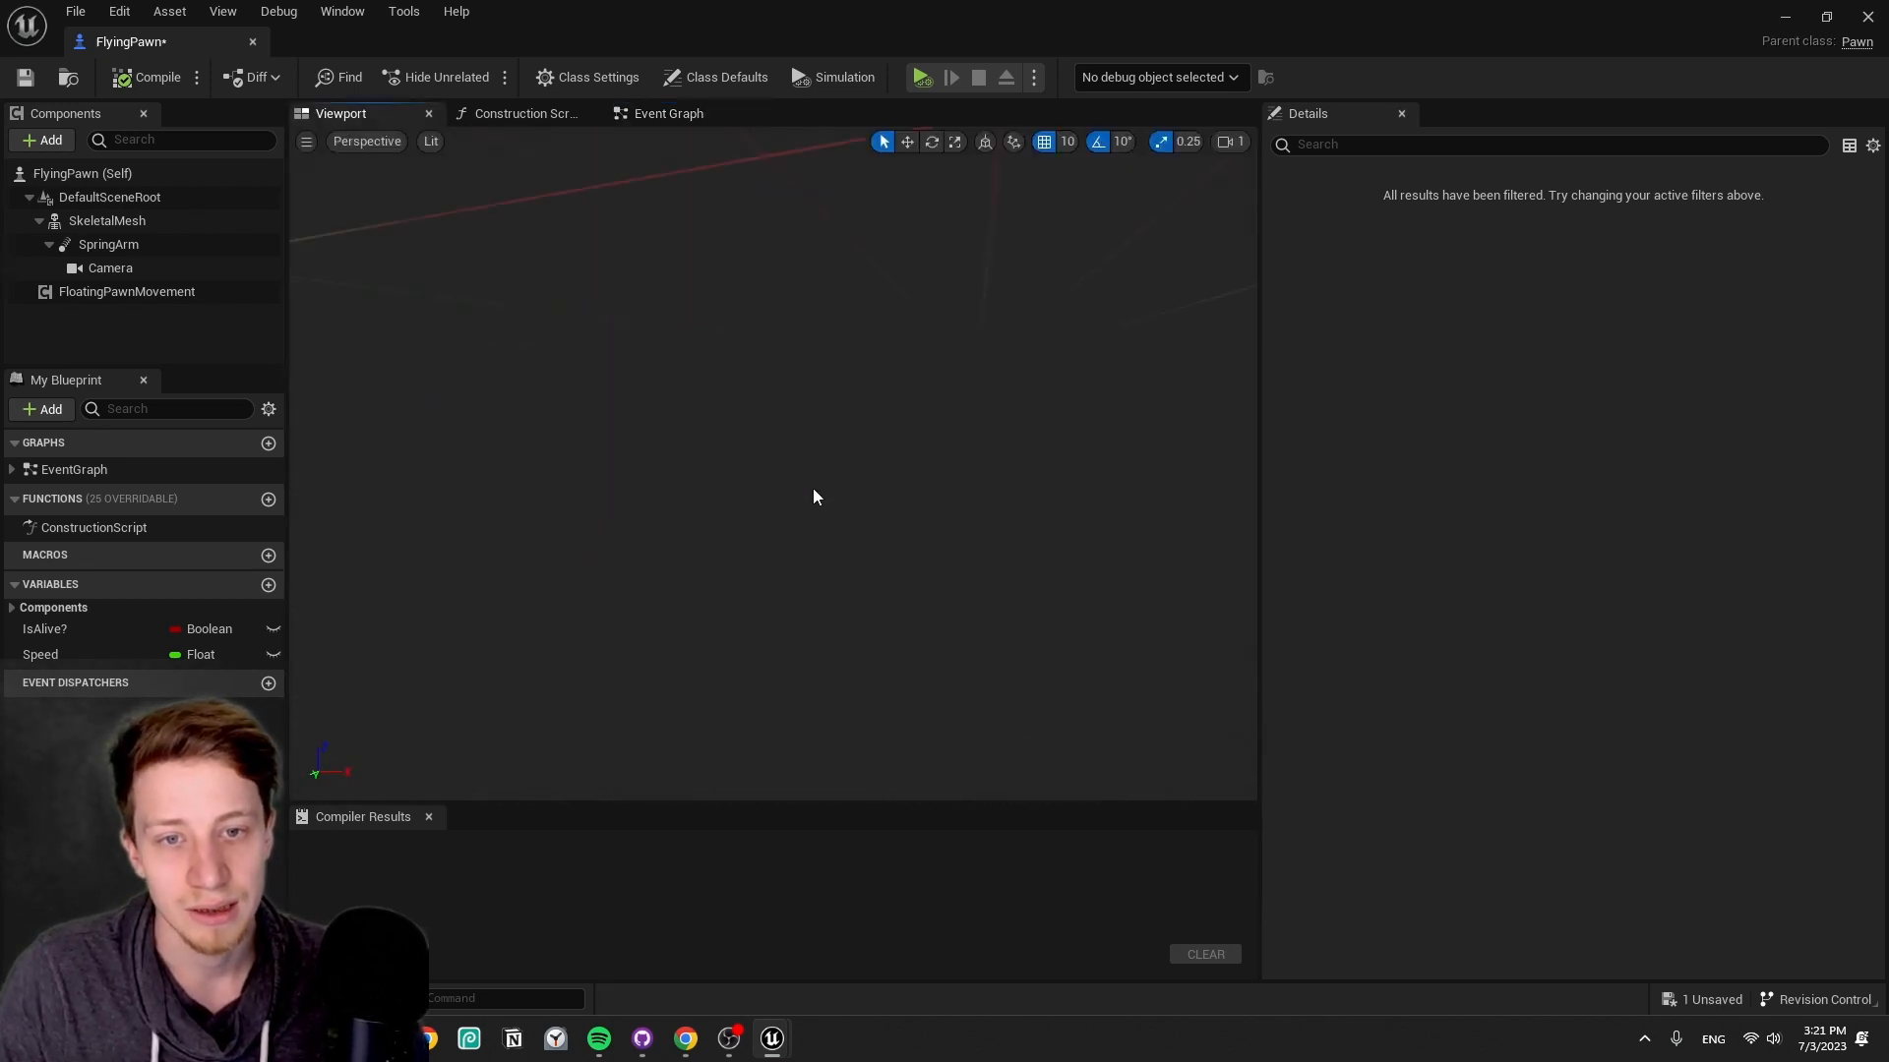
# - Select the SkeletalMesh bird component, compile FlyingPawn, and go back to the Event Graph
pyautogui.click(106, 221)
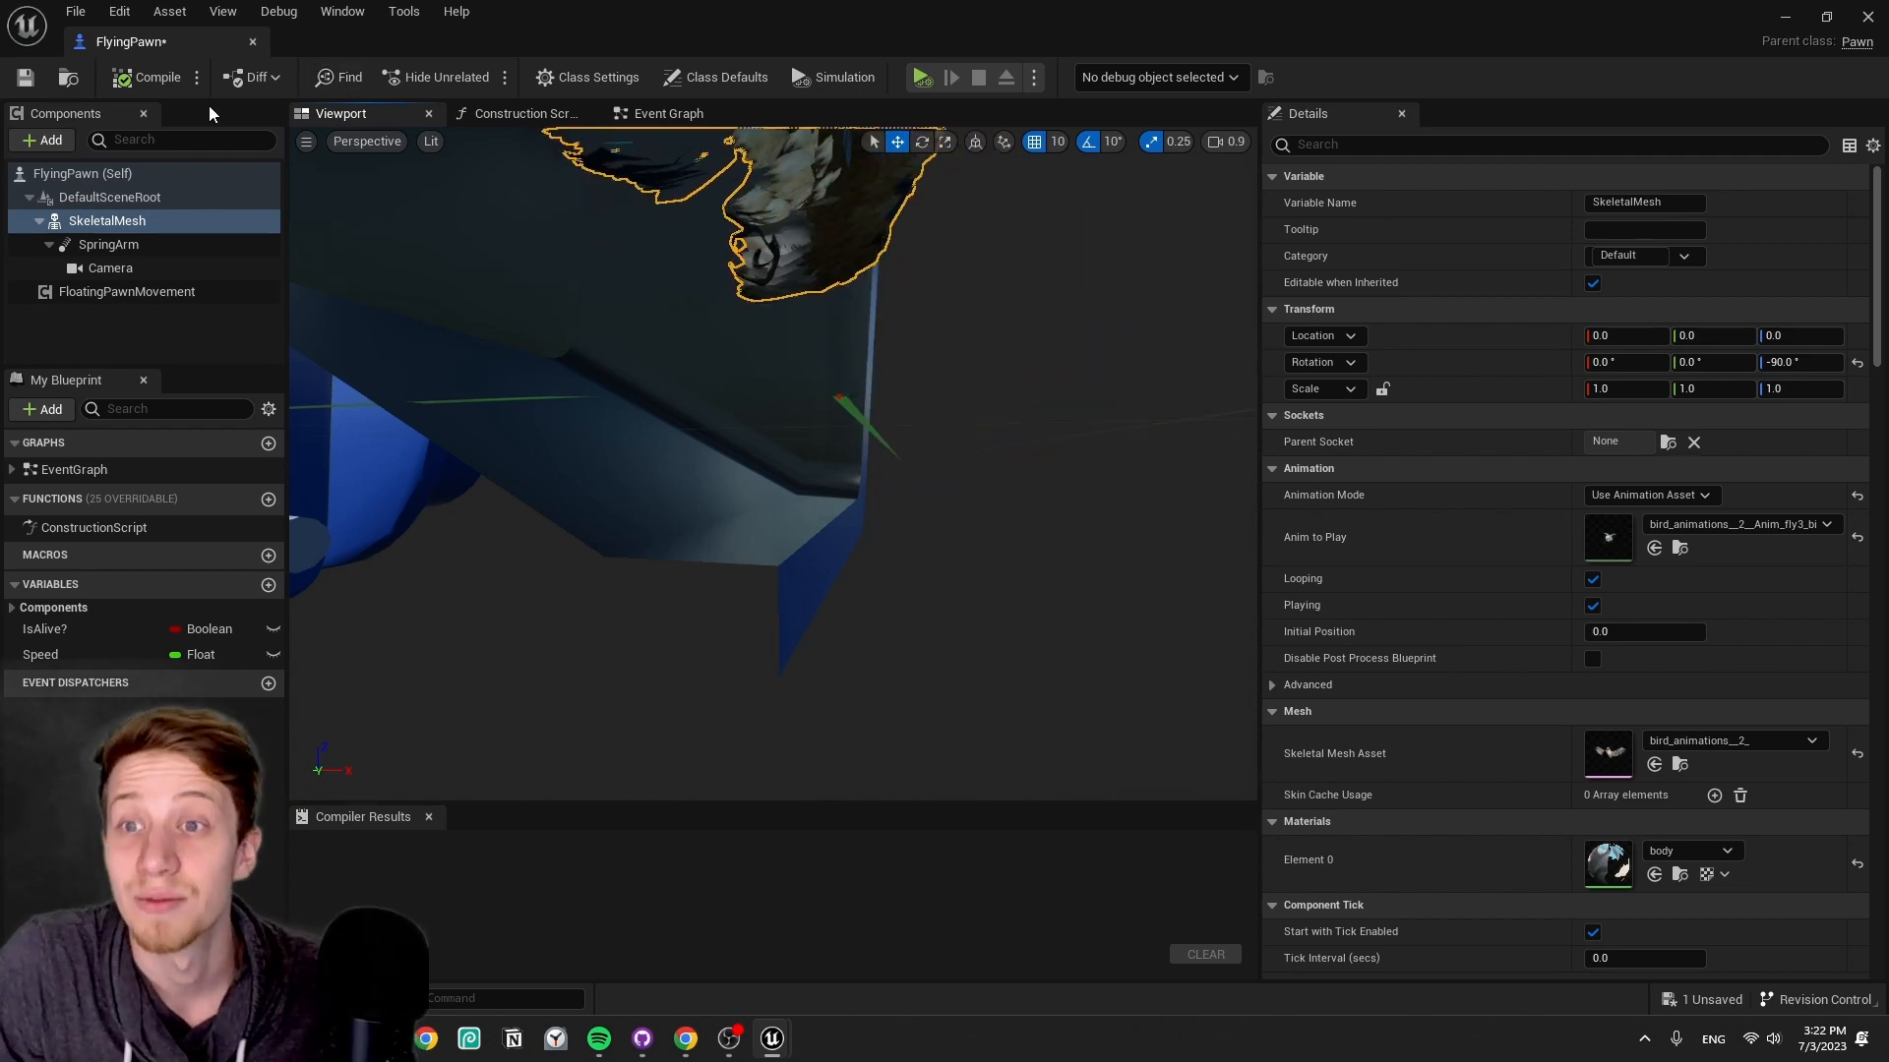
pyautogui.click(153, 77)
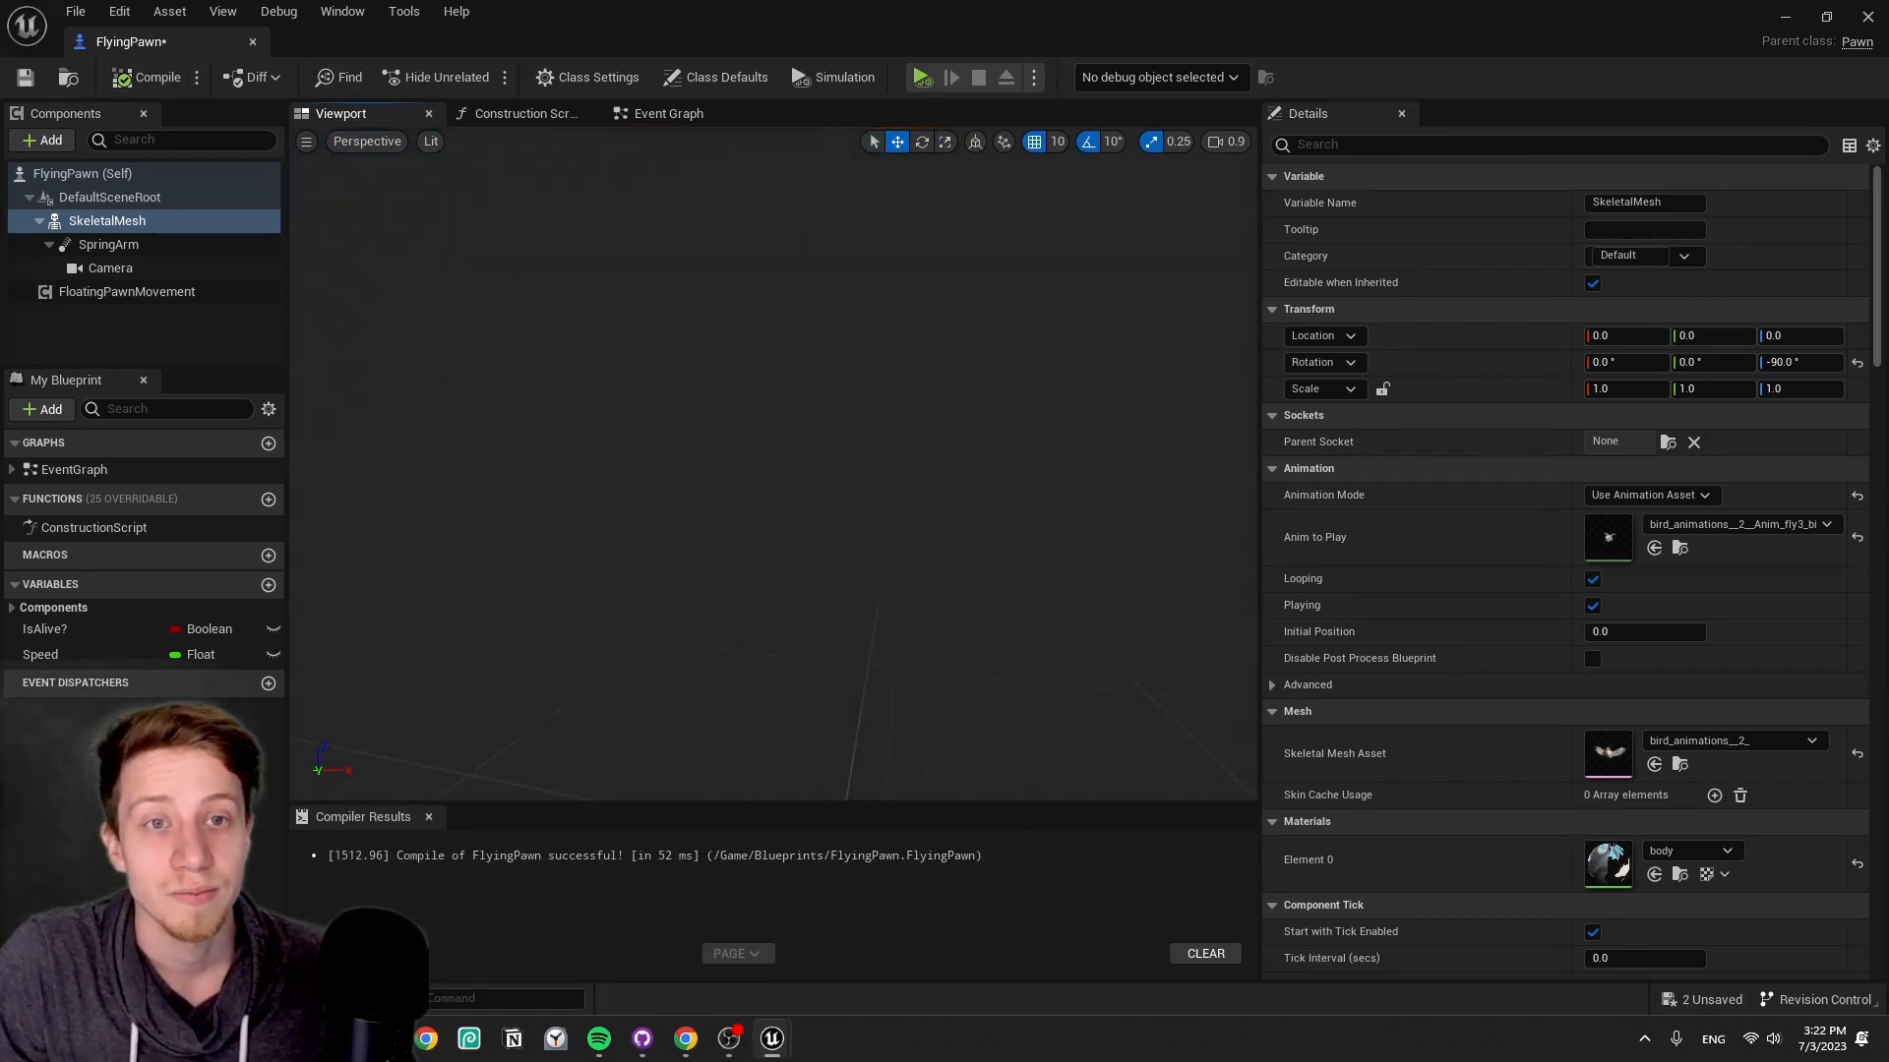
pyautogui.click(666, 113)
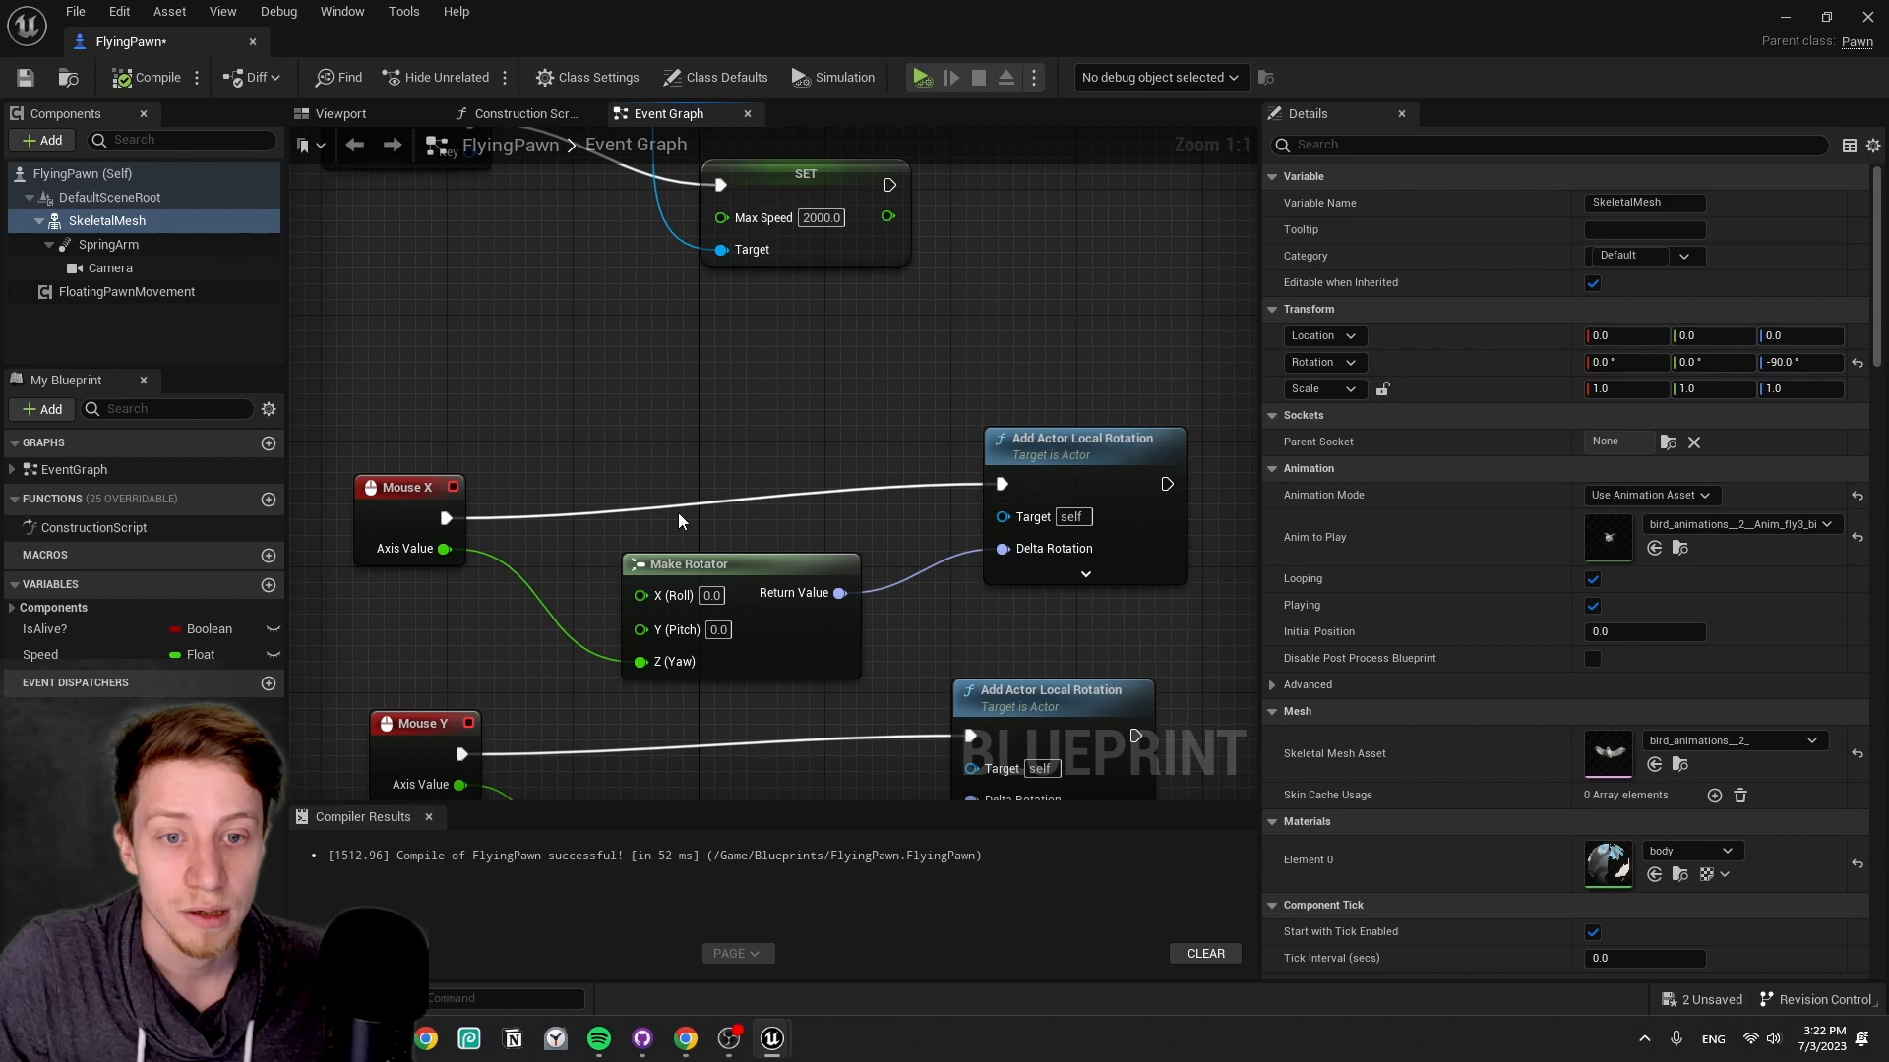
# - Scroll through the FlyingPawn graph, selecting the IsAlive? check and Mouse Y input event
pyautogui.scroll(-3)
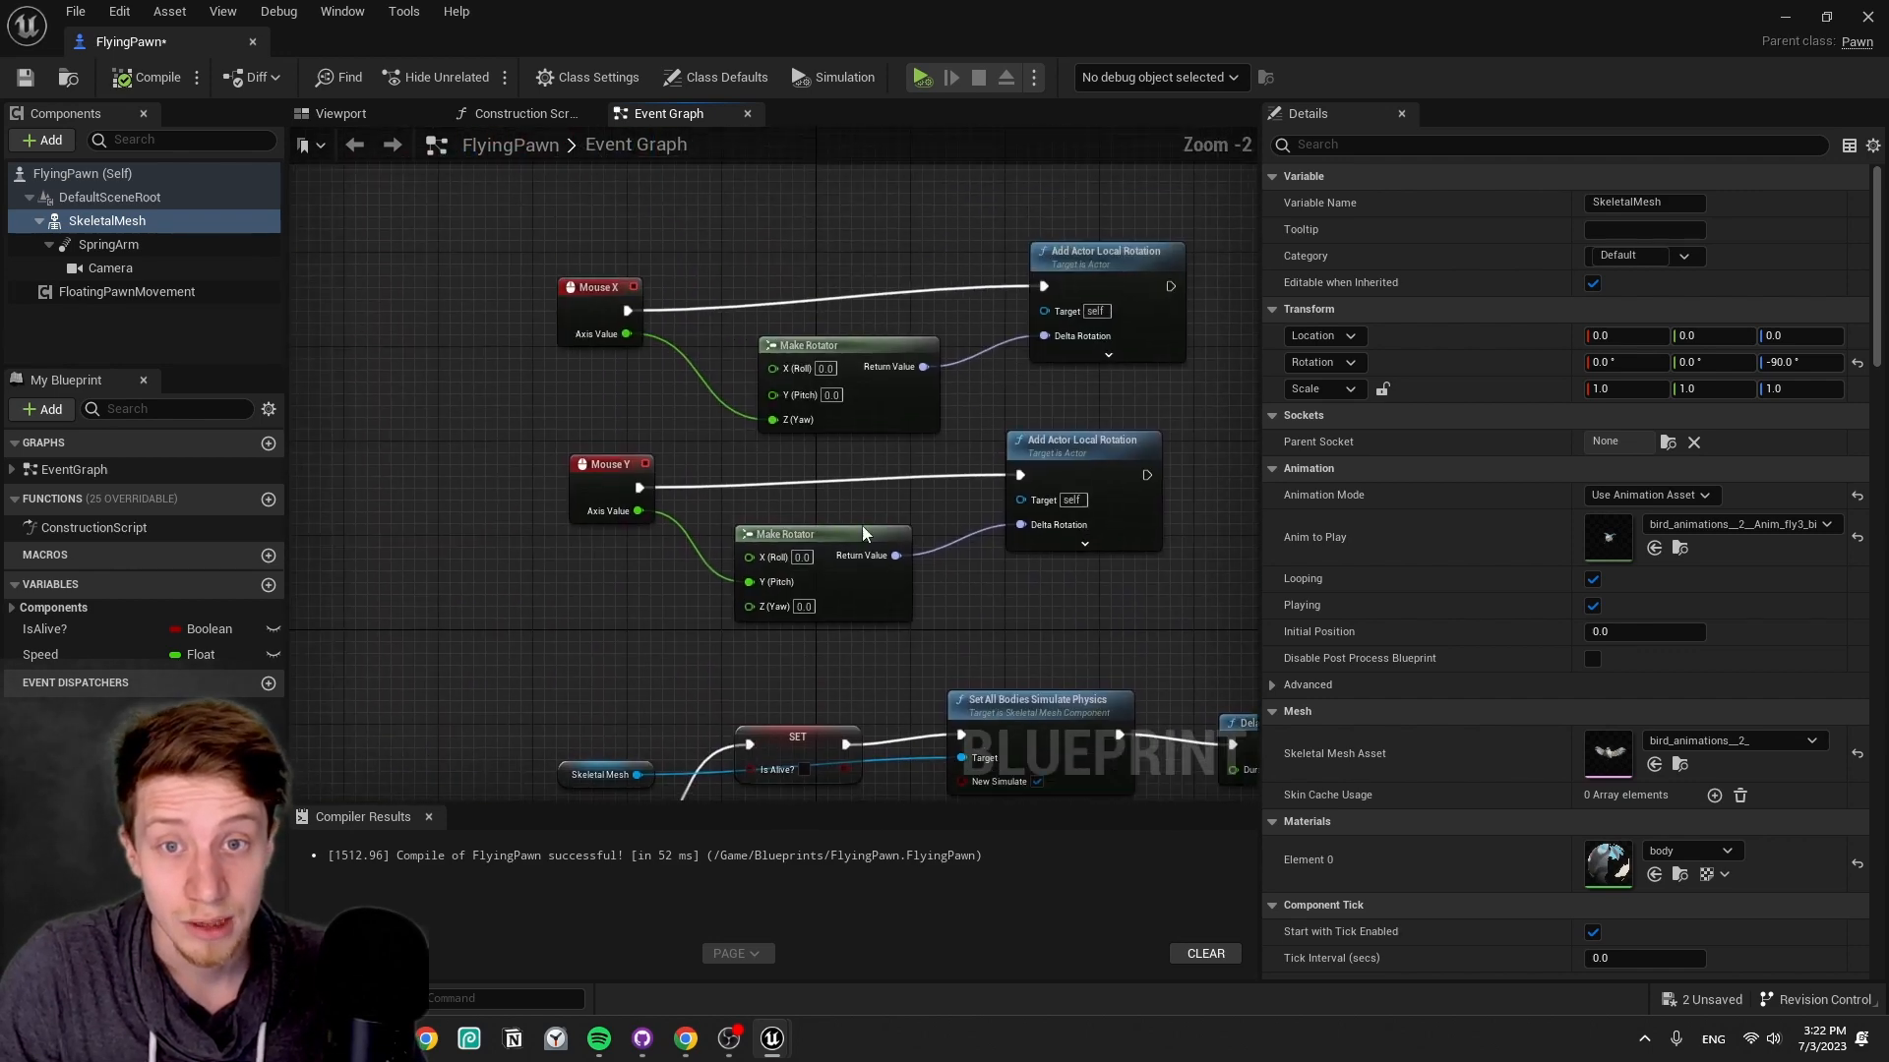
pyautogui.moveTo(1045, 264)
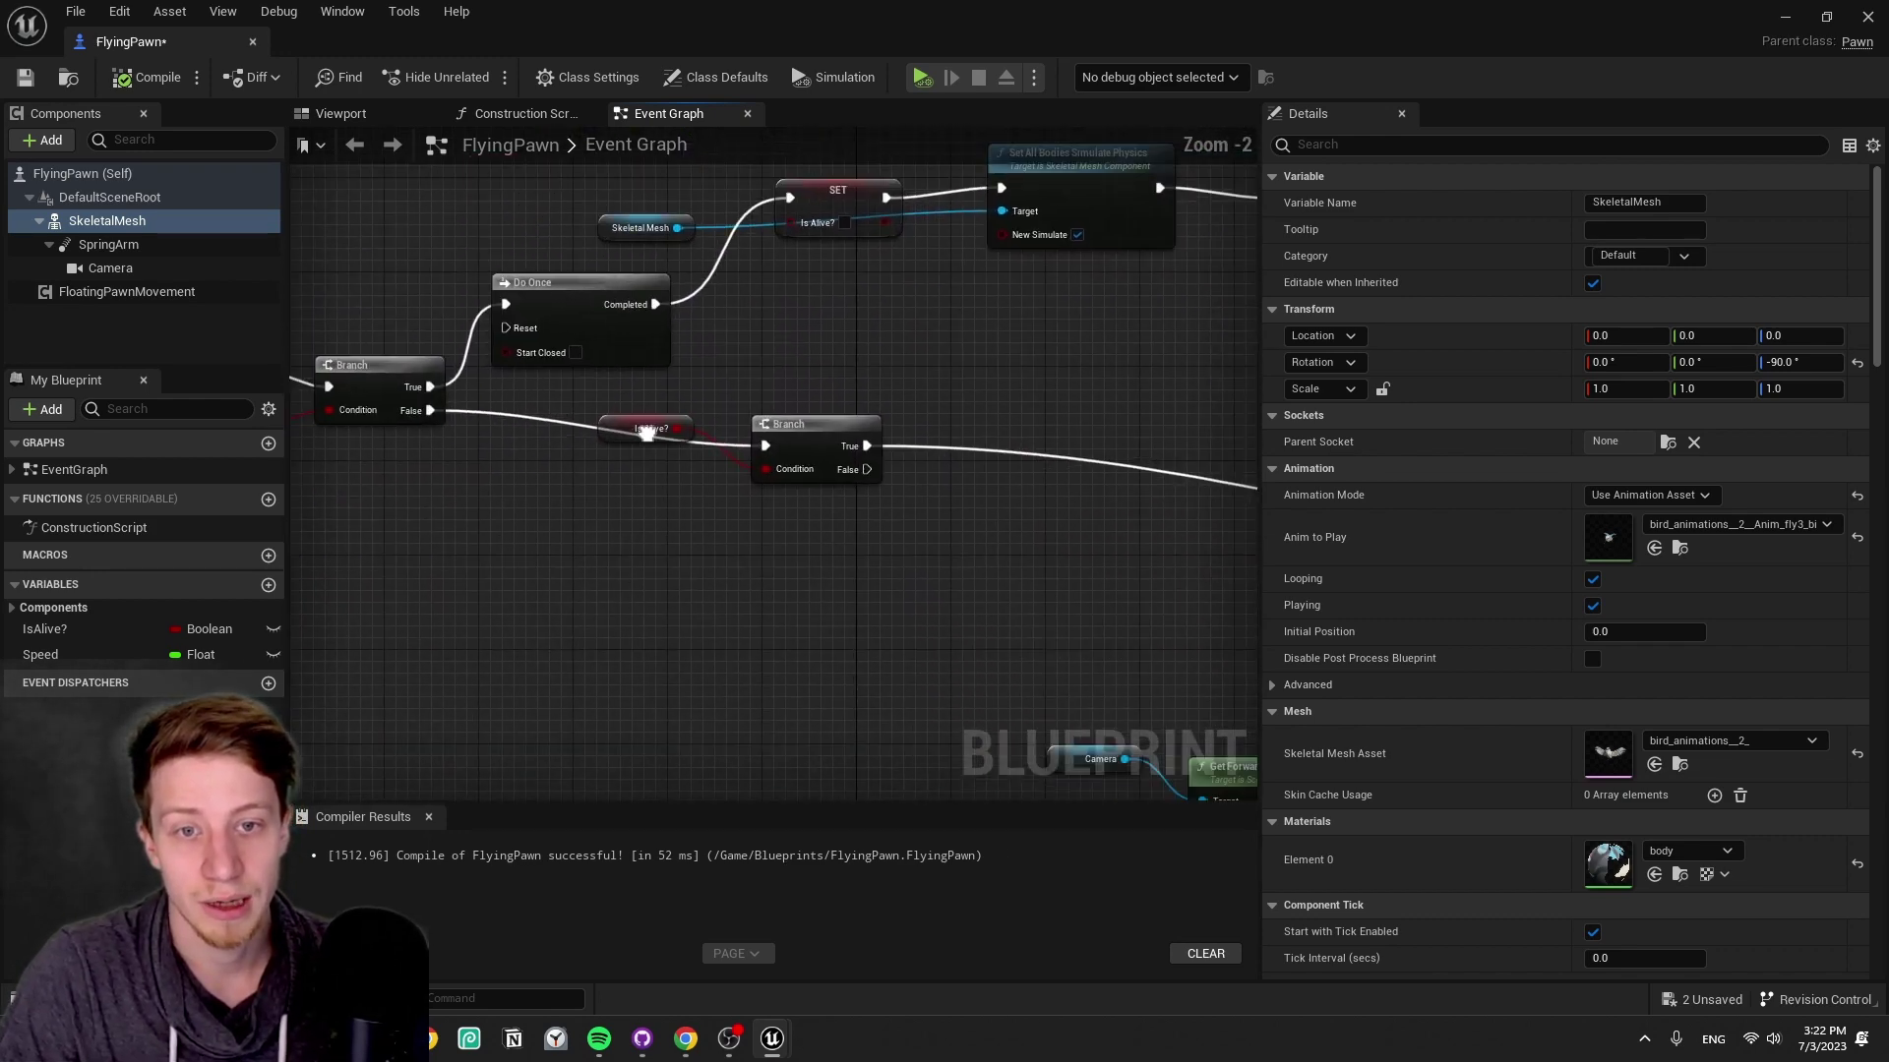
pyautogui.click(809, 451)
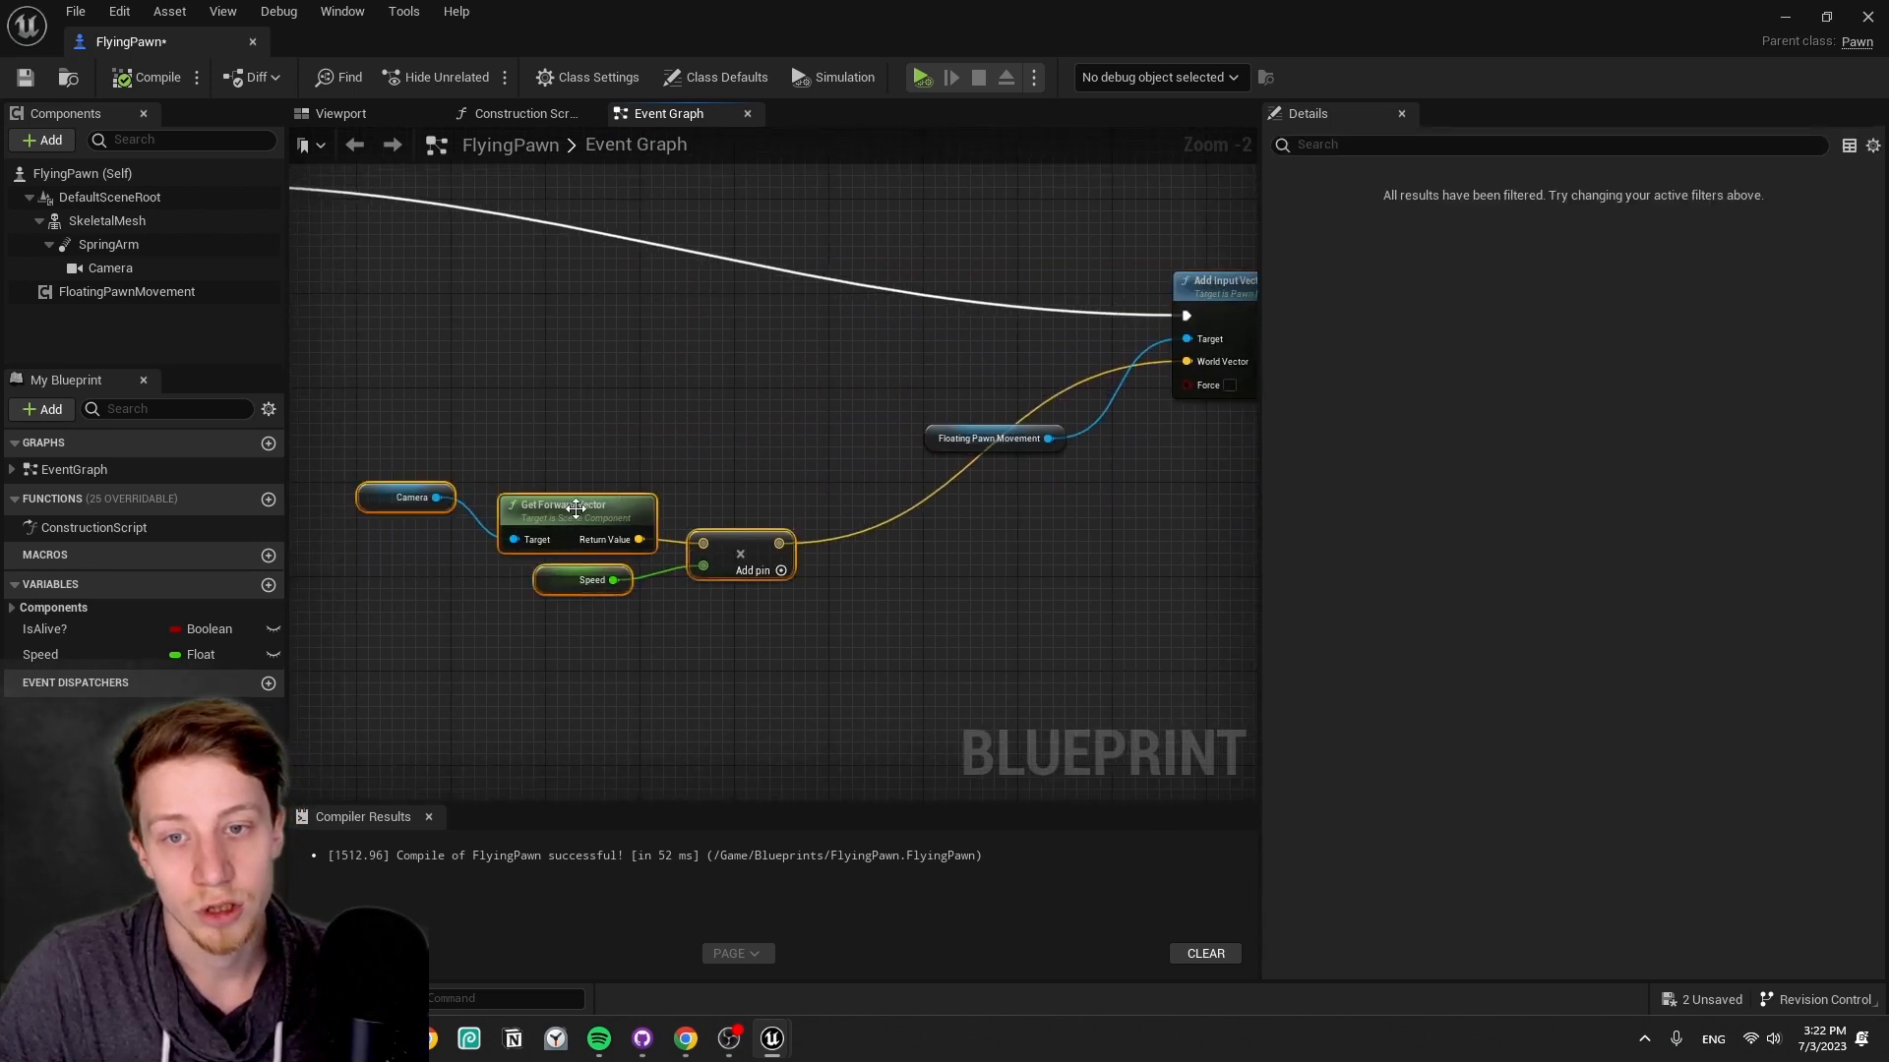
pyautogui.scroll(-3)
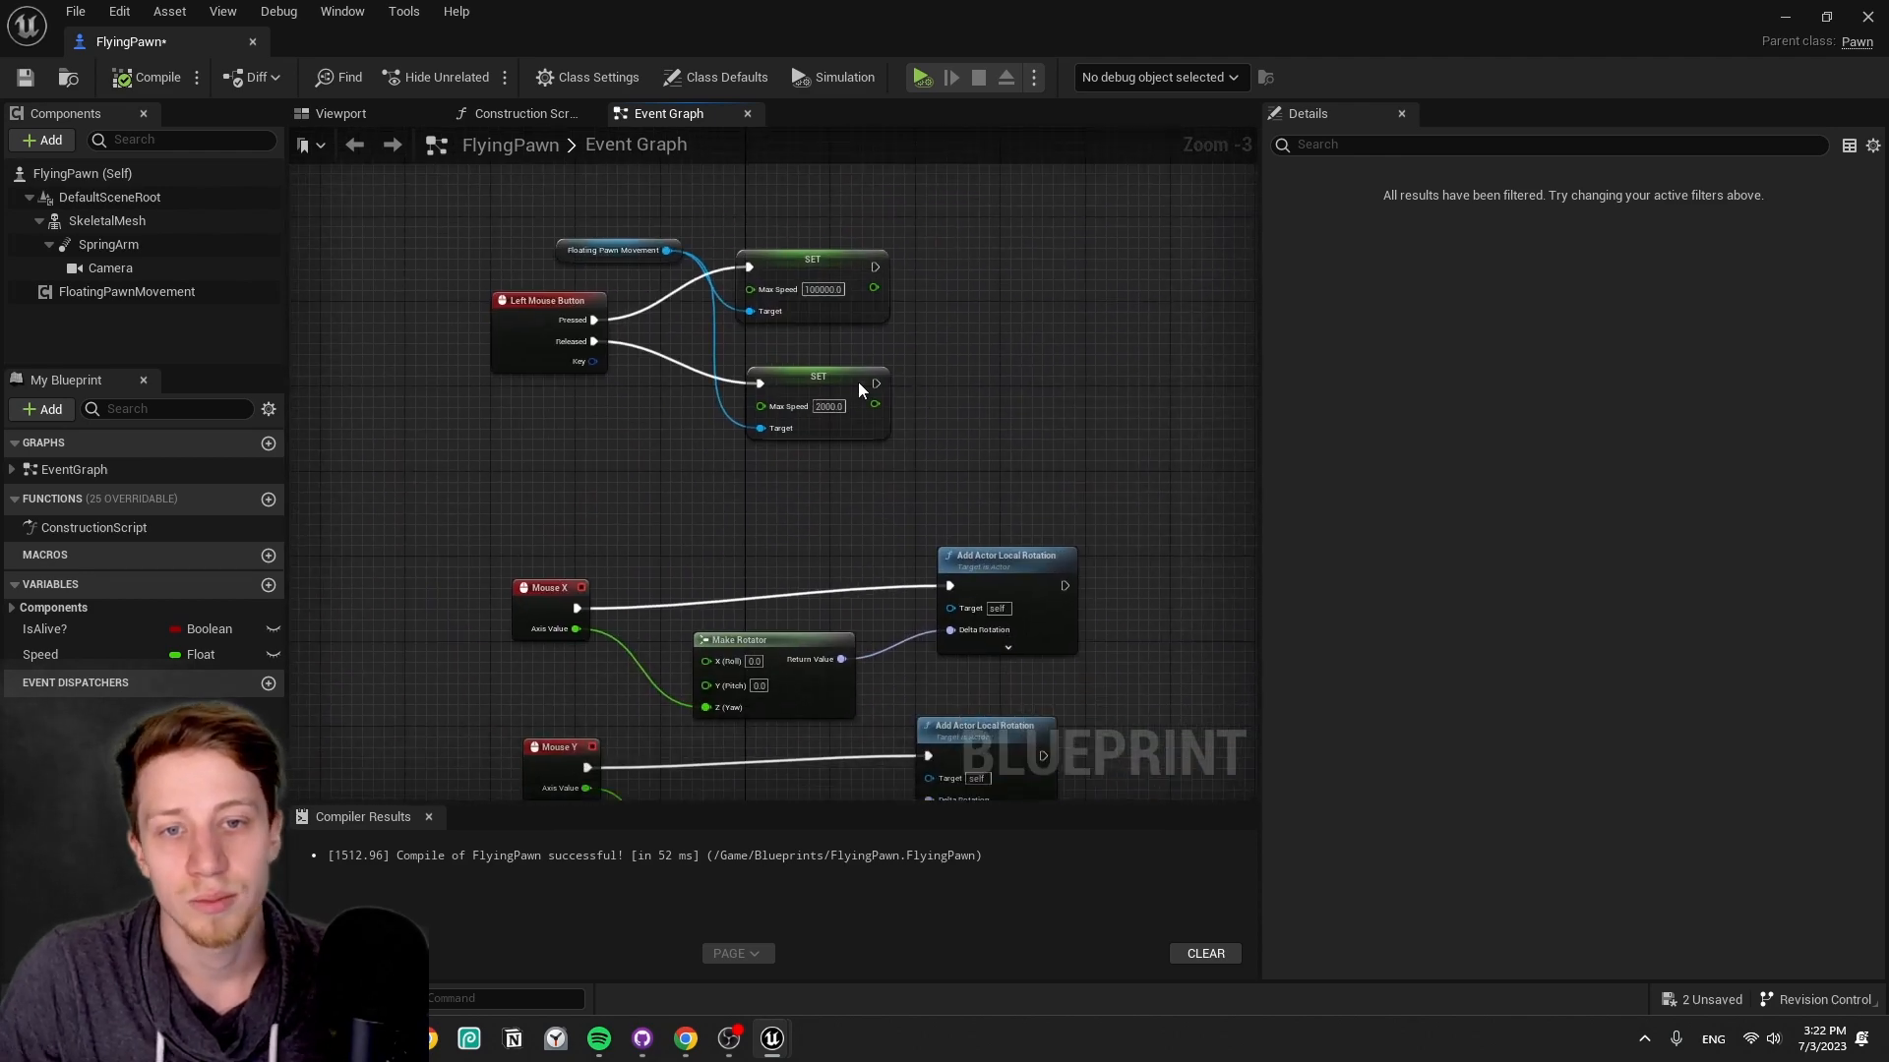
pyautogui.click(39, 654)
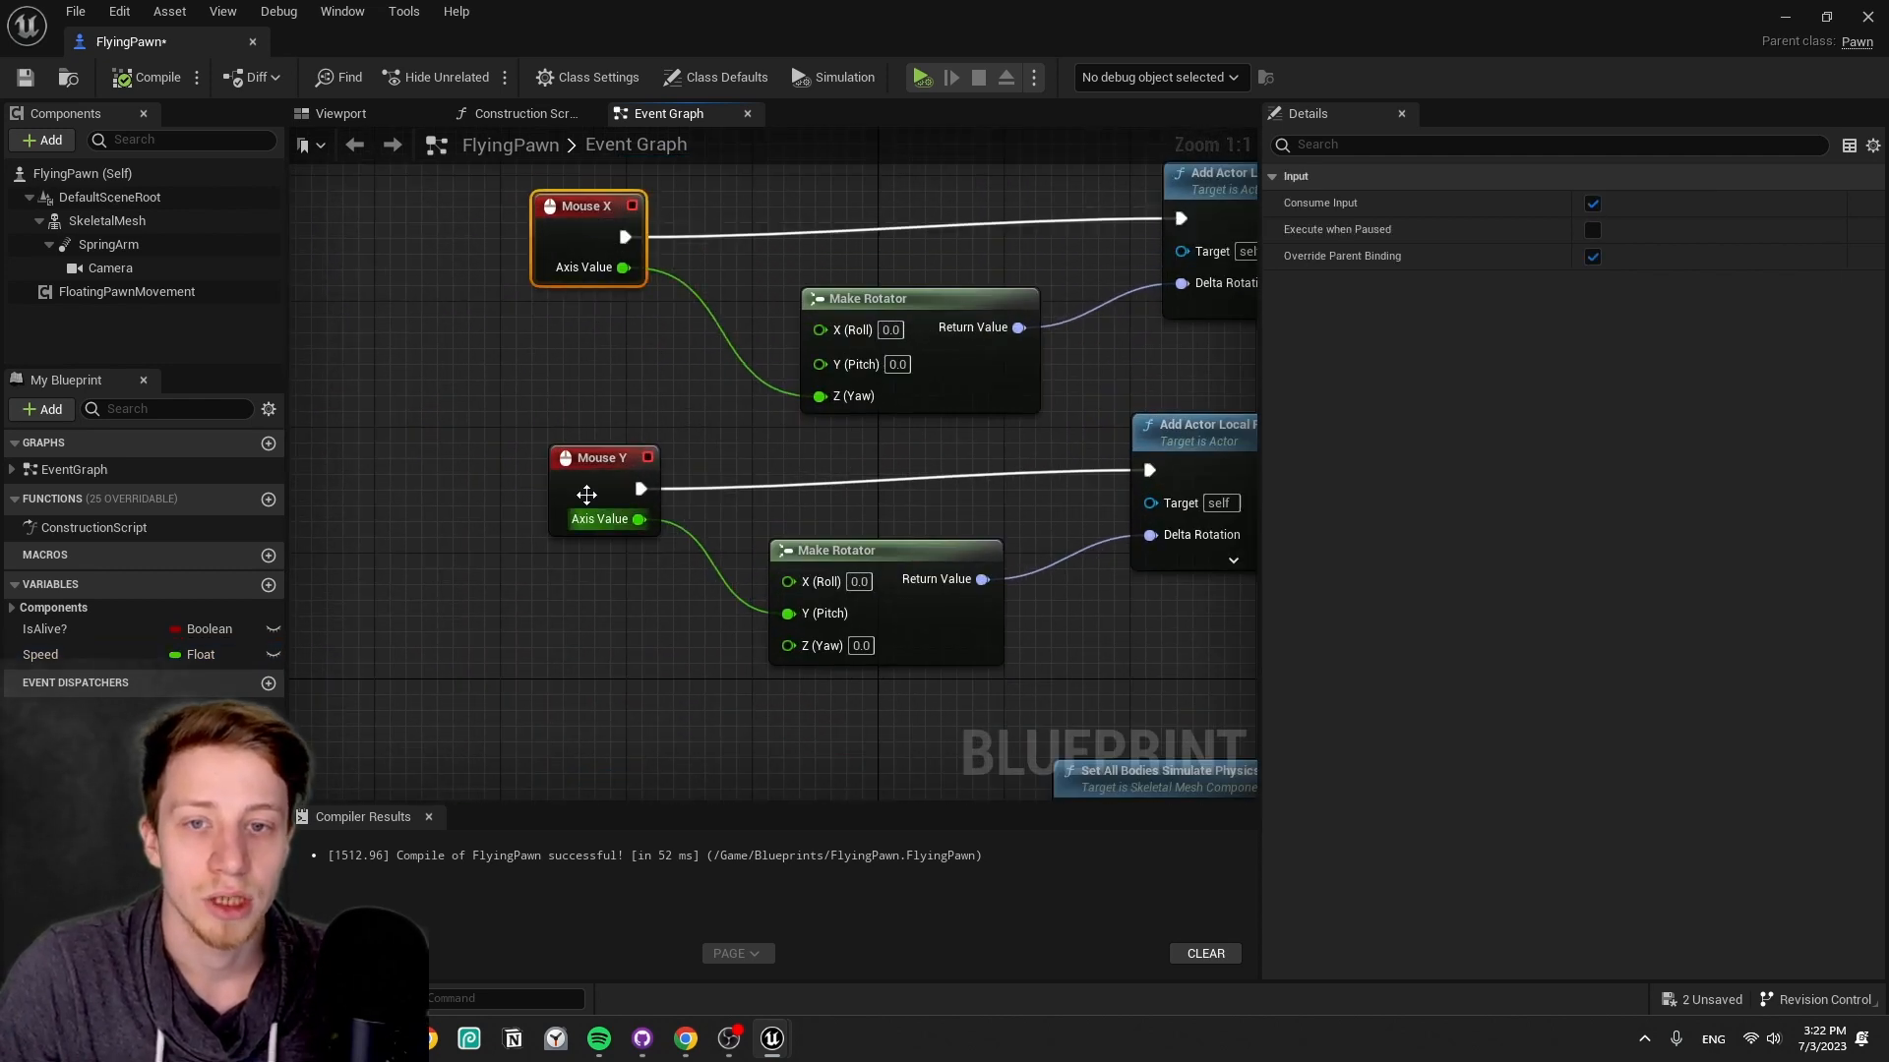
pyautogui.click(589, 488)
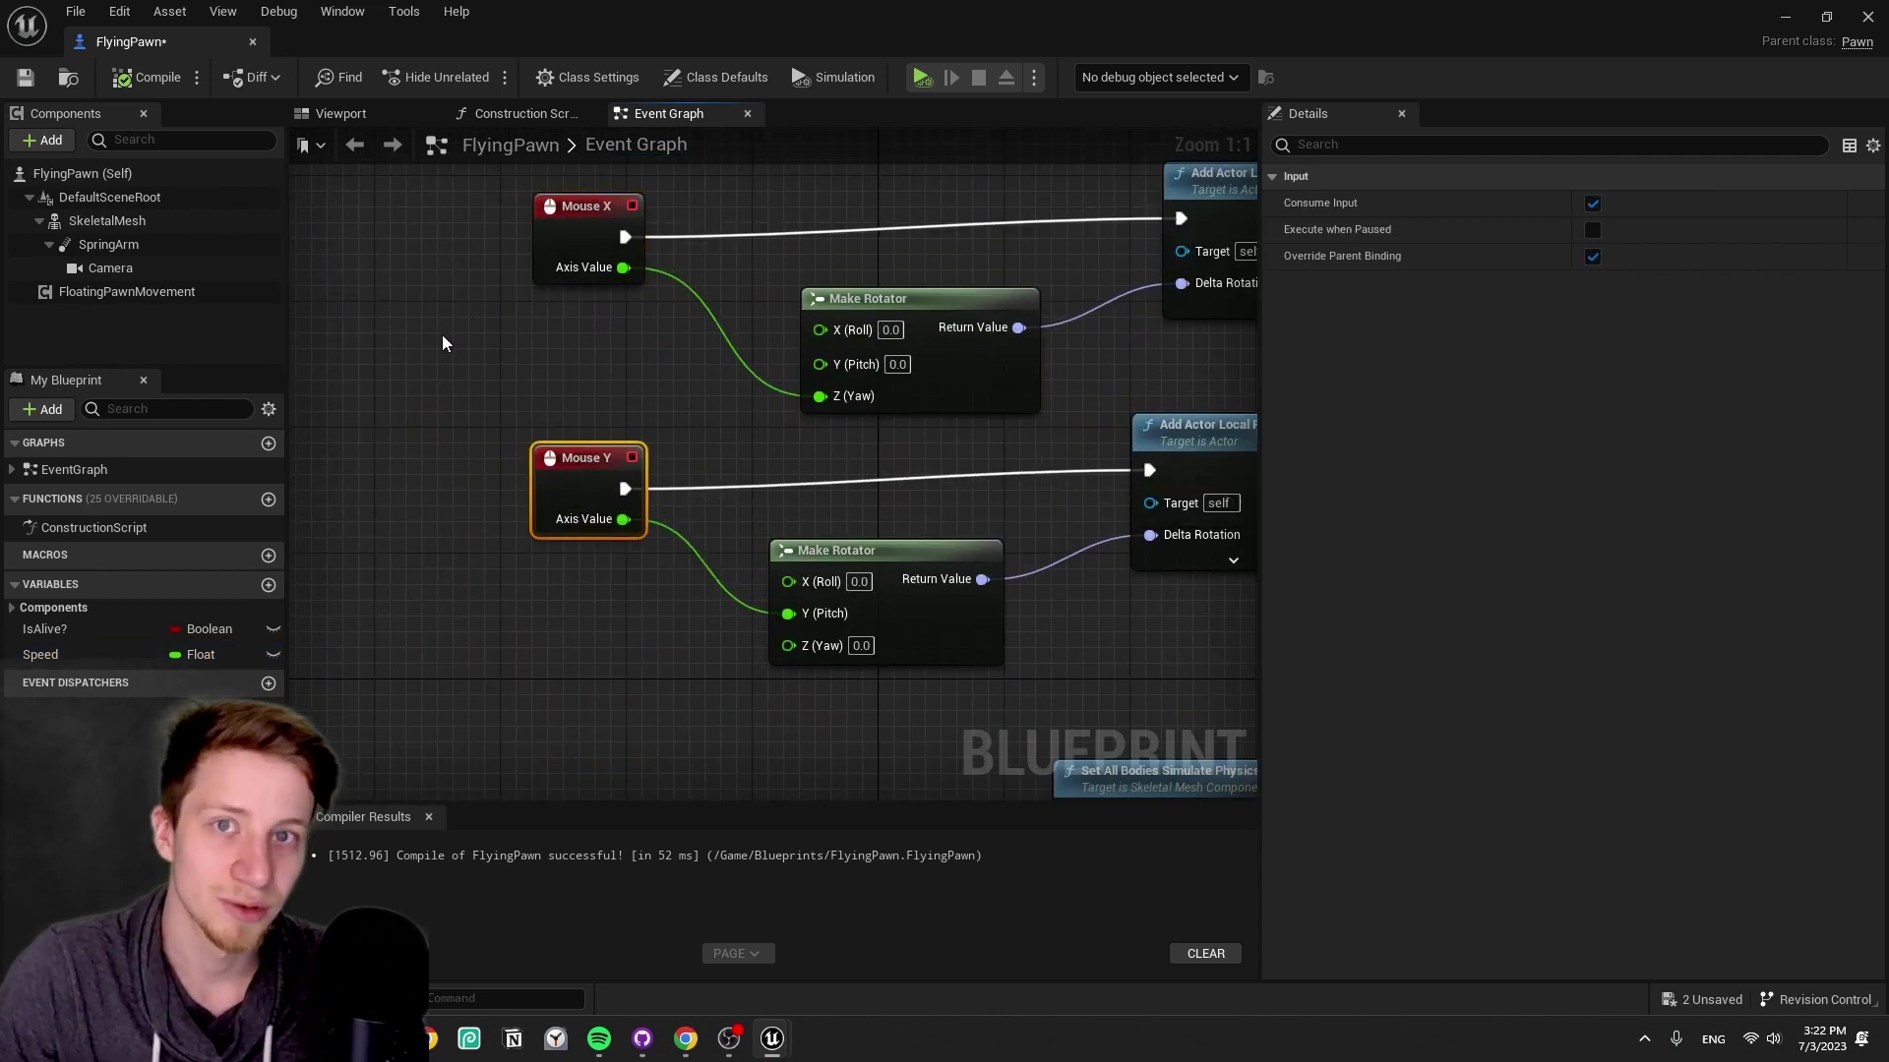
pyautogui.moveTo(157, 76)
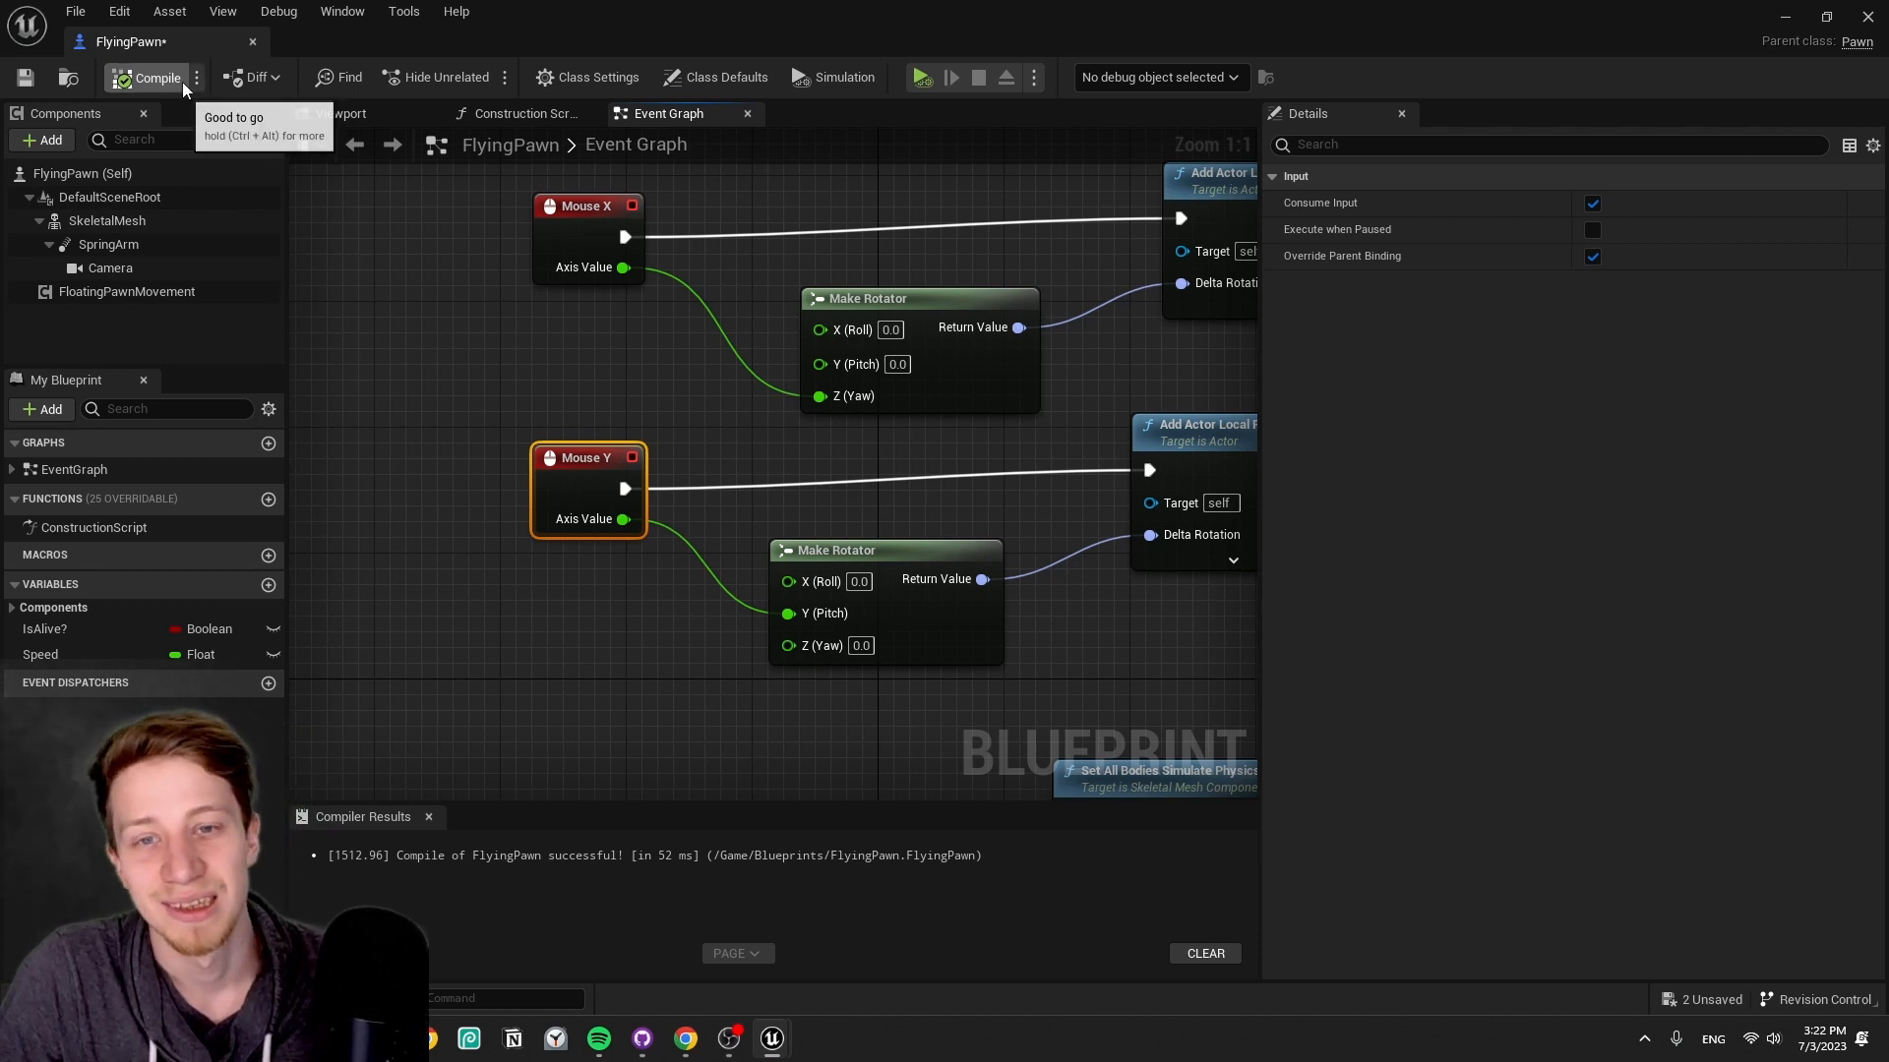
pyautogui.moveTo(1047, 511)
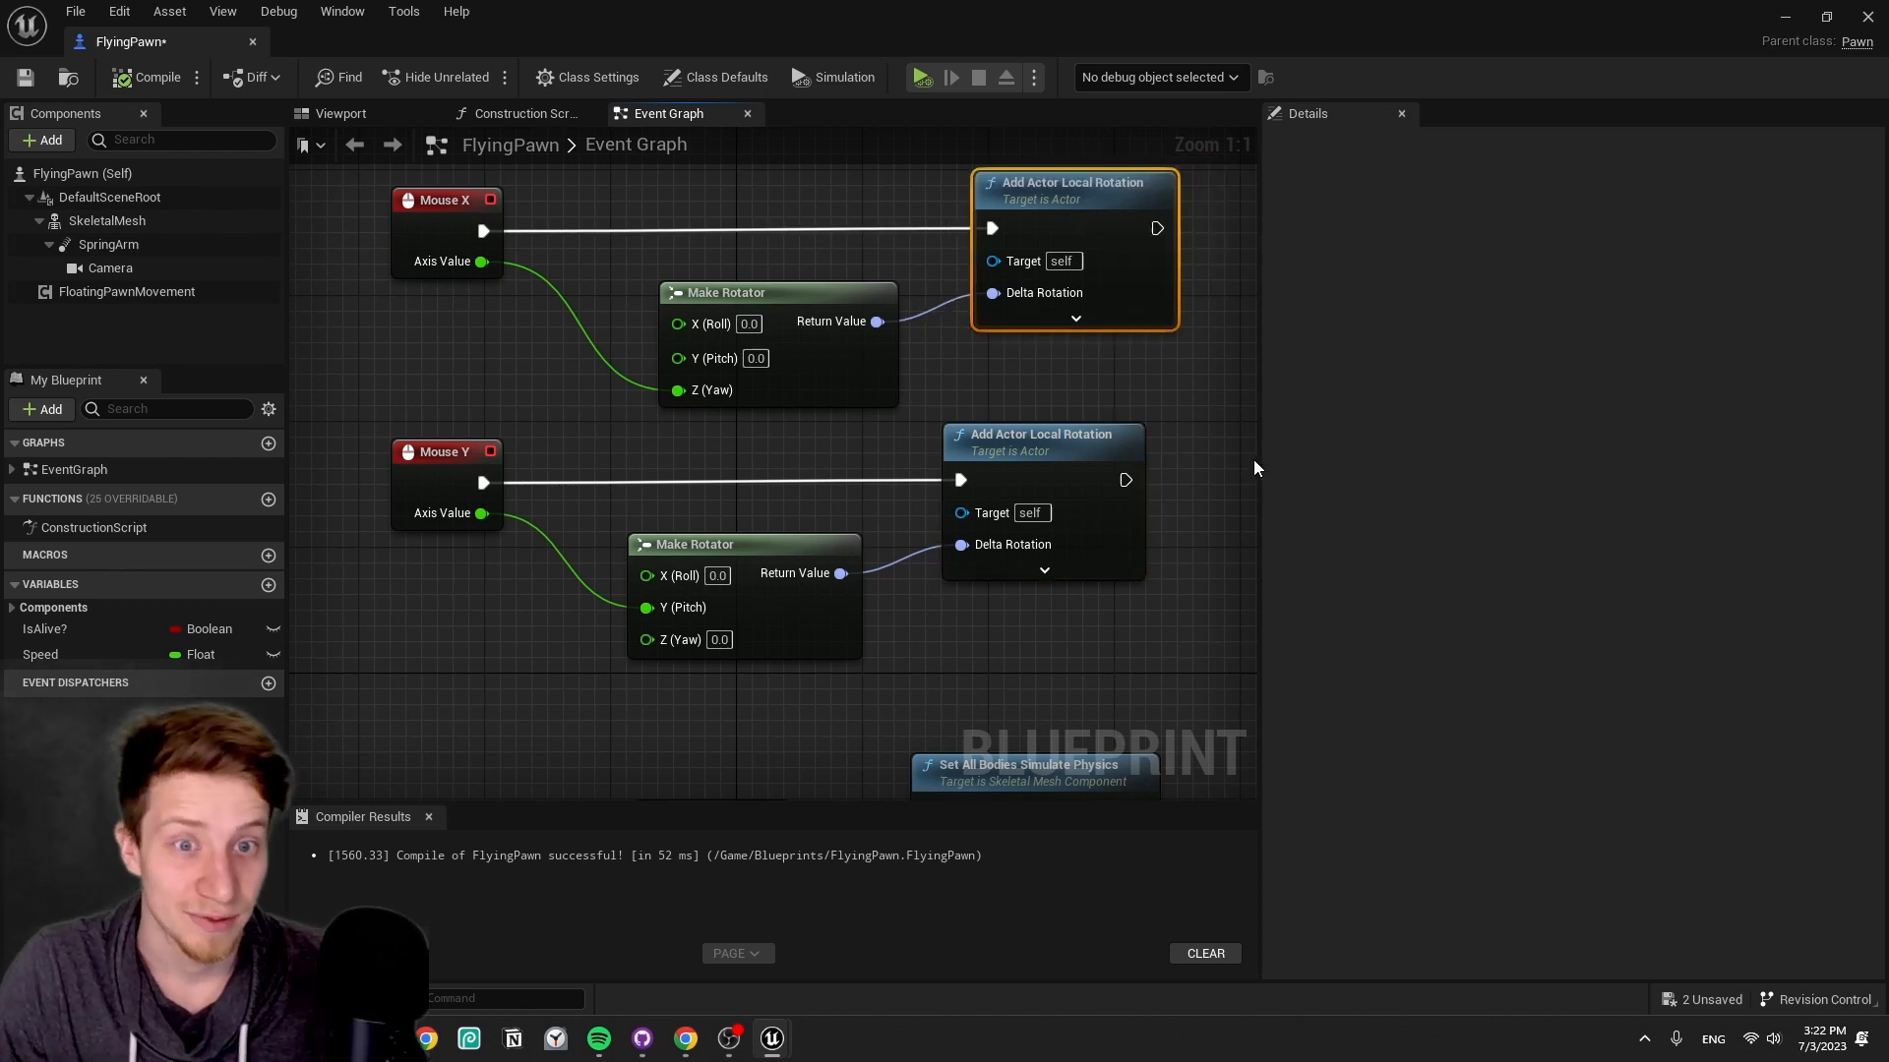
pyautogui.moveTo(1075, 621)
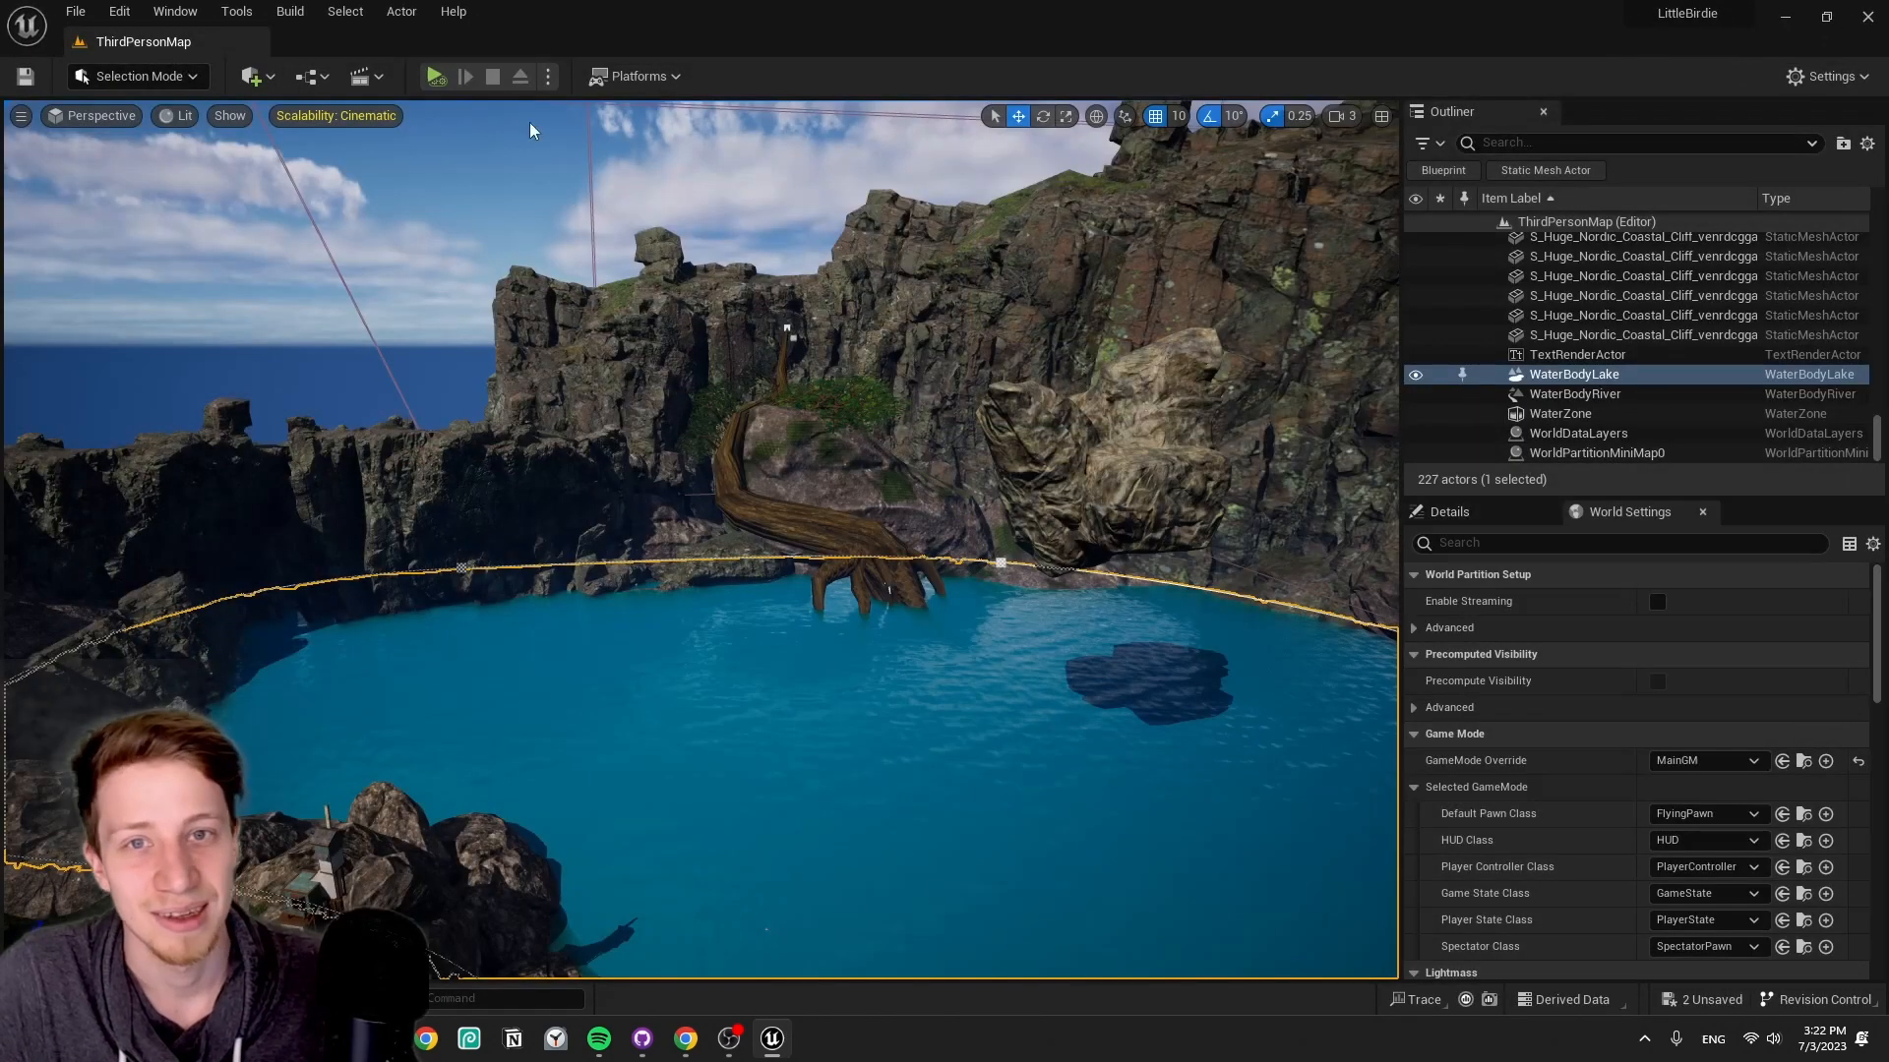
# - Play the LittleBirdie level flying the bird, then return to the FlyingPawn Blueprint editor
pyautogui.click(546, 76)
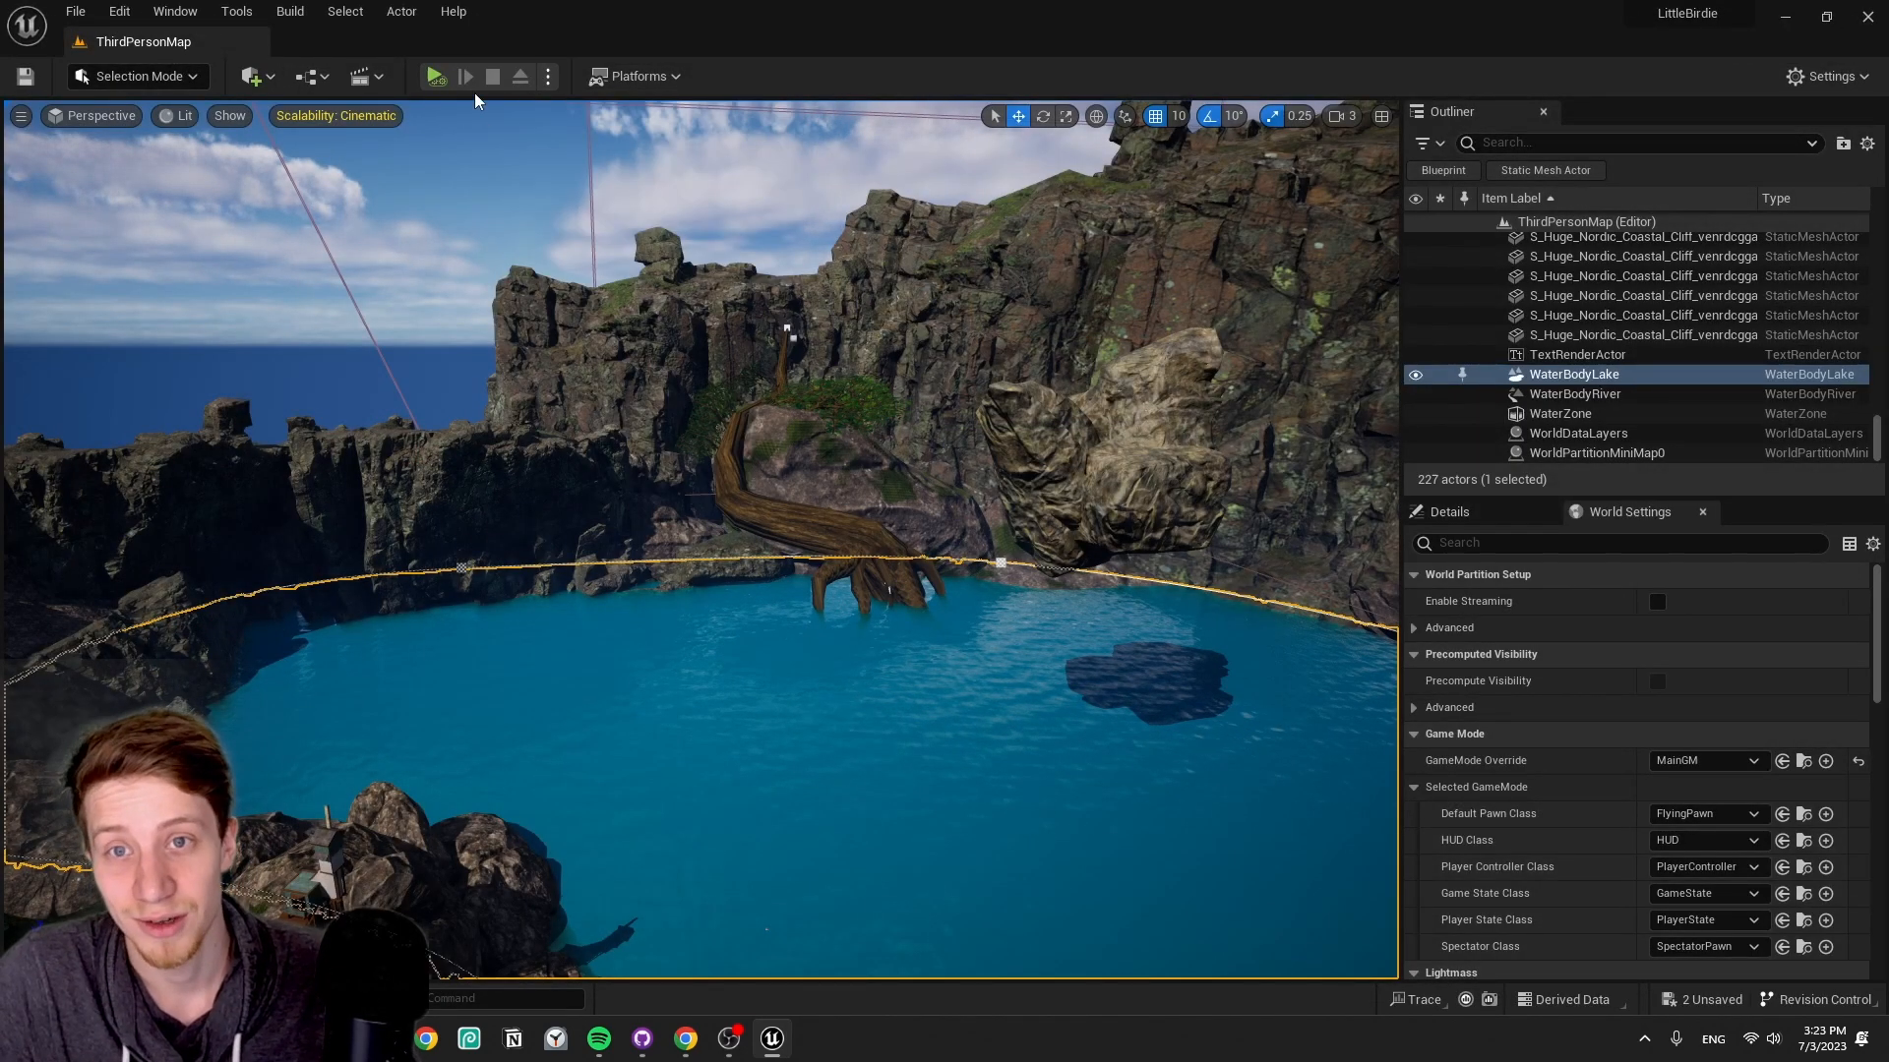
pyautogui.click(435, 75)
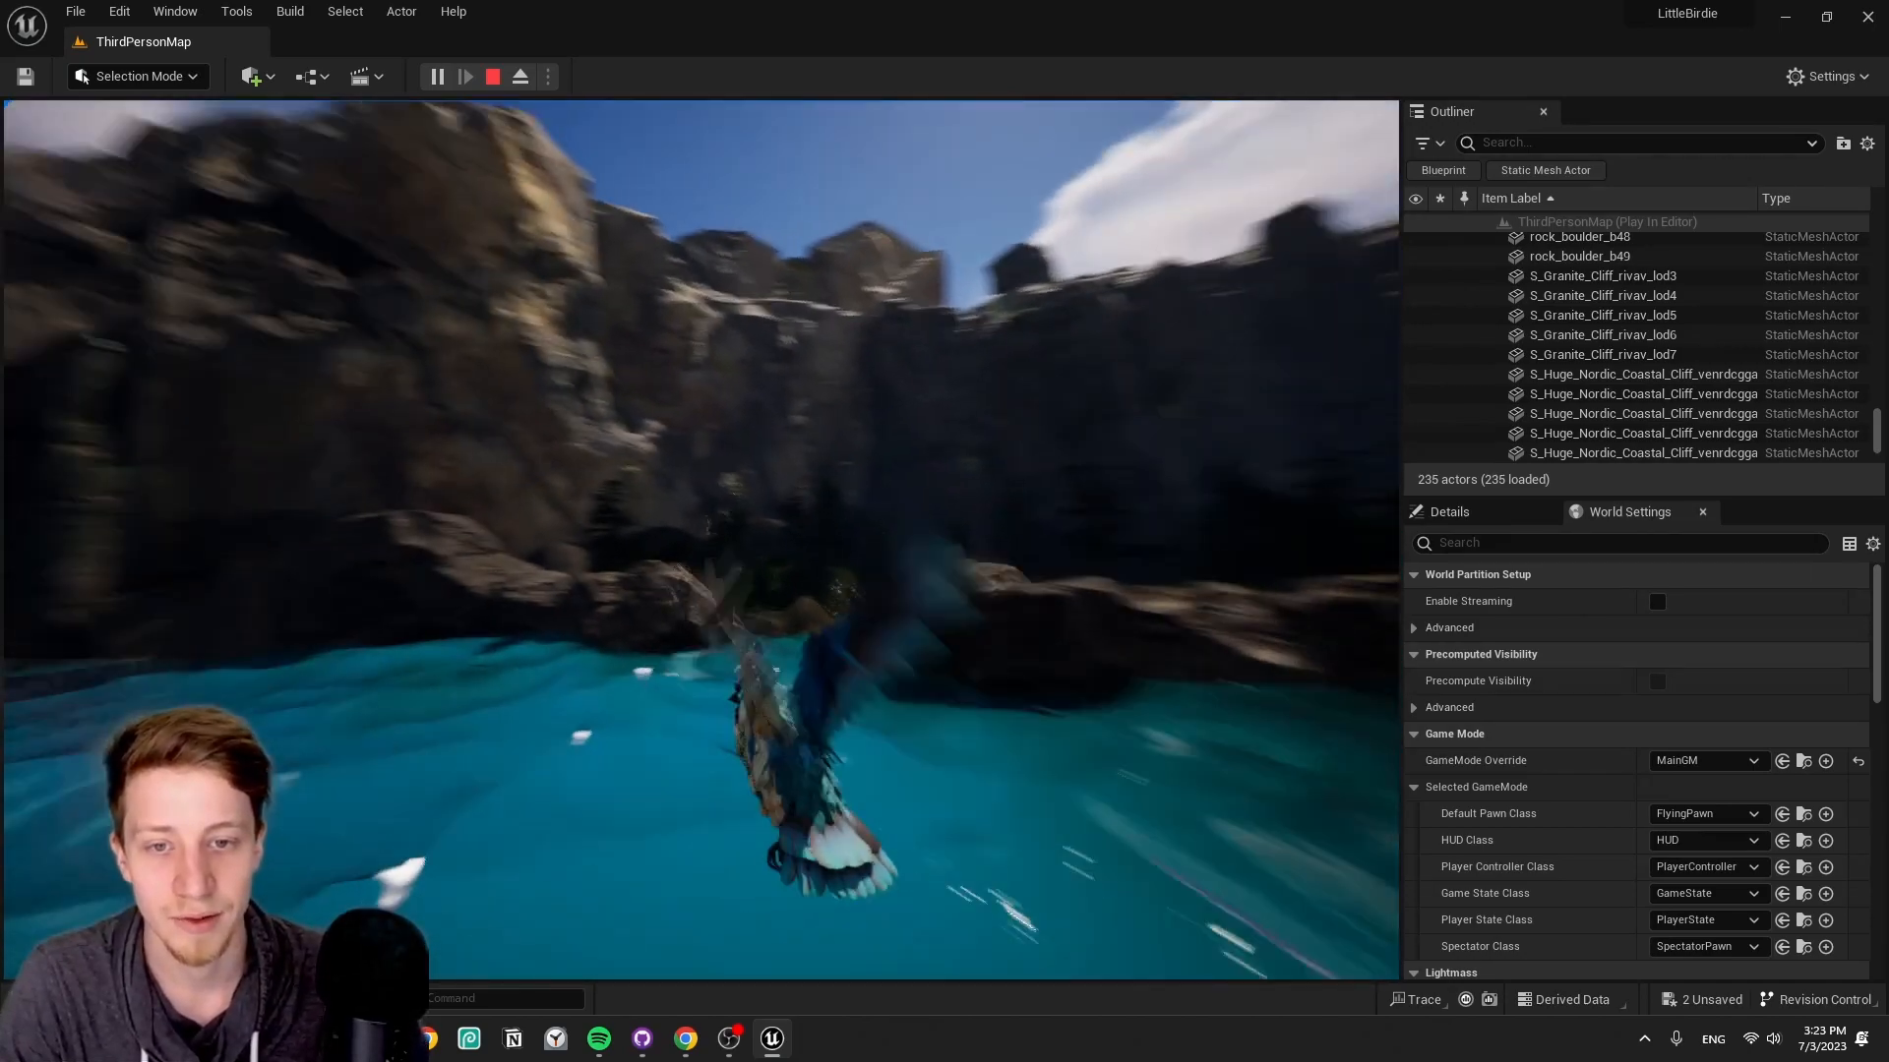
pyautogui.click(493, 75)
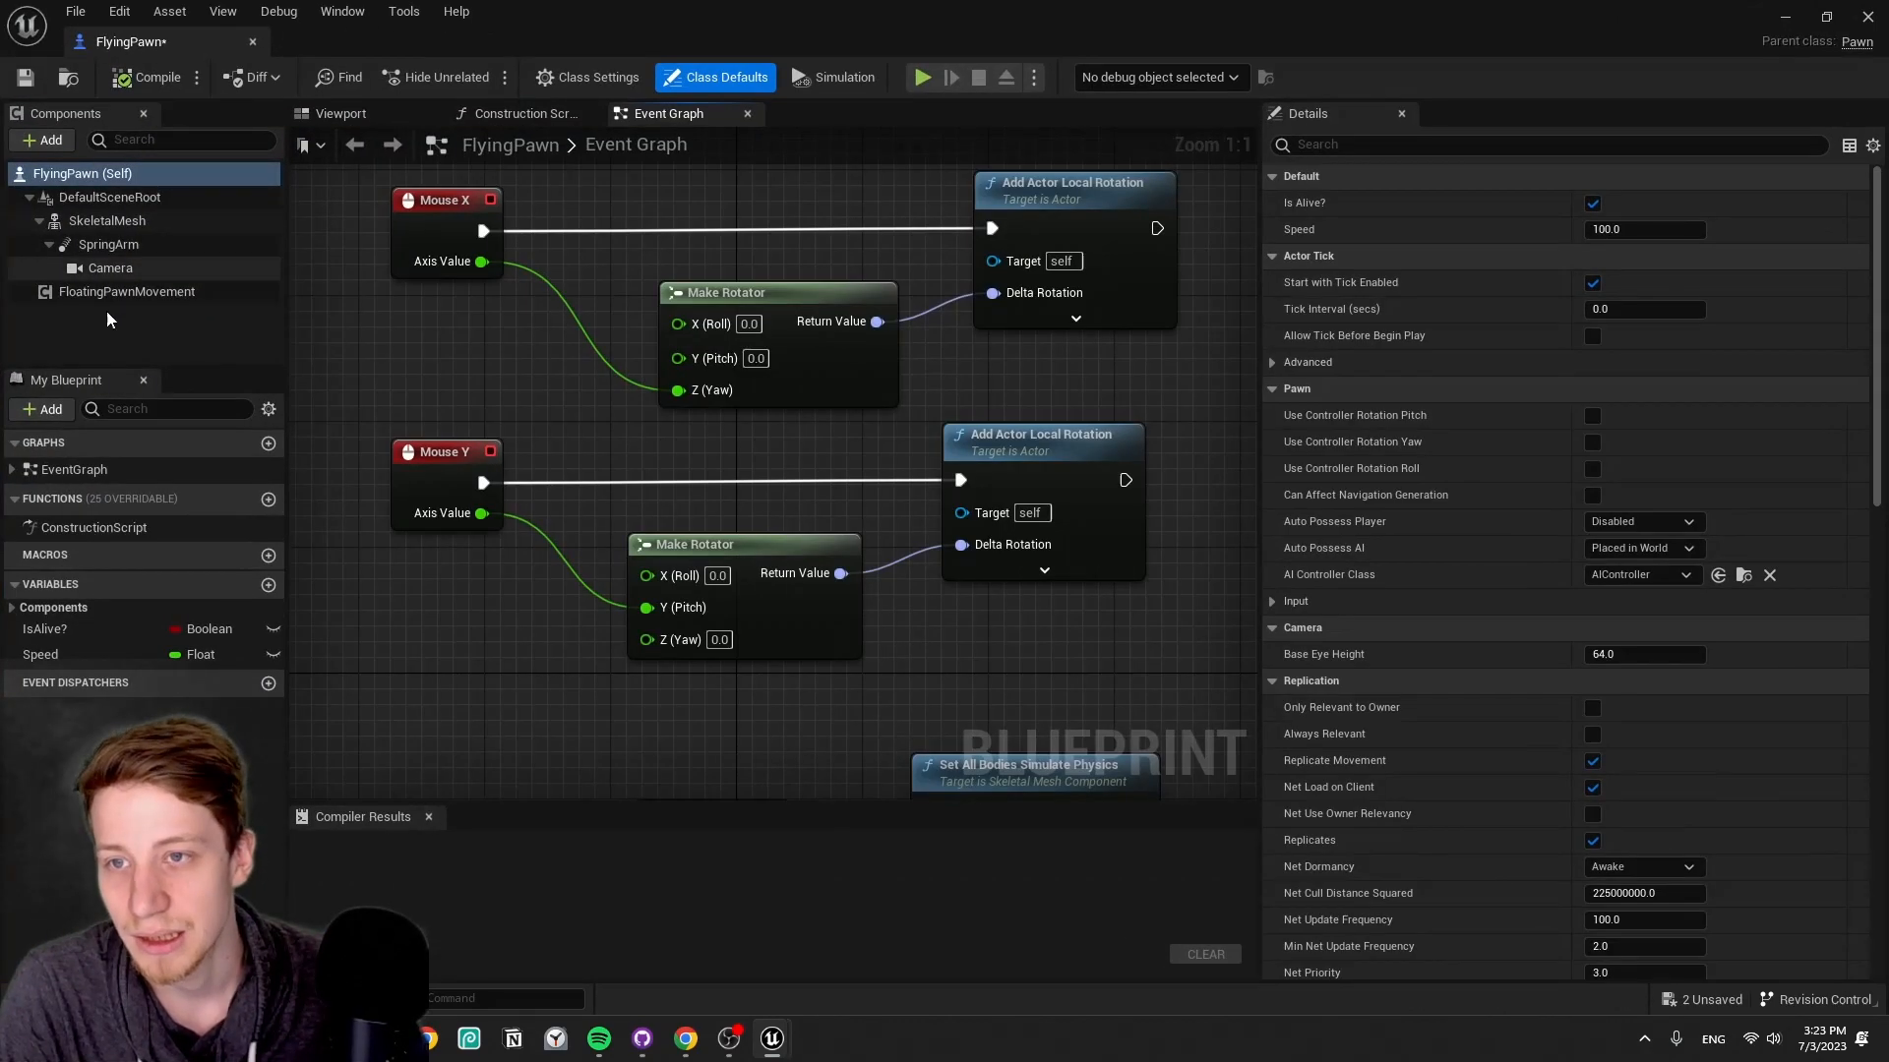
# - Check the SpringArm's camera lag (speed 7), then fly the bird again and stop playing
pyautogui.click(108, 245)
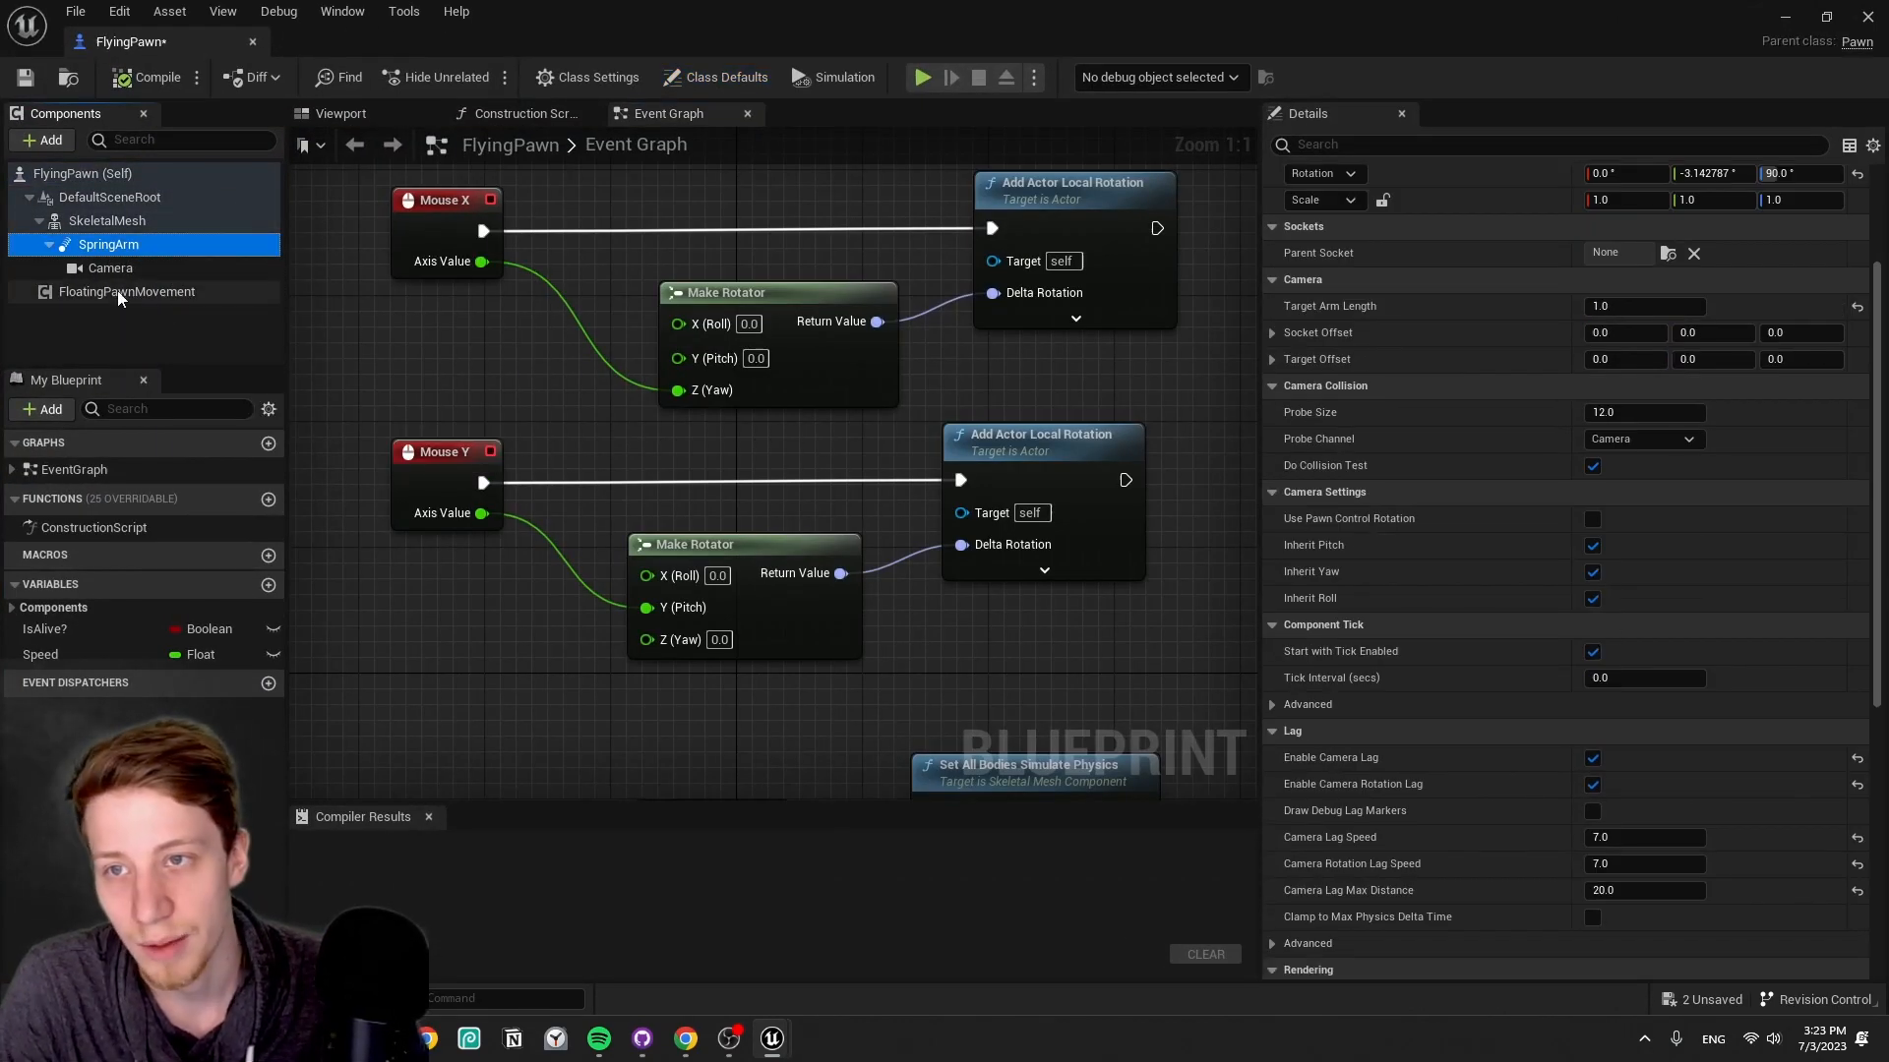
pyautogui.moveTo(108, 220)
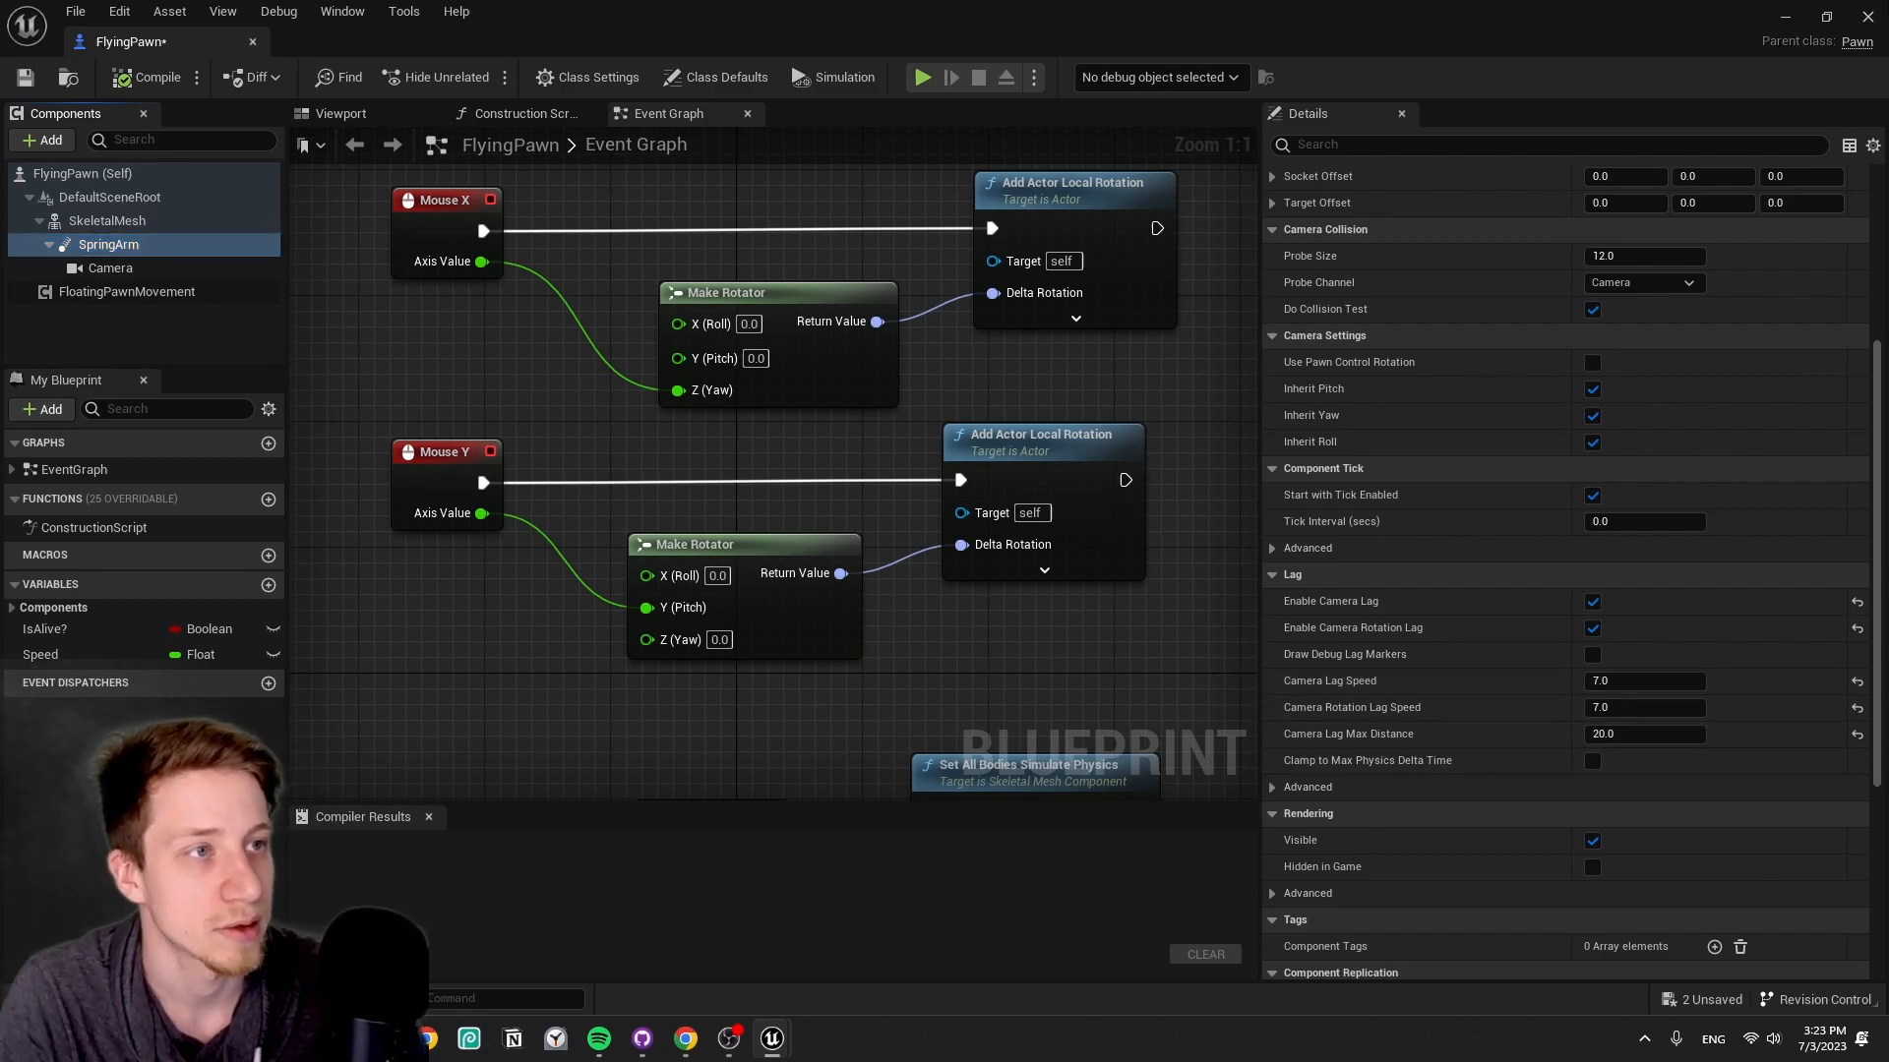
pyautogui.click(921, 76)
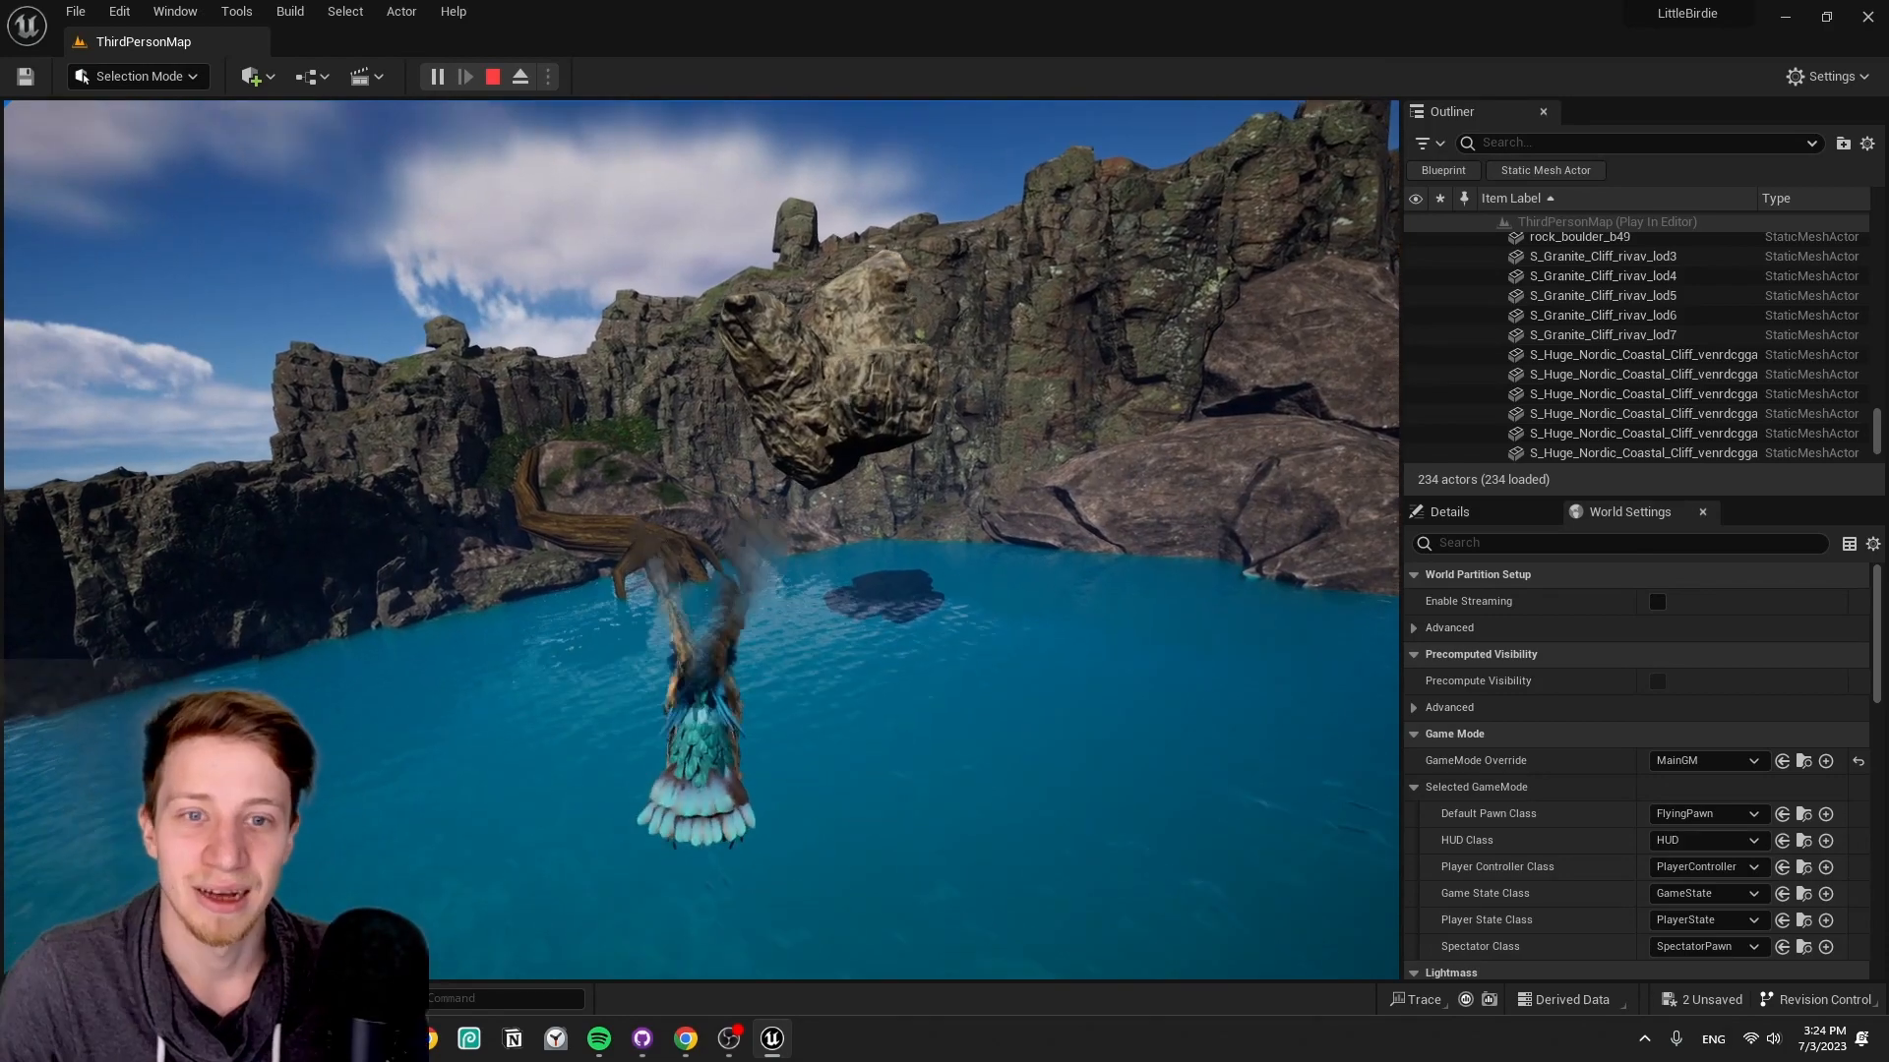
pyautogui.click(492, 75)
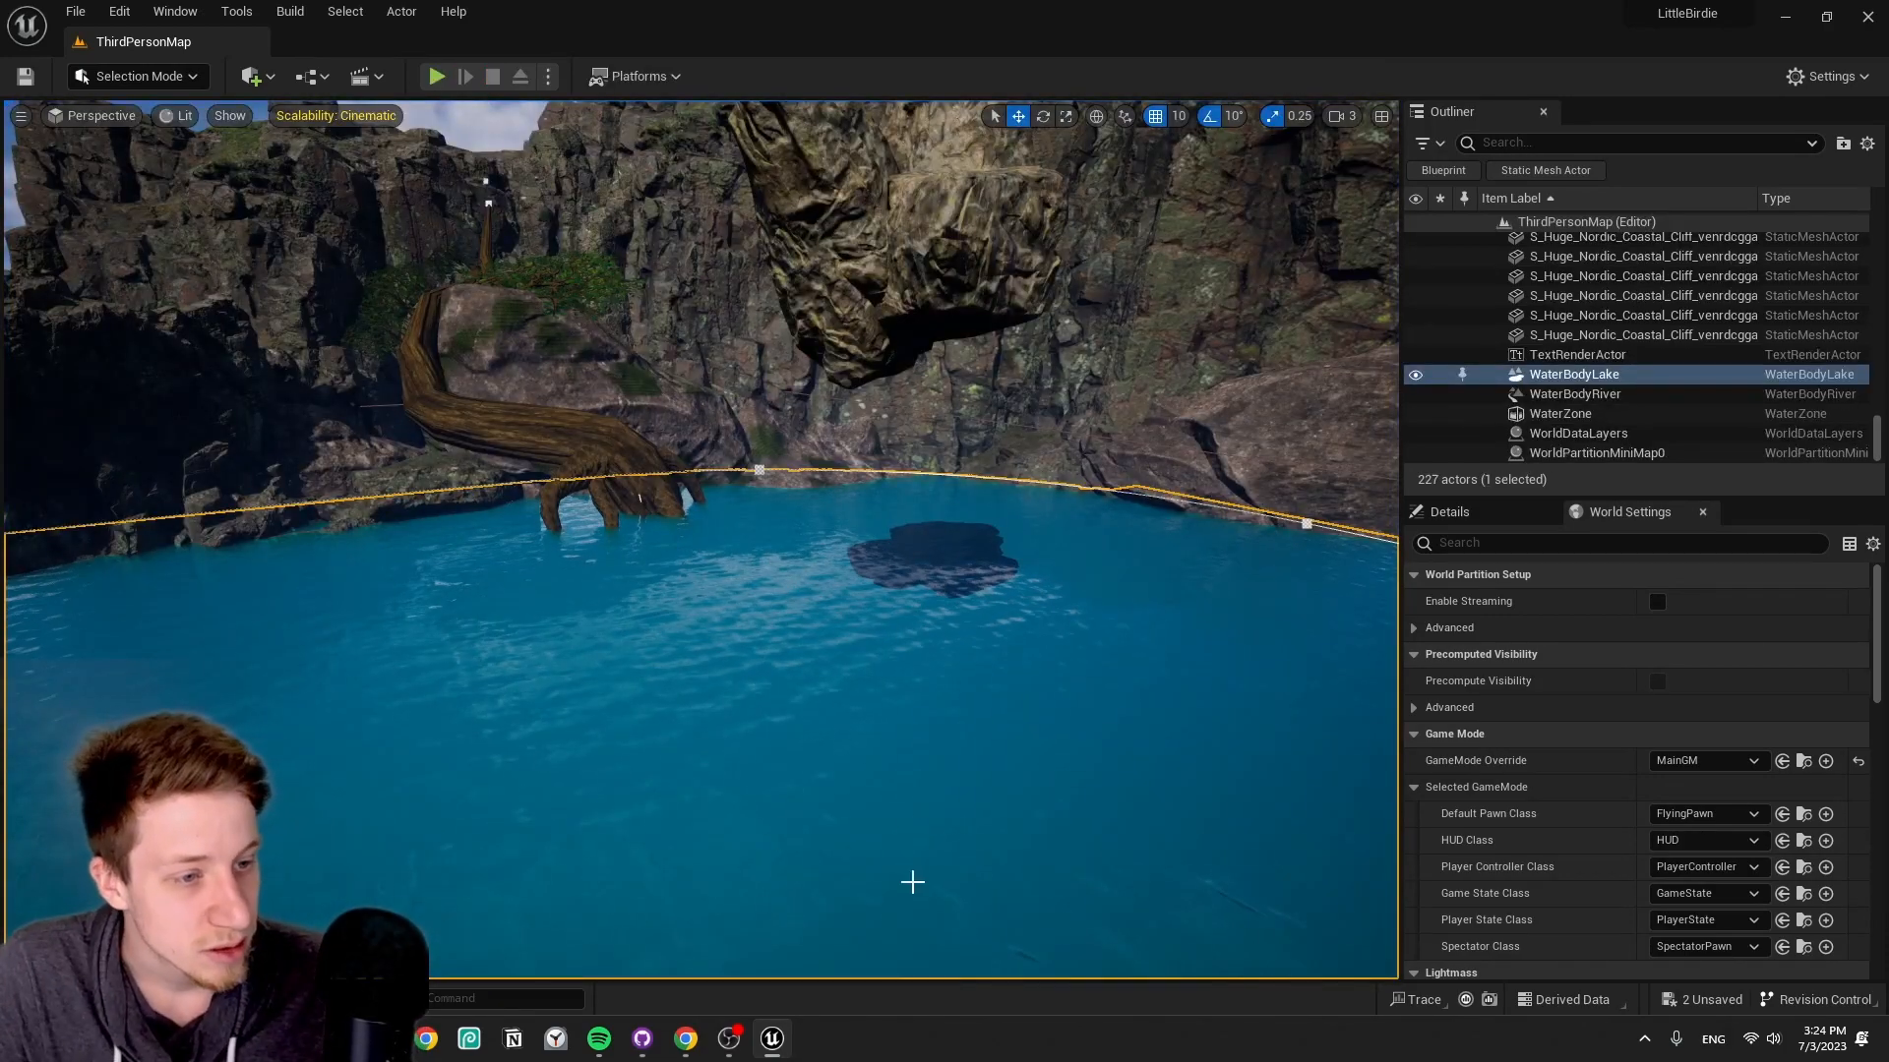